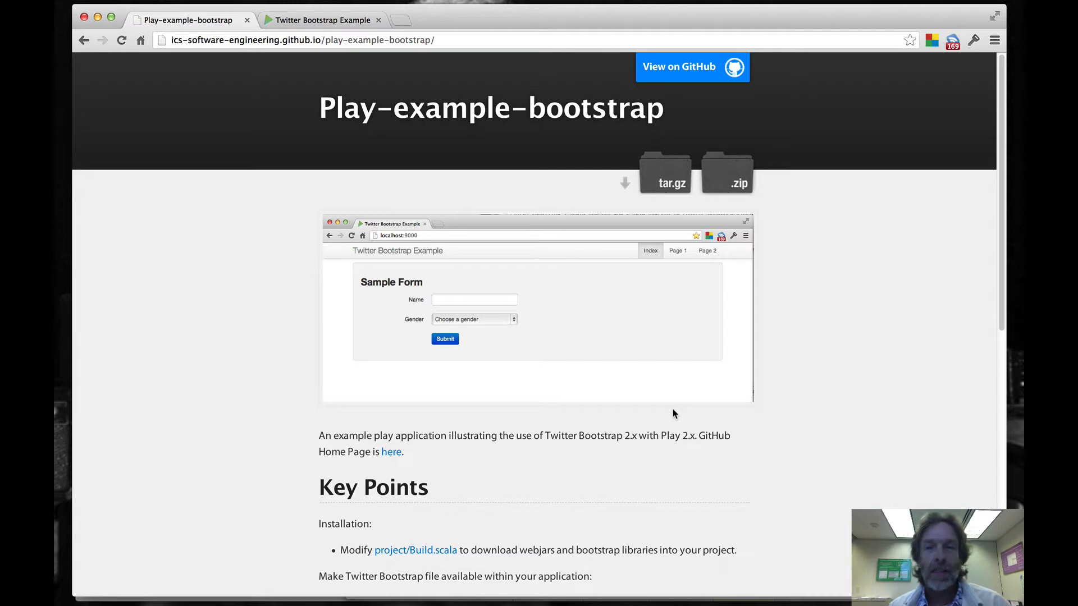
# Scroll the project page and open the project's Build.scala source file.
pyautogui.scroll(-3)
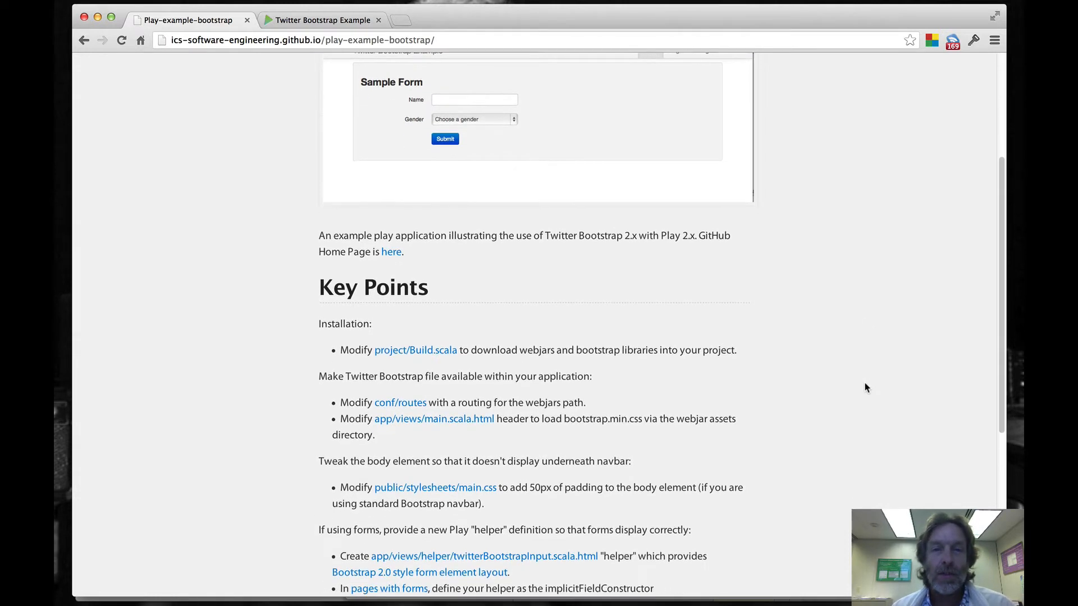
pyautogui.scroll(-3)
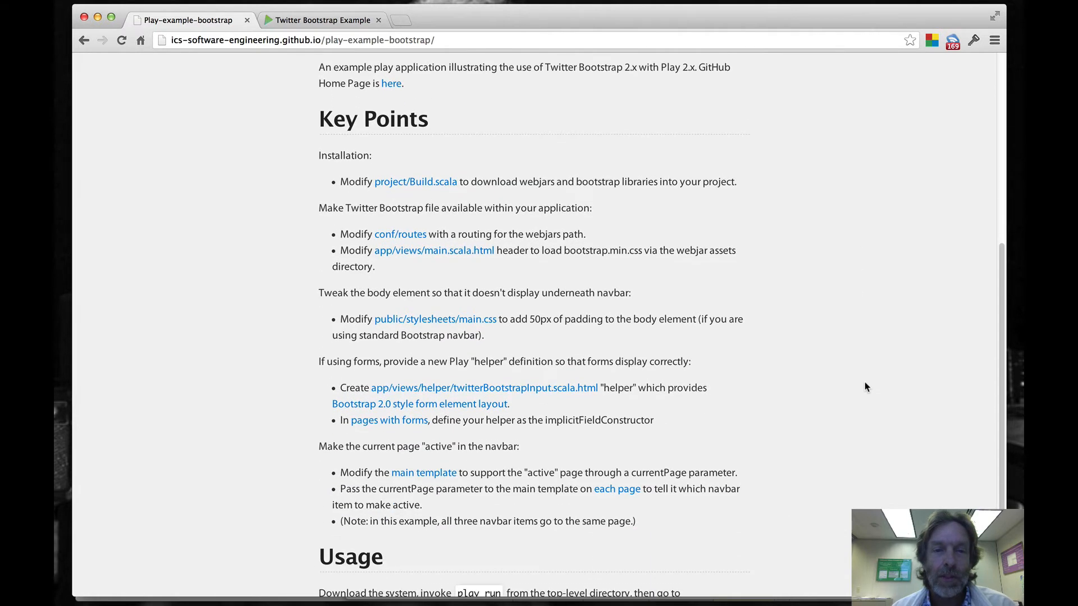
pyautogui.moveTo(673, 135)
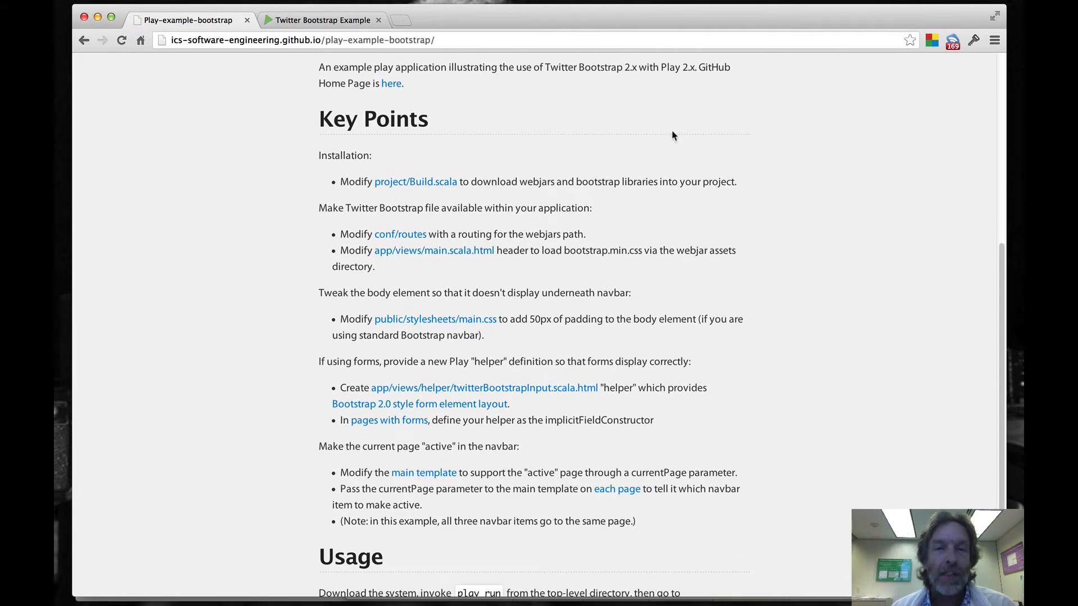
pyautogui.scroll(-3)
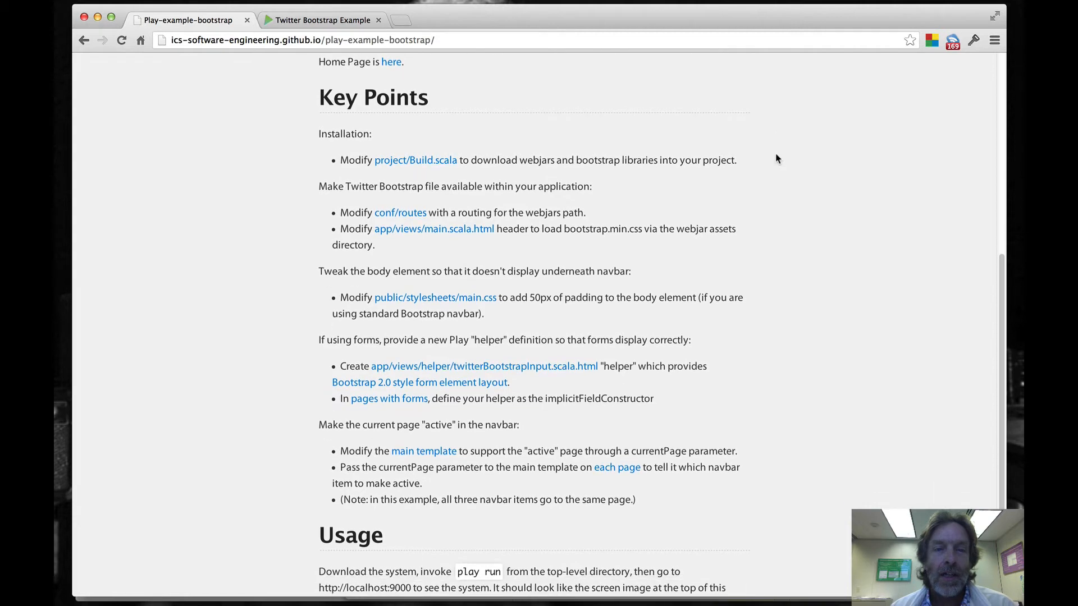
pyautogui.moveTo(519, 159)
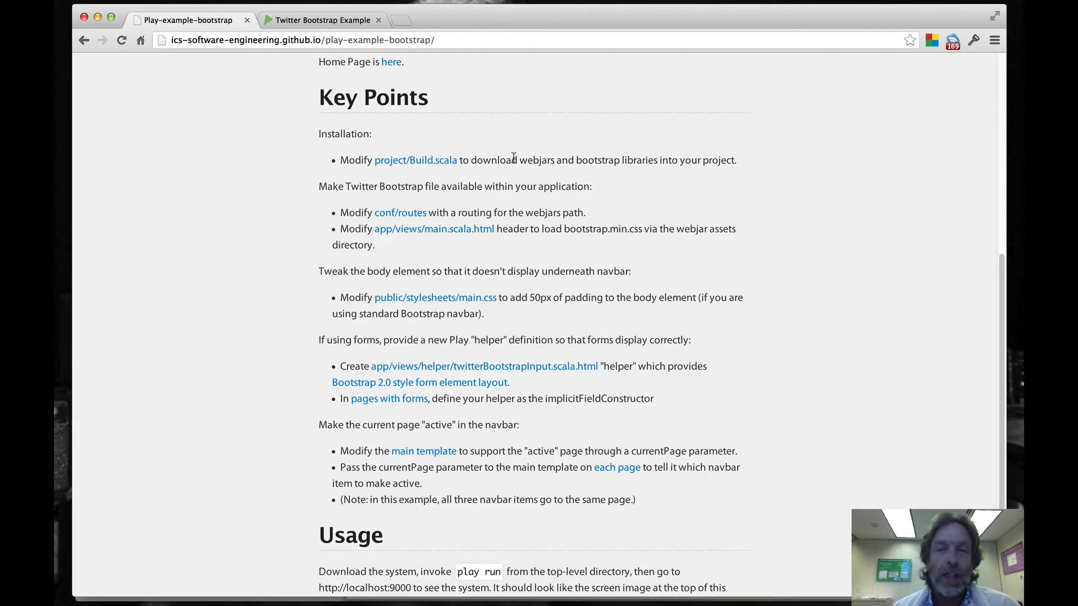
pyautogui.click(414, 159)
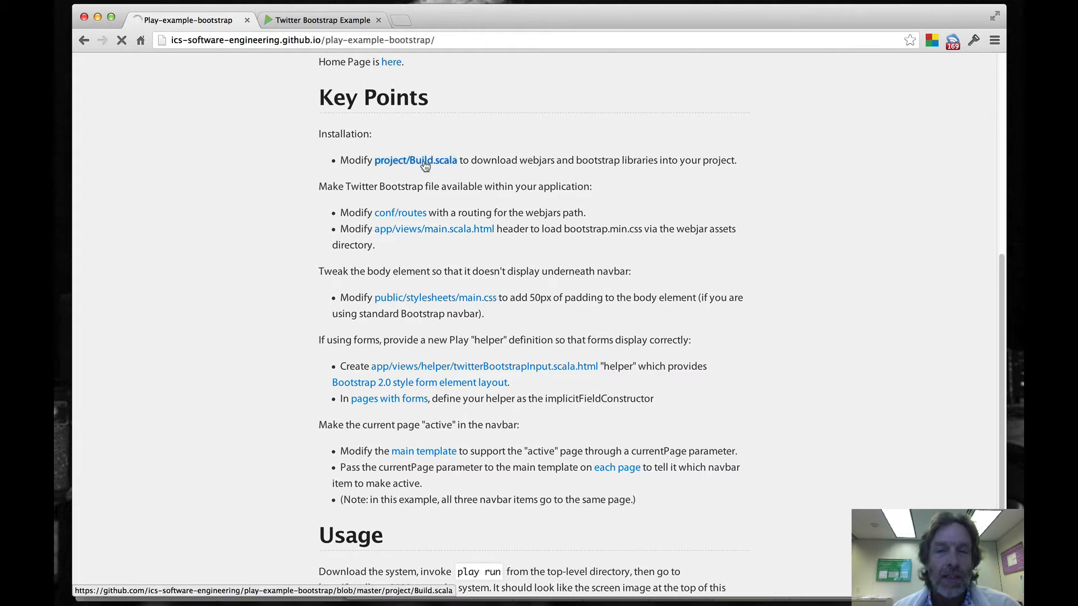
pyautogui.click(415, 160)
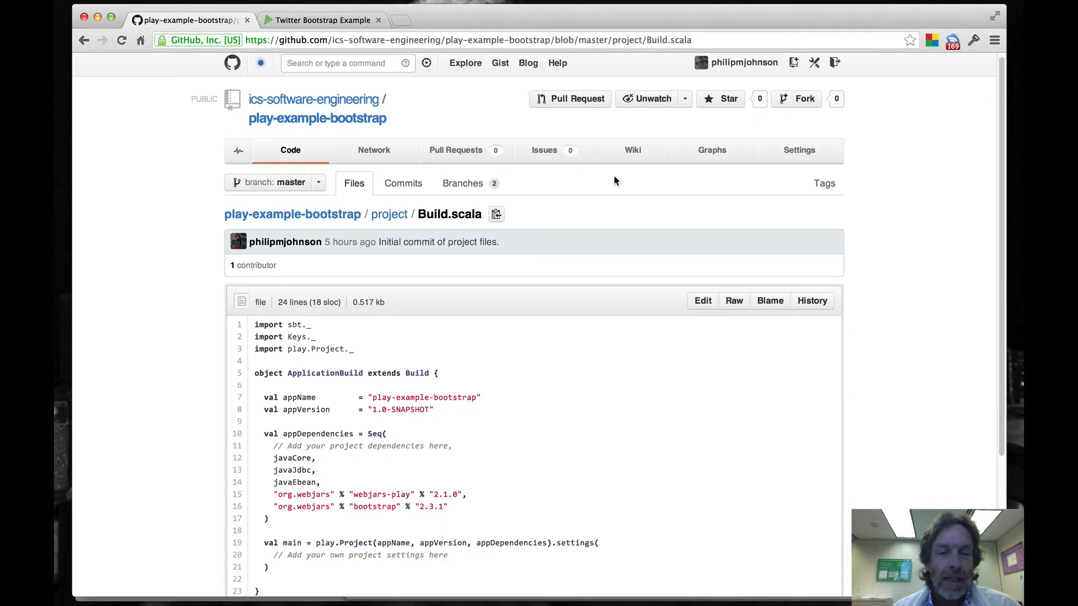
# Highlight the webjars-play 2.1.0 and bootstrap 2.3.1 dependency lines and versions.
pyautogui.scroll(-3)
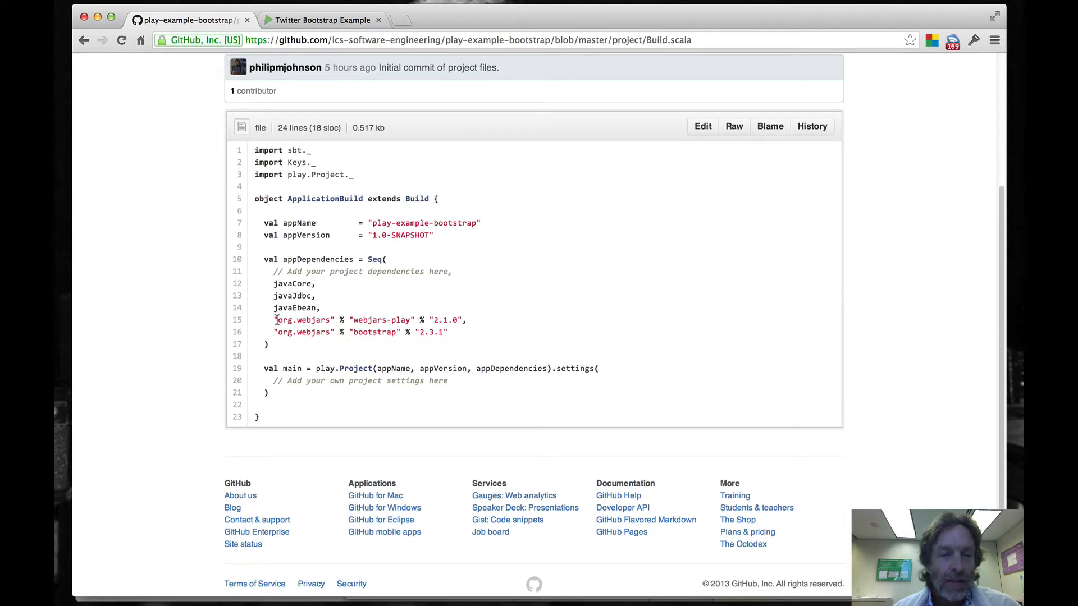
pyautogui.moveTo(274, 320); pyautogui.dragTo(447, 332)
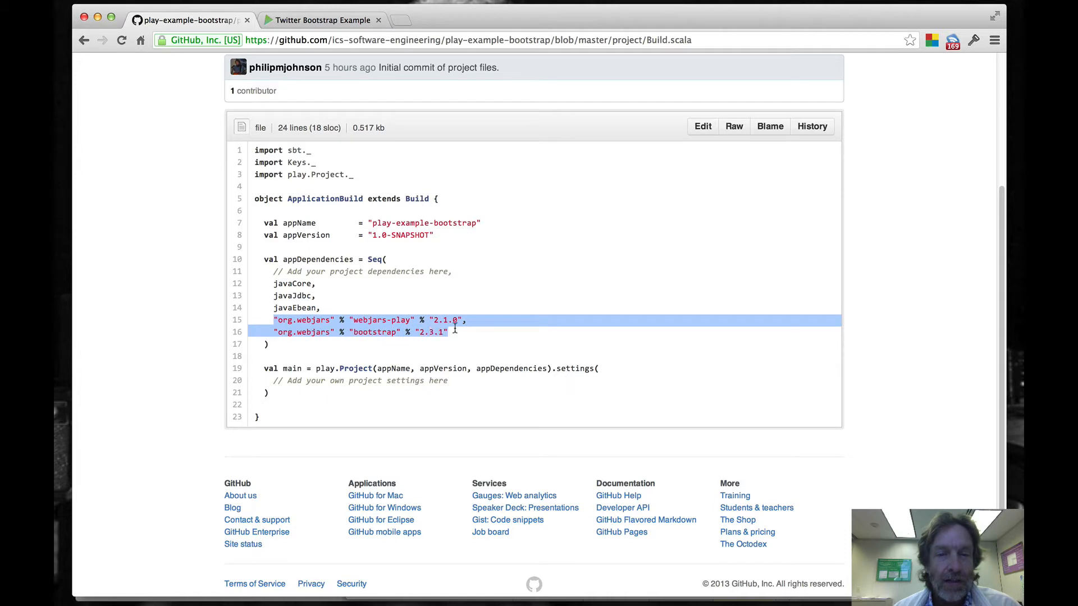
pyautogui.moveTo(481, 354)
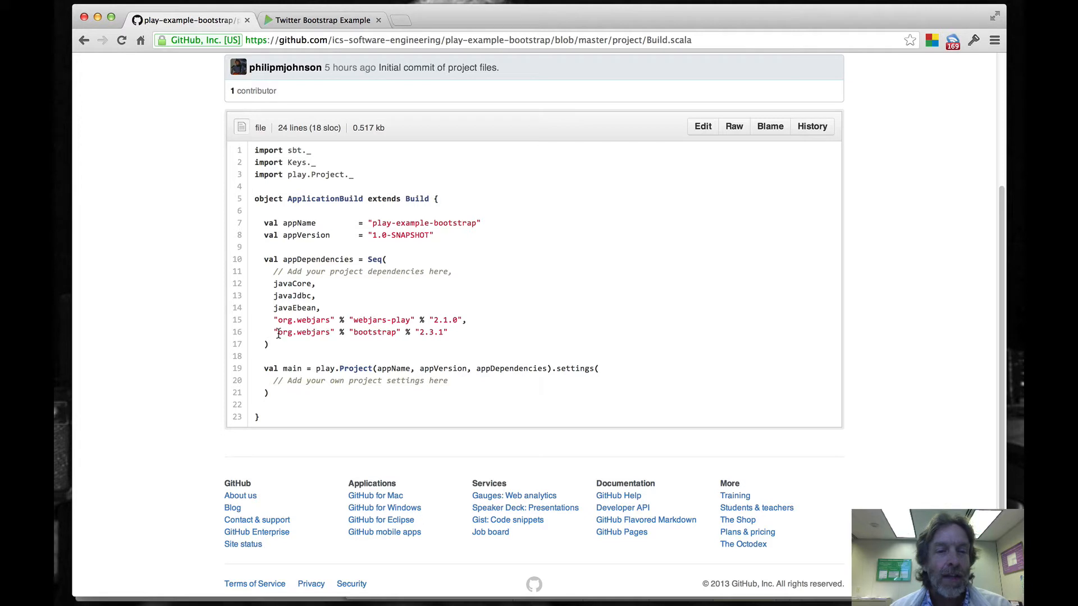
pyautogui.moveTo(276, 332); pyautogui.dragTo(448, 332)
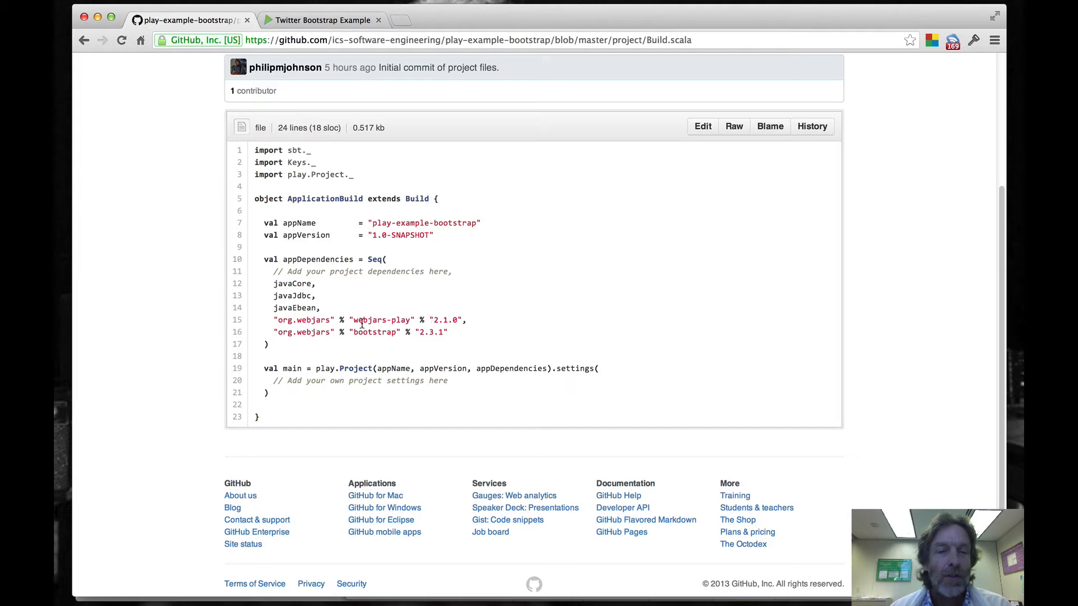
pyautogui.doubleClick(382, 320)
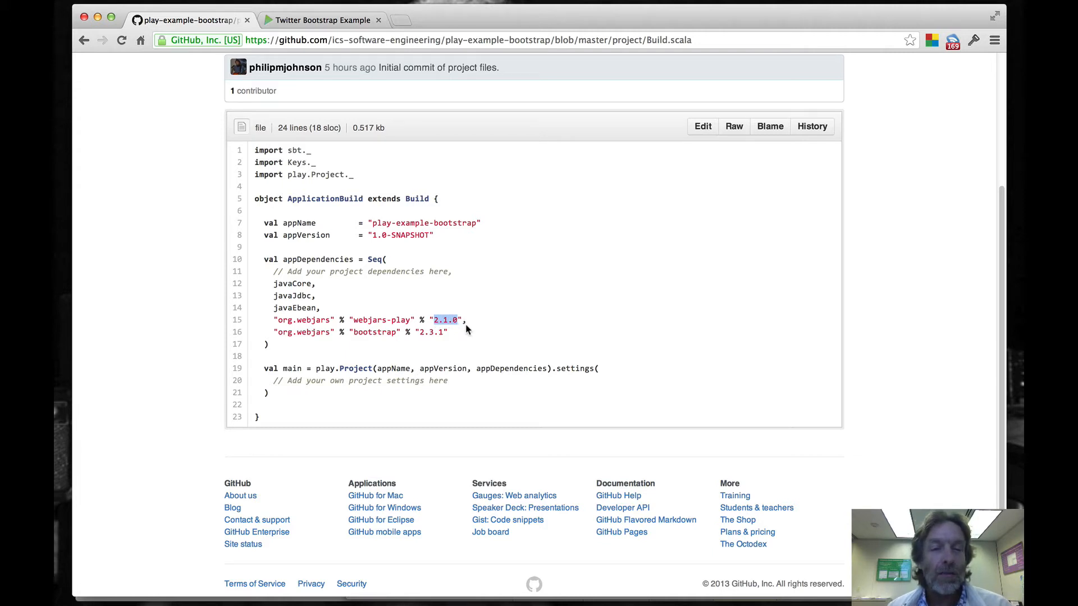
pyautogui.moveTo(471, 322)
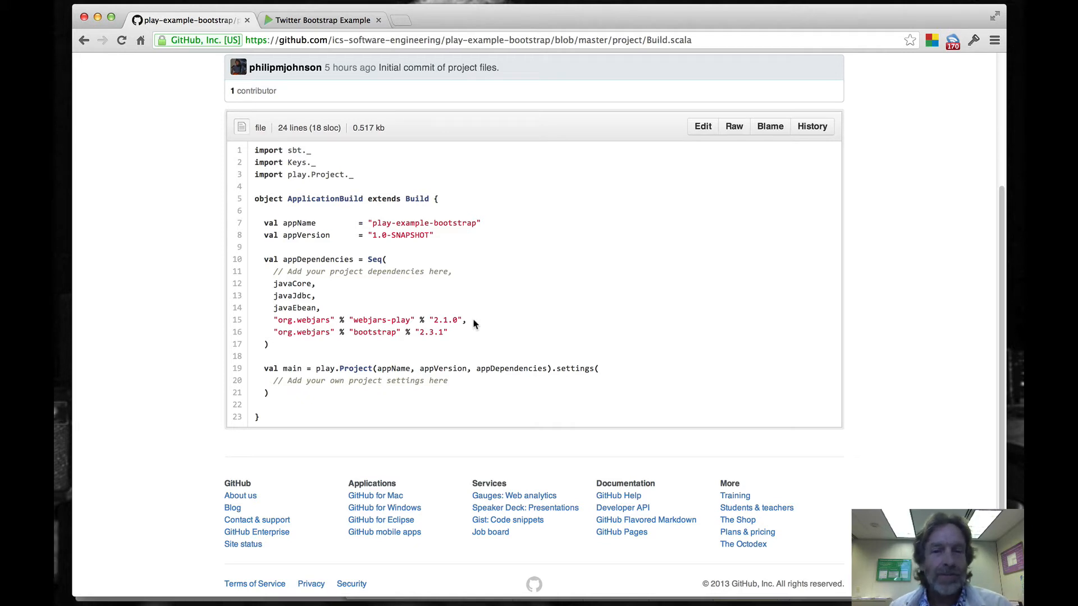
pyautogui.moveTo(140, 39)
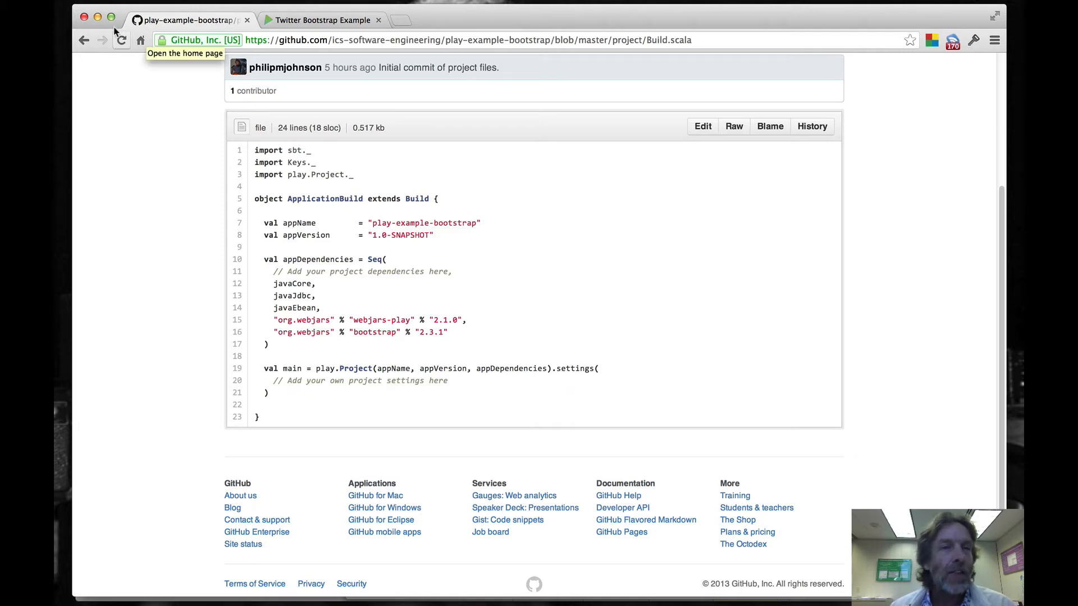
pyautogui.moveTo(309, 334)
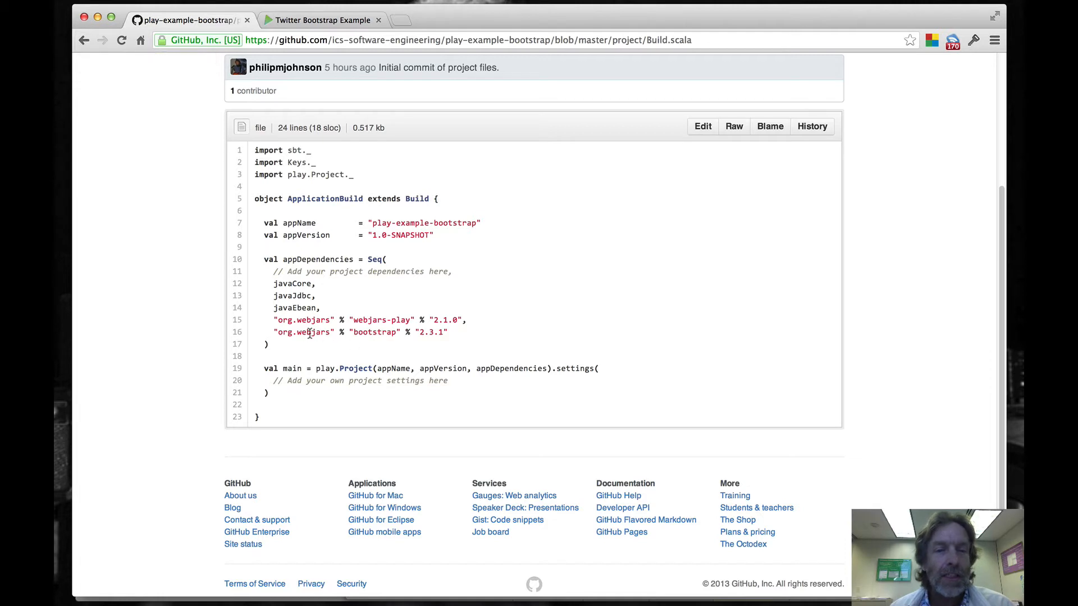
pyautogui.moveTo(350, 331); pyautogui.dragTo(446, 332)
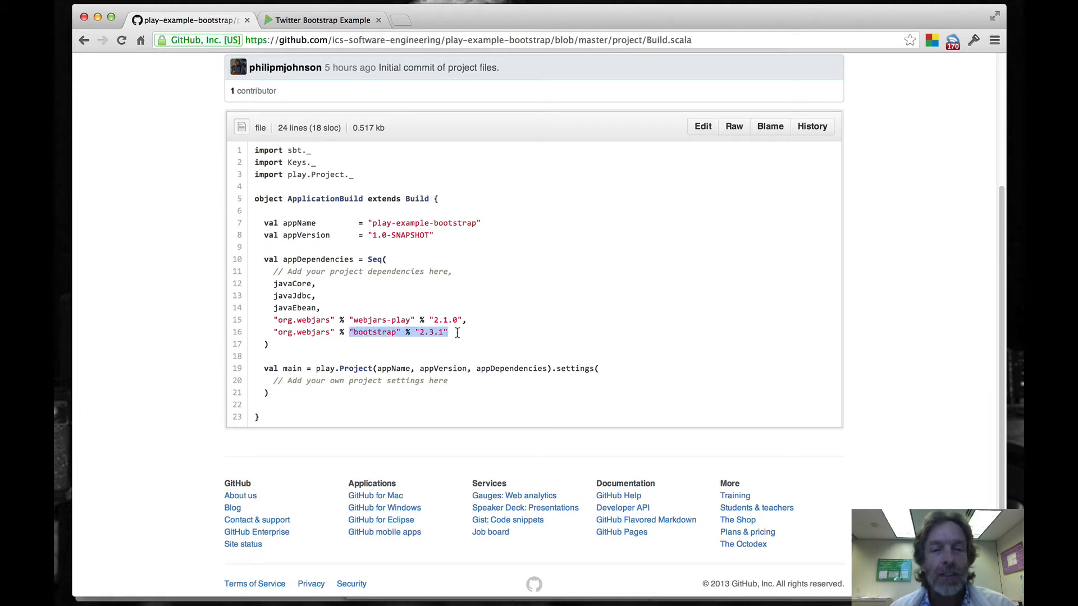
pyautogui.moveTo(460, 337)
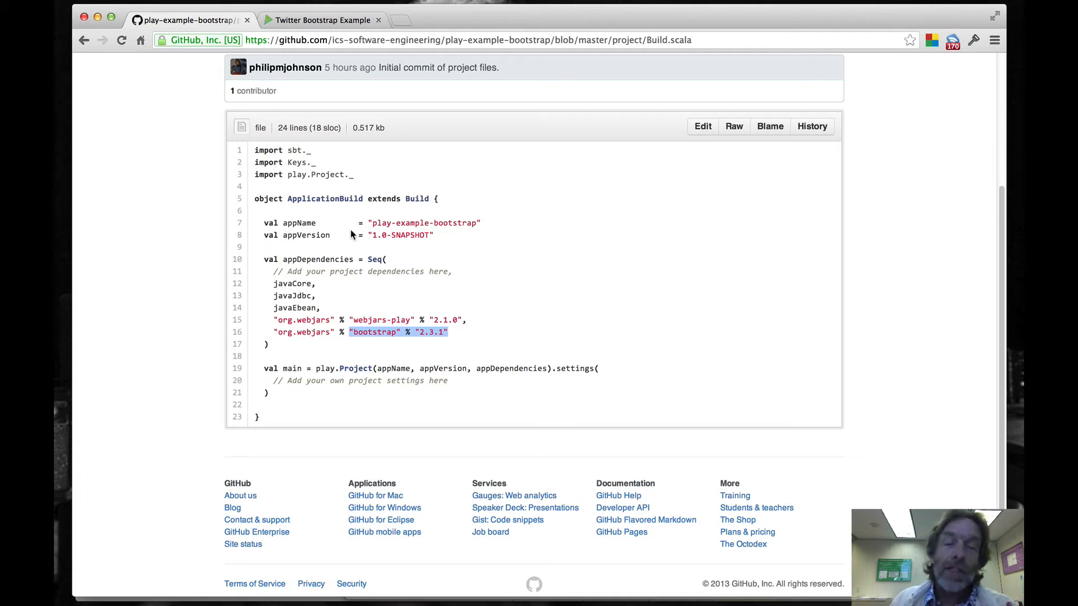
pyautogui.moveTo(272, 186)
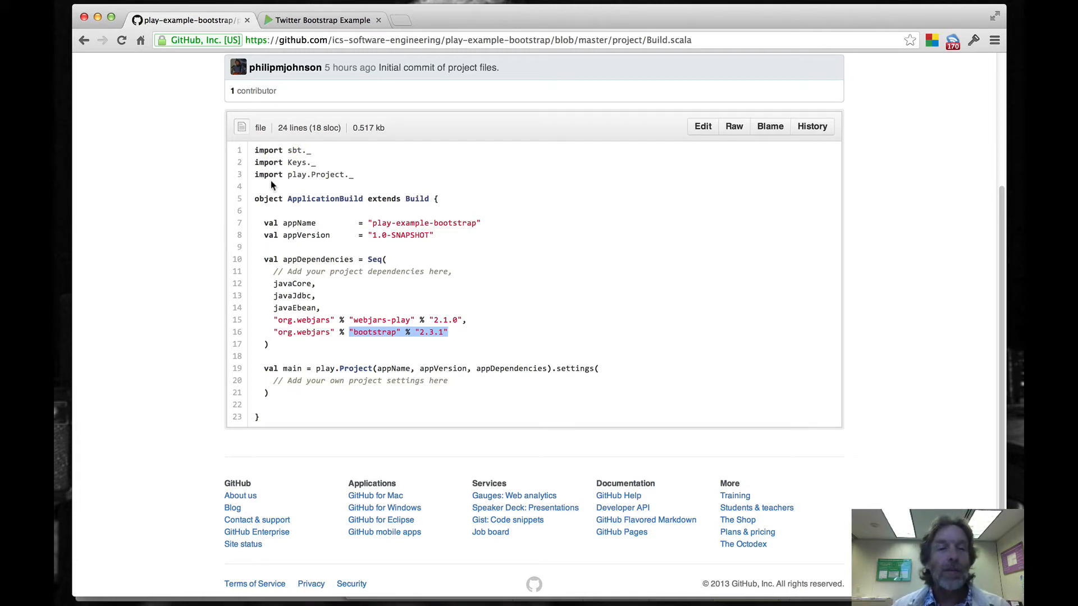
pyautogui.moveTo(84, 40)
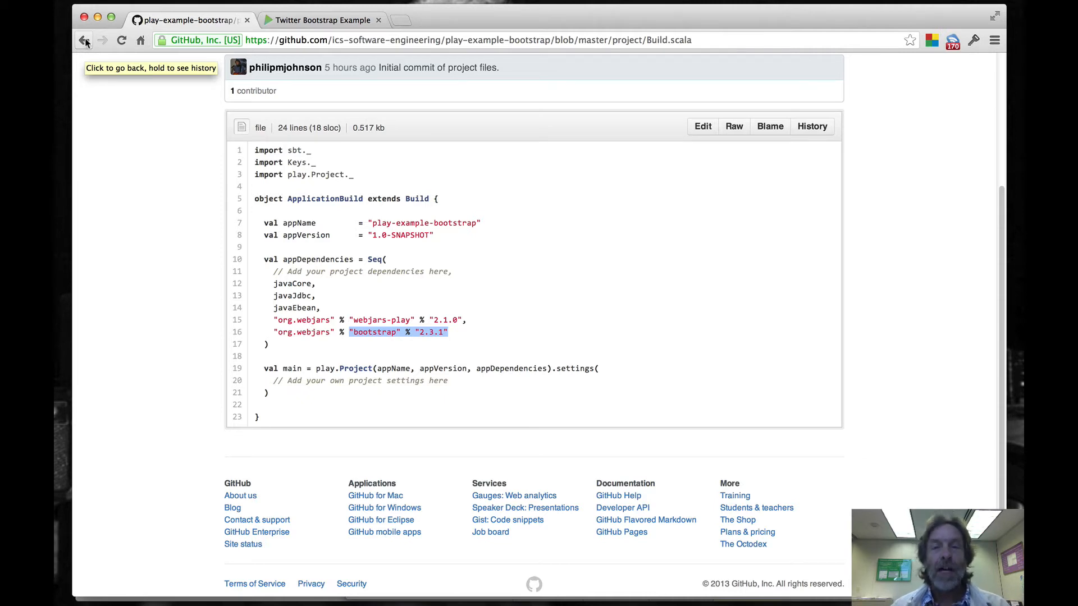
# Go back, open conf/routes, and highlight the GET /webjars/*file route to WebJarAssets.
pyautogui.click(83, 40)
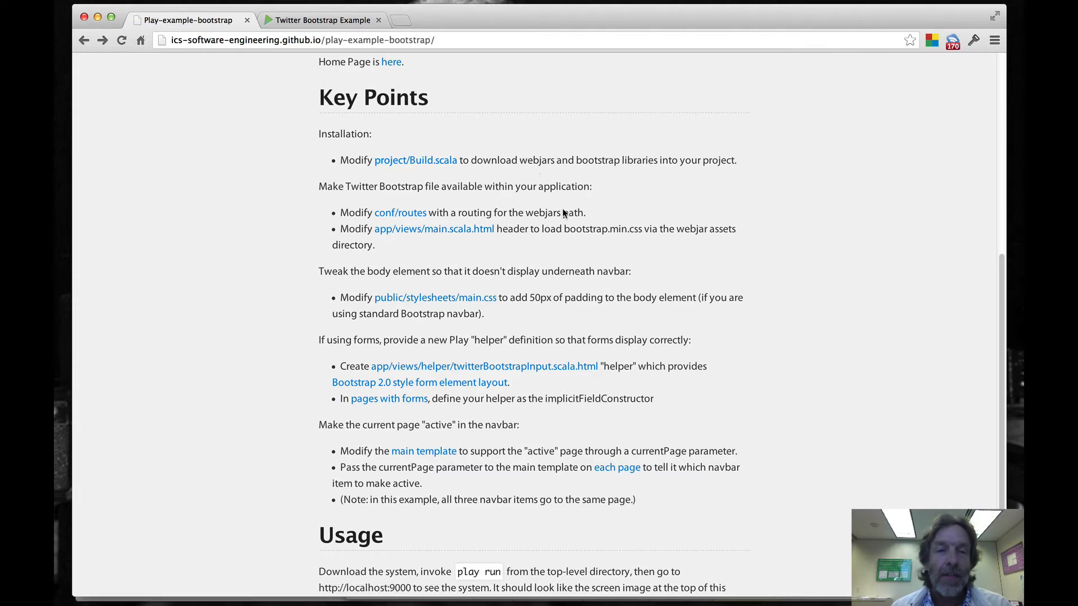
pyautogui.moveTo(400, 212)
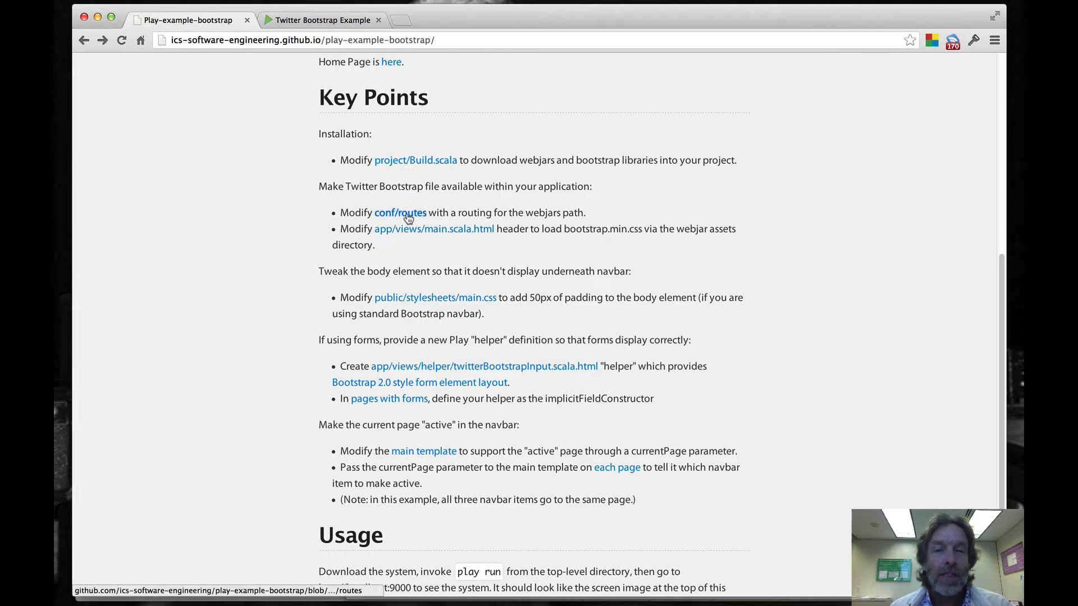
pyautogui.click(399, 212)
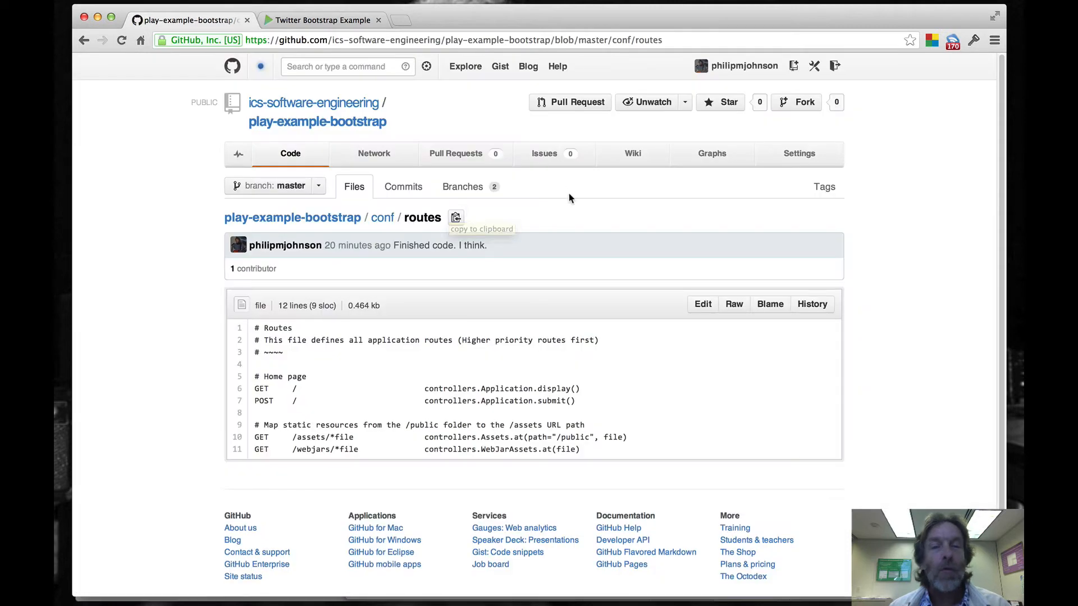
pyautogui.moveTo(489, 359)
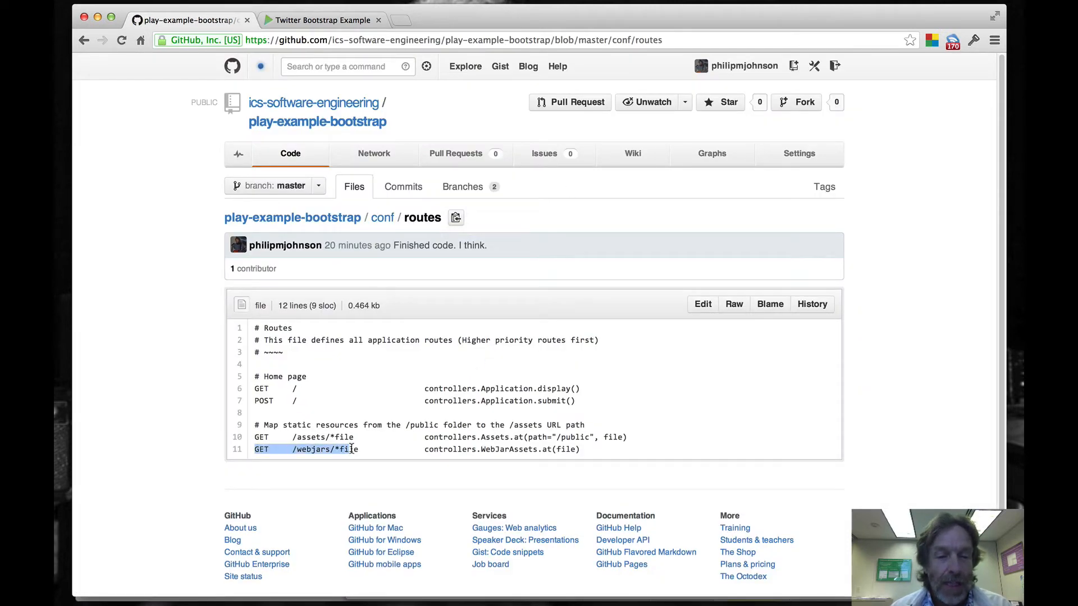
pyautogui.moveTo(350, 449); pyautogui.dragTo(581, 449)
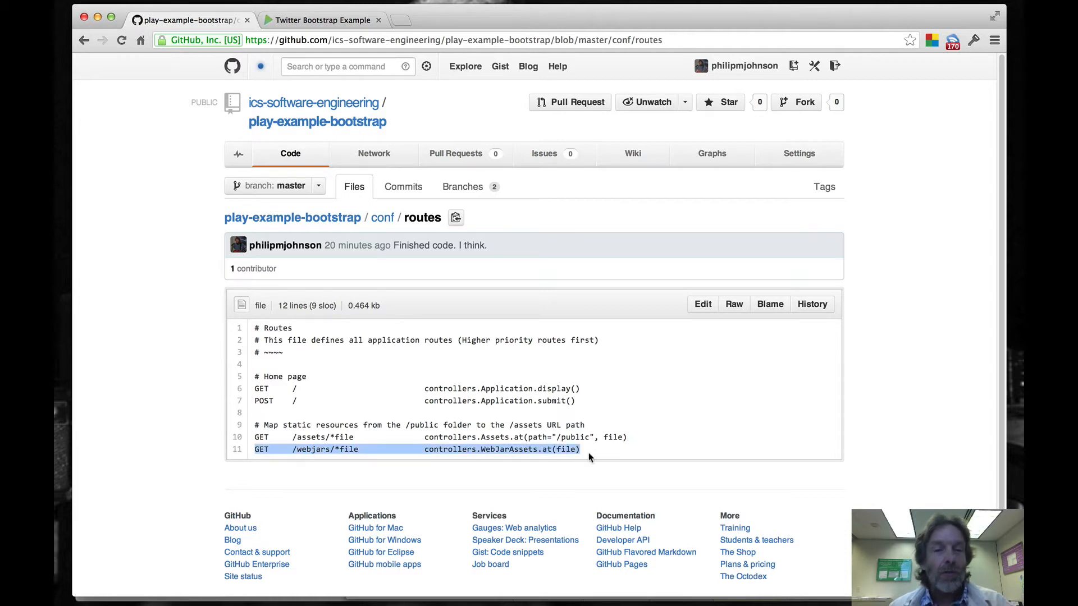
pyautogui.moveTo(580, 470)
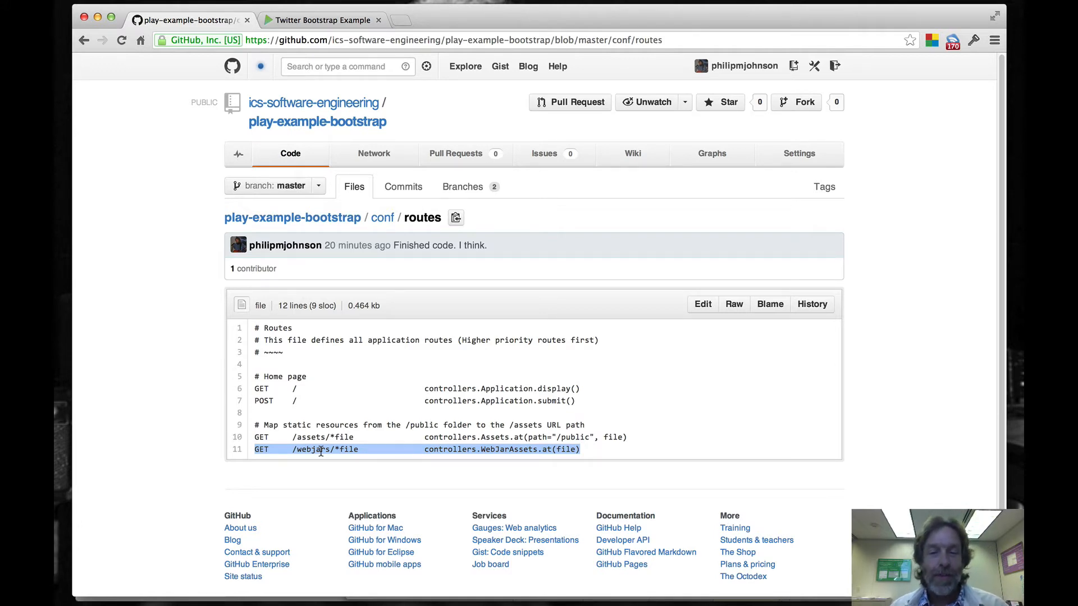
pyautogui.doubleClick(509, 449)
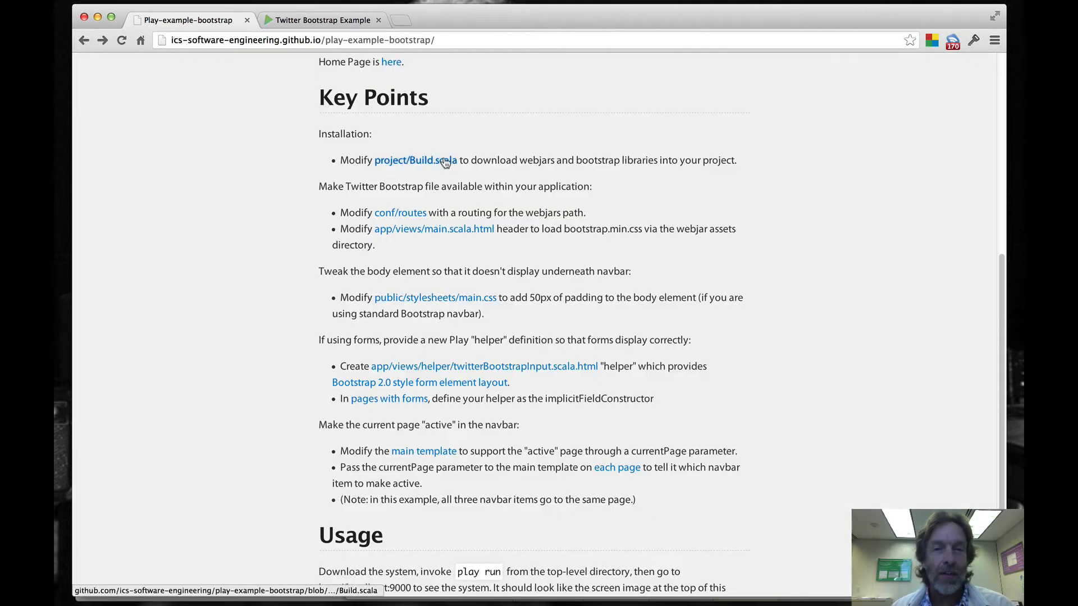
pyautogui.moveTo(514, 216)
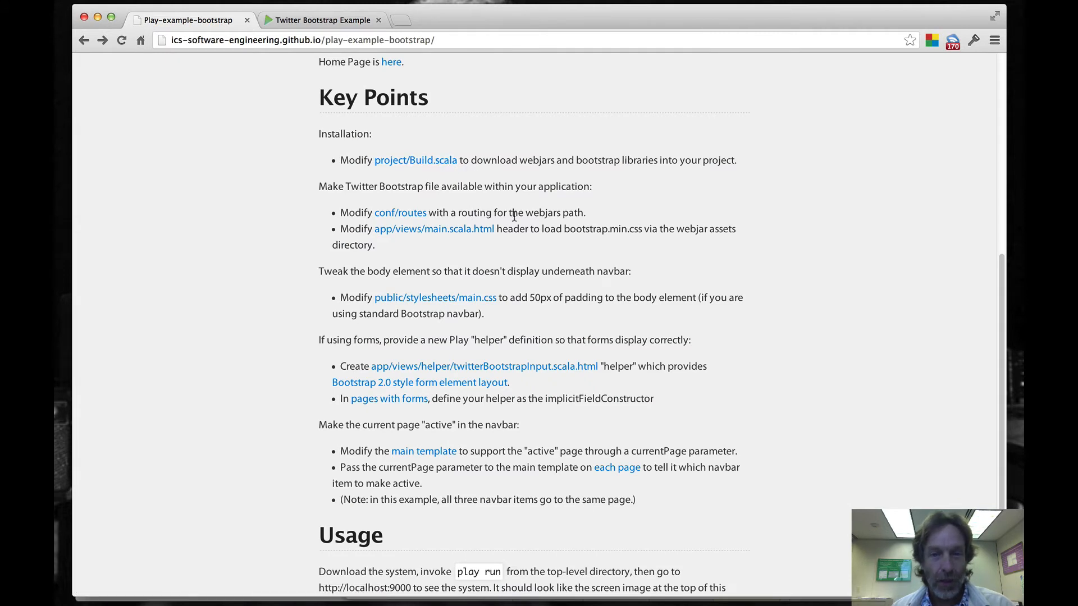
pyautogui.moveTo(434, 229)
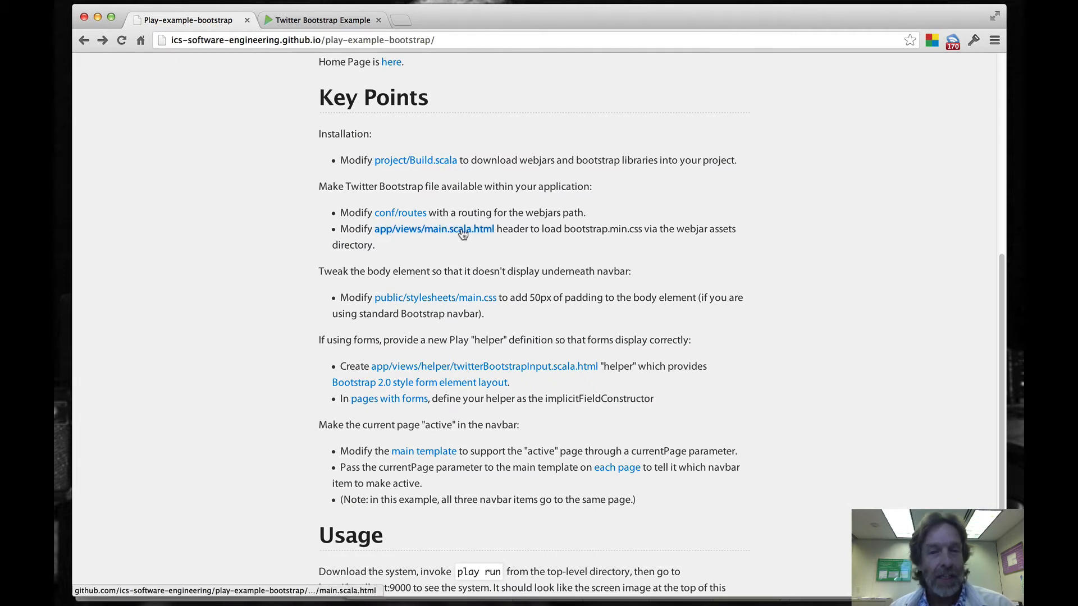
# Review main.scala.html and its bootstrap.min.css stylesheet link, then return to Key Points.
pyautogui.click(434, 229)
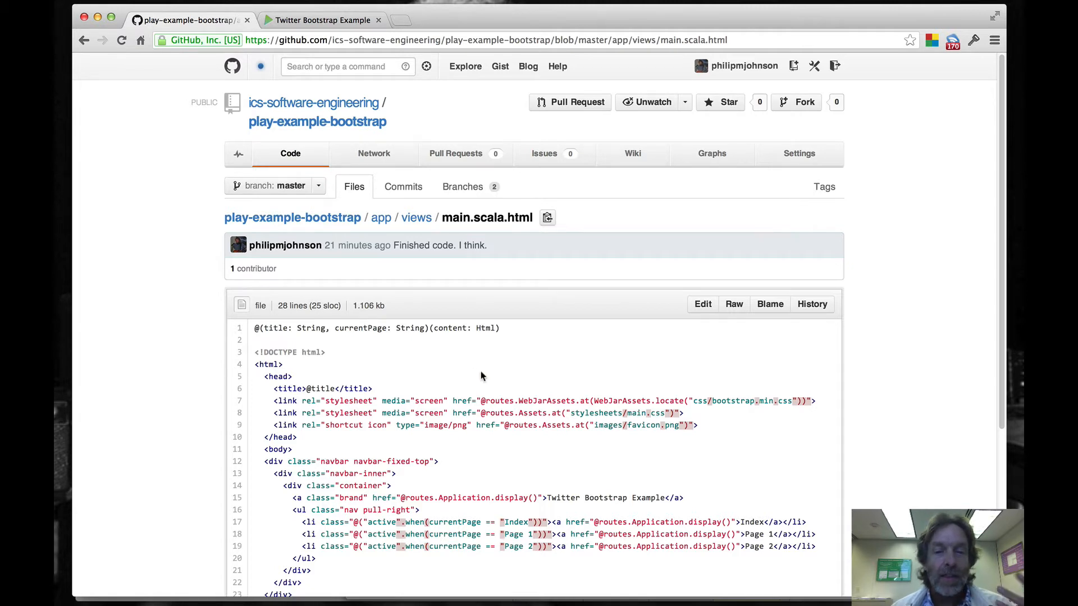
pyautogui.moveTo(483, 400)
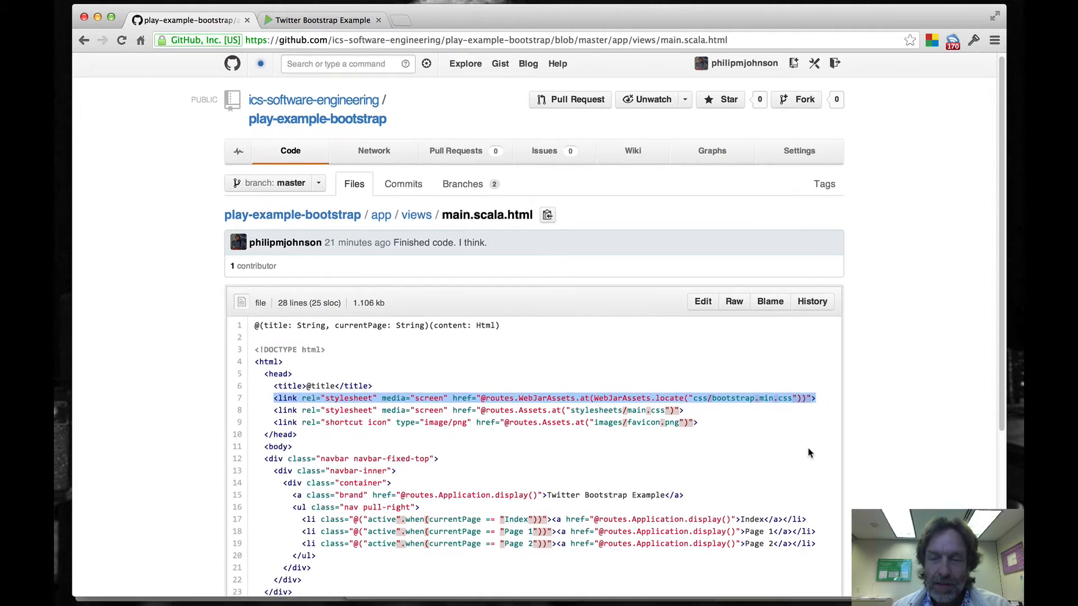
pyautogui.scroll(-3)
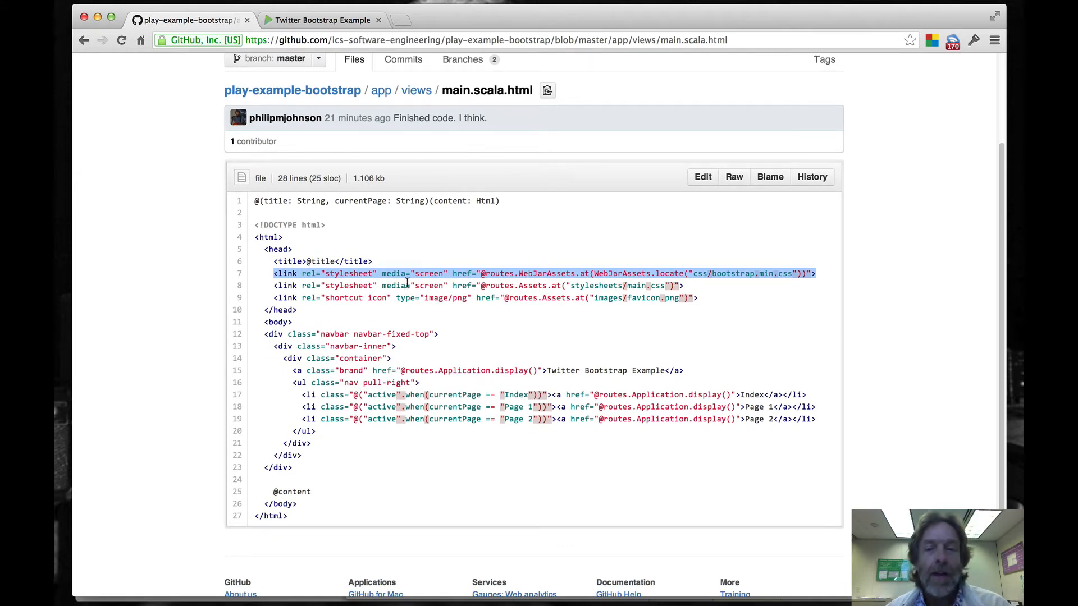
pyautogui.moveTo(547, 272)
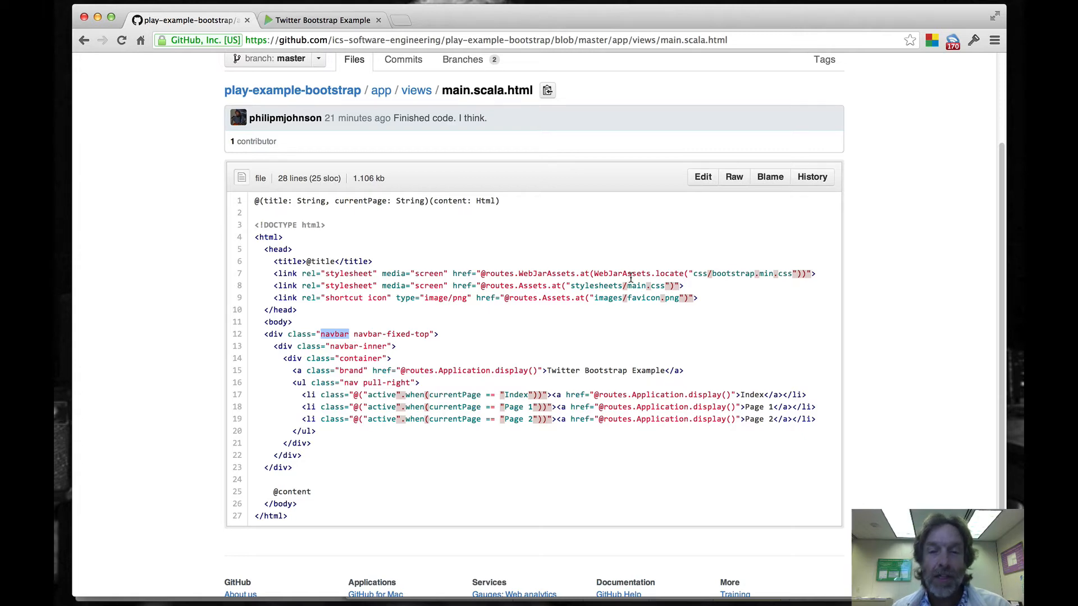
pyautogui.click(83, 39)
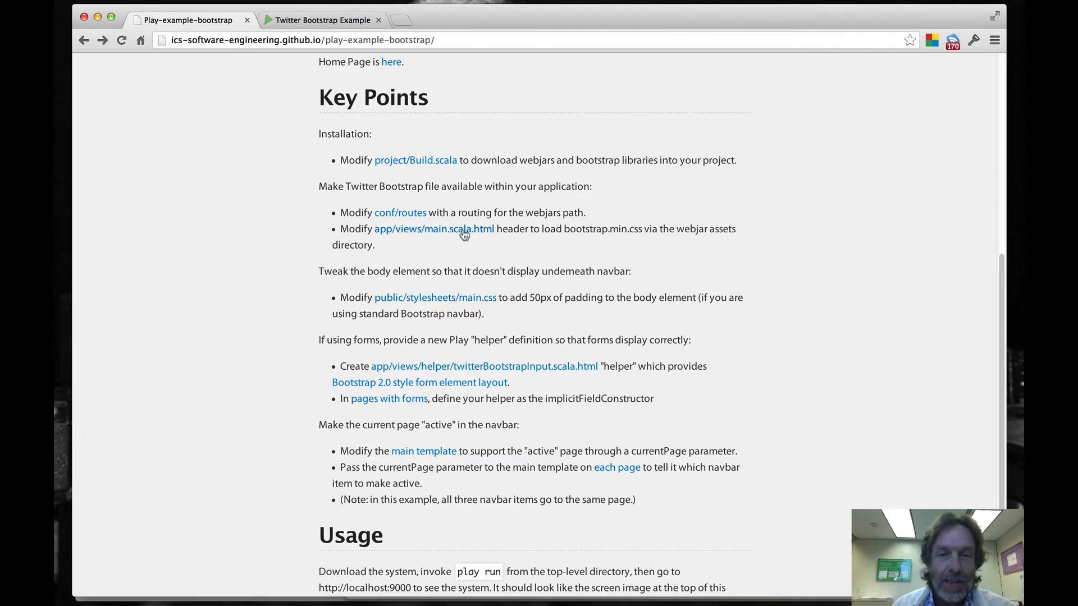
pyautogui.click(434, 229)
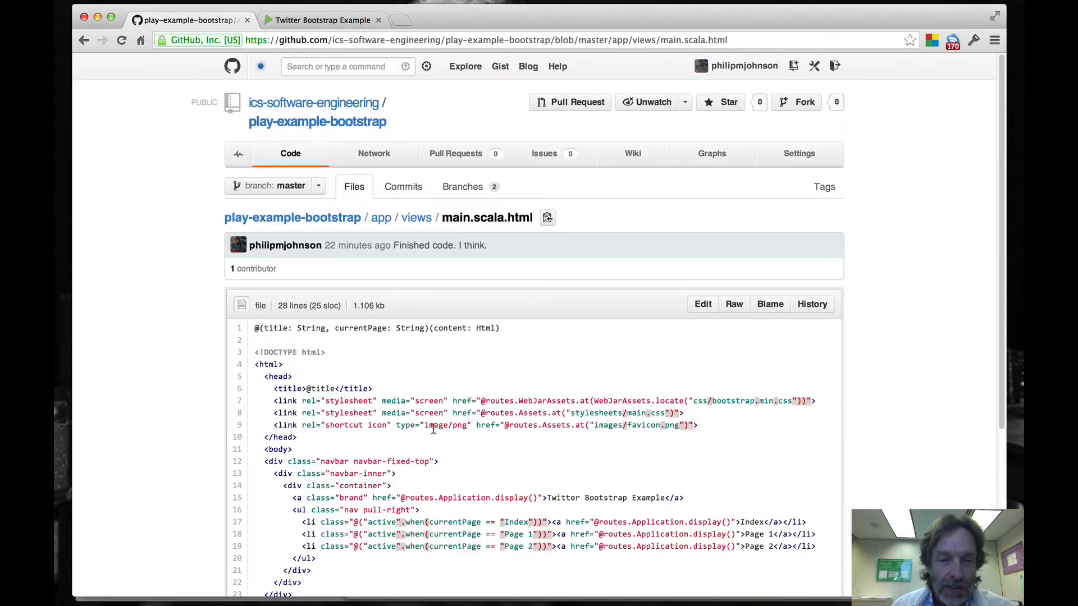
pyautogui.doubleClick(395, 461)
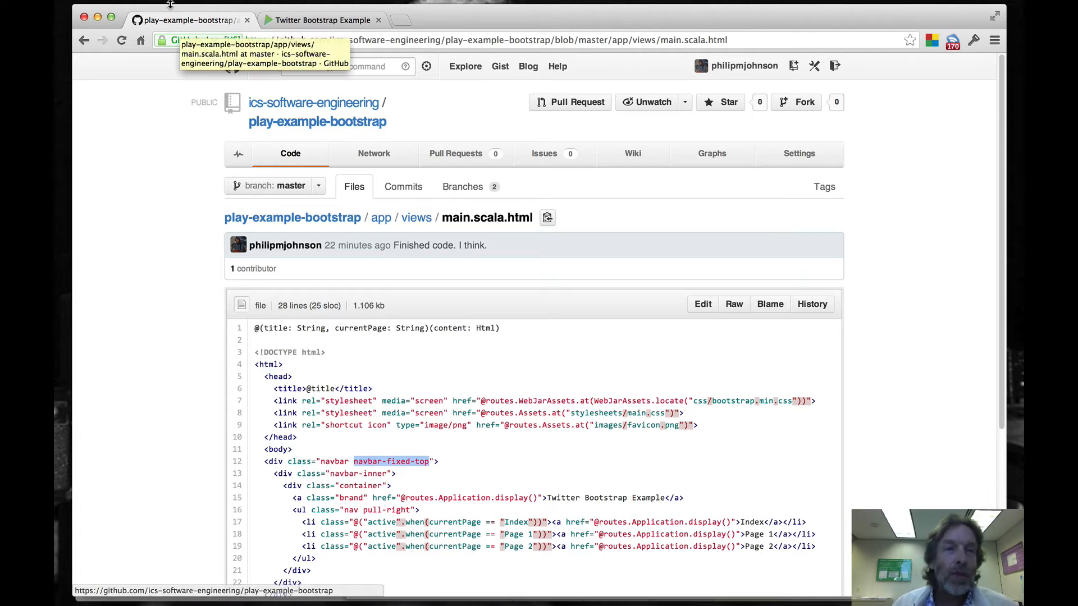
pyautogui.moveTo(84, 39)
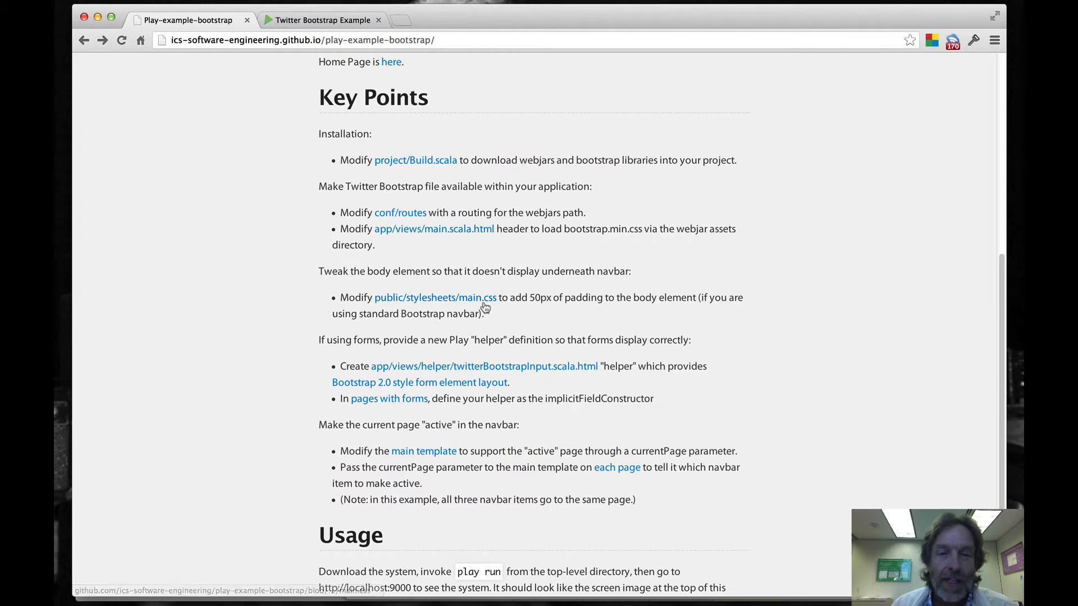
pyautogui.moveTo(435, 296)
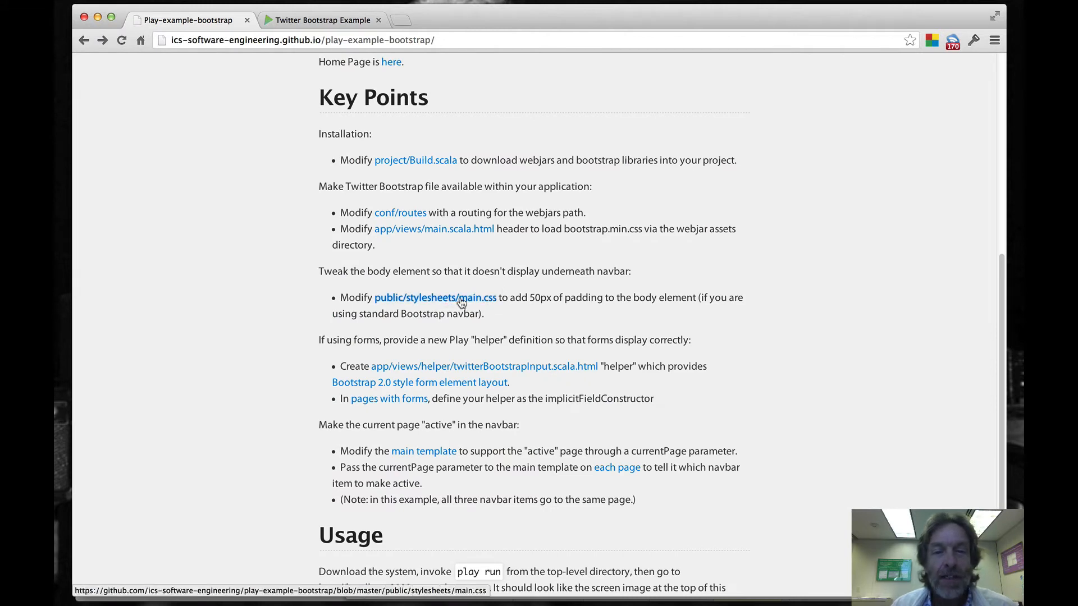
pyautogui.click(434, 297)
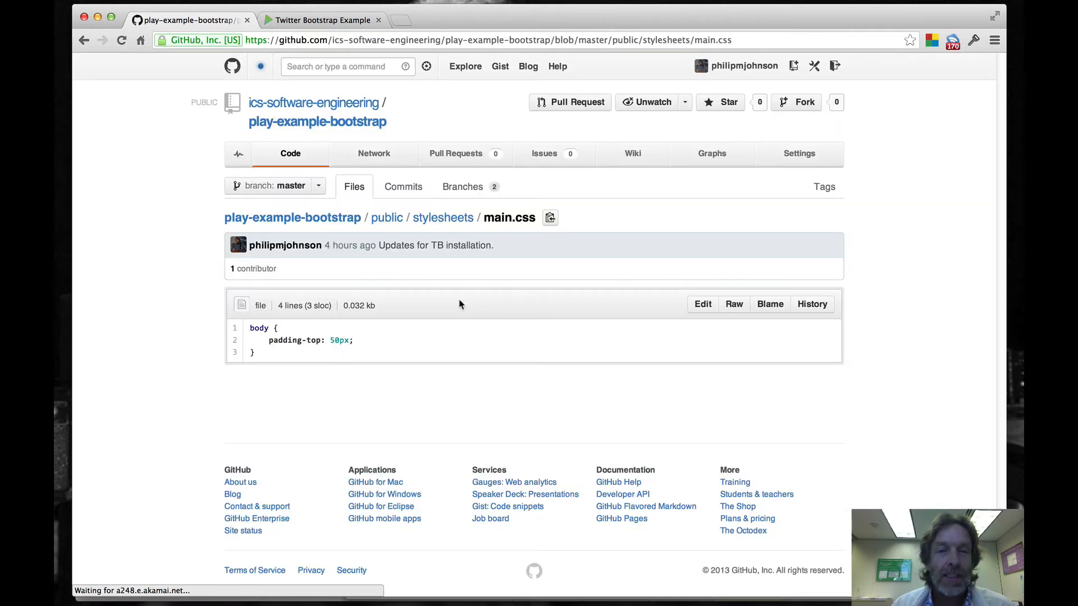
pyautogui.moveTo(311, 220)
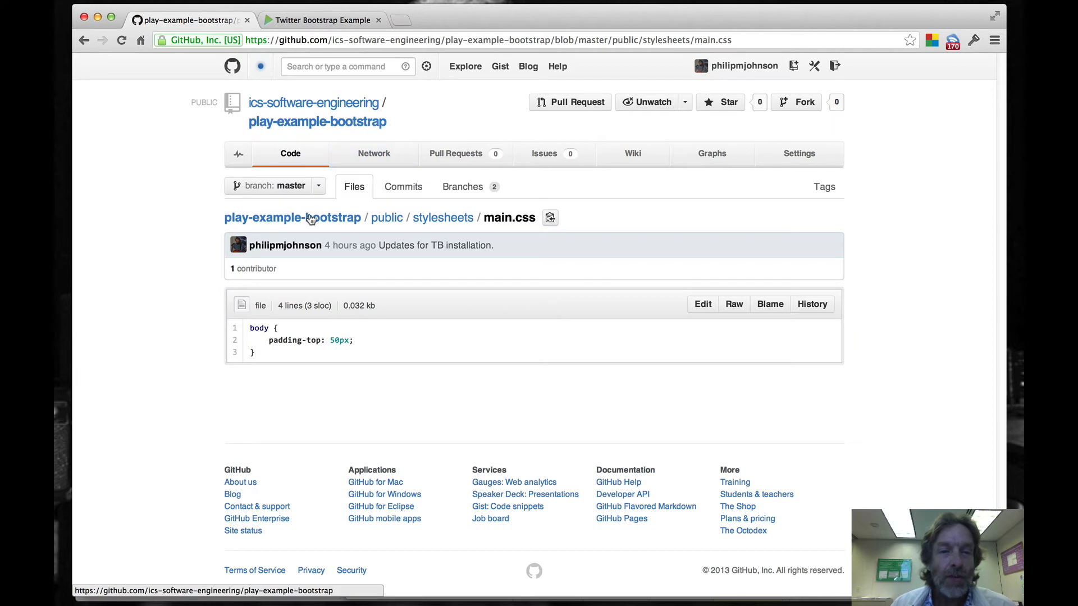
pyautogui.moveTo(443, 217)
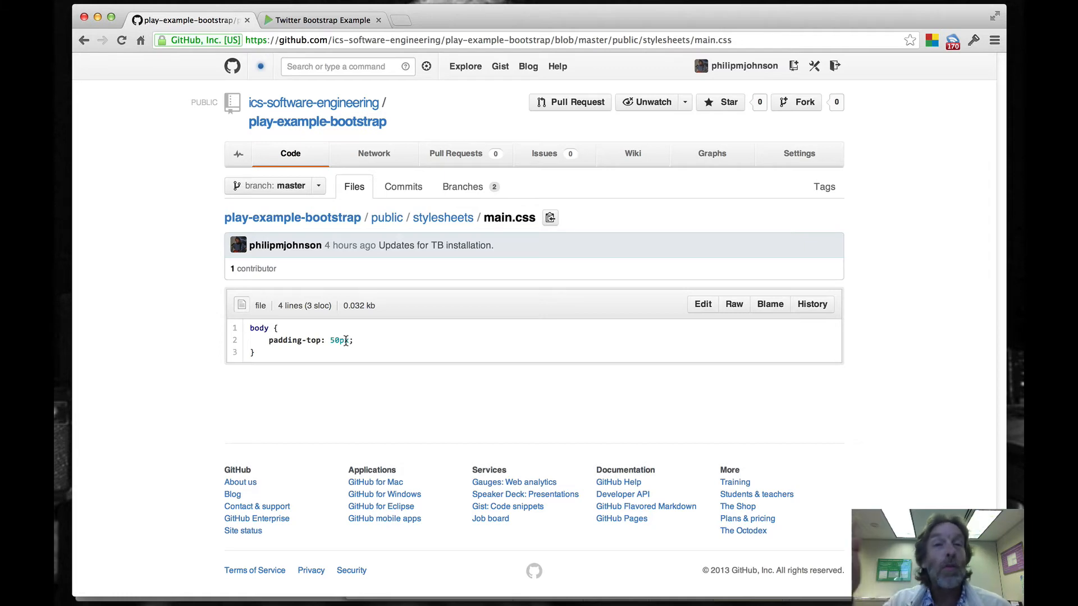
pyautogui.moveTo(140, 40)
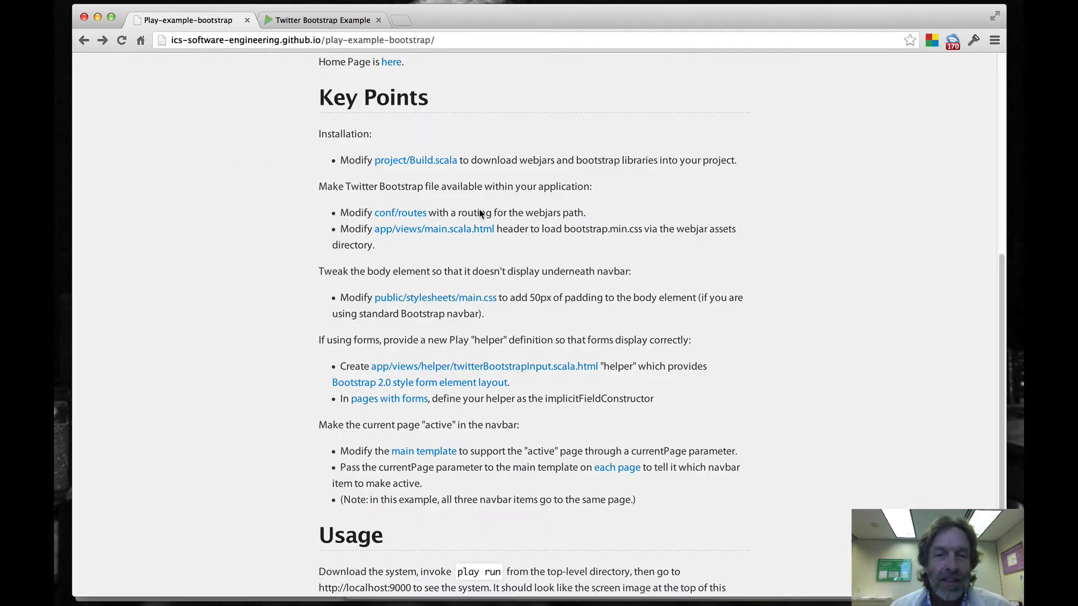
pyautogui.moveTo(674, 242)
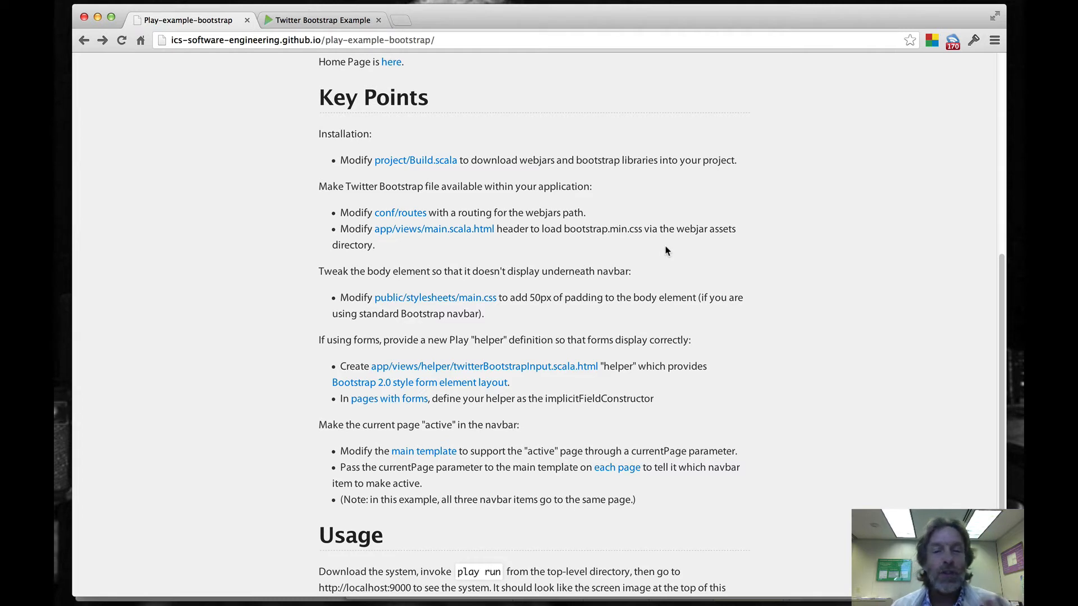
pyautogui.moveTo(388, 399)
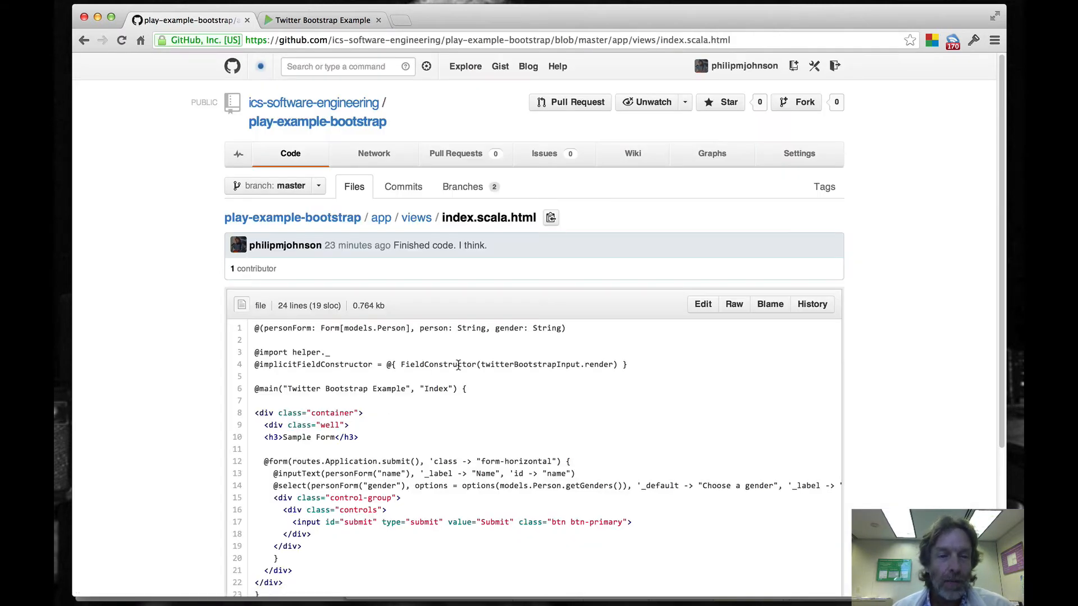
pyautogui.scroll(-3)
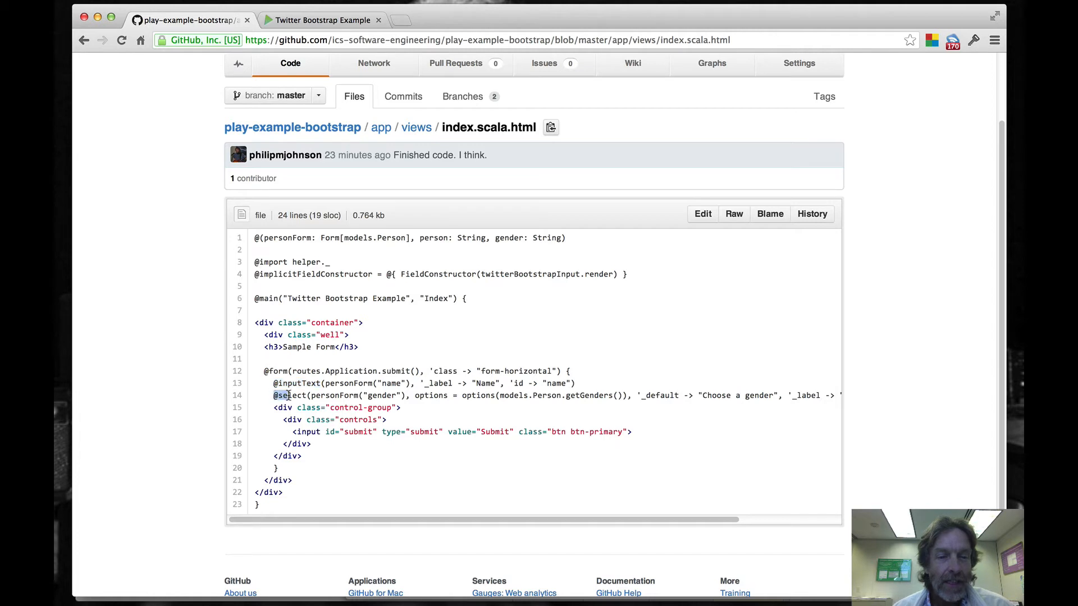
pyautogui.doubleClick(290, 395)
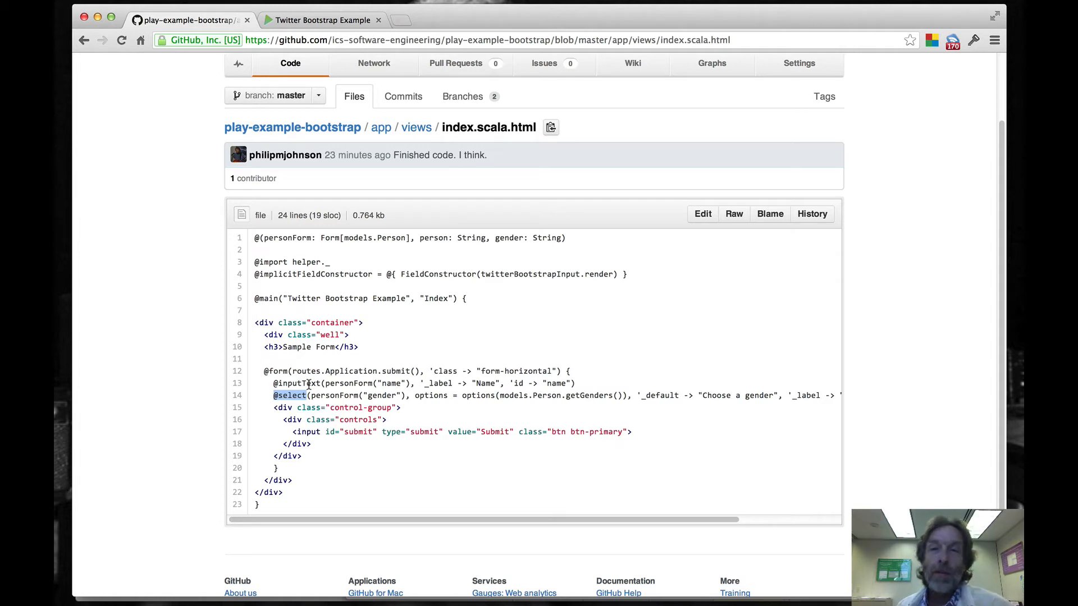
pyautogui.moveTo(403, 21)
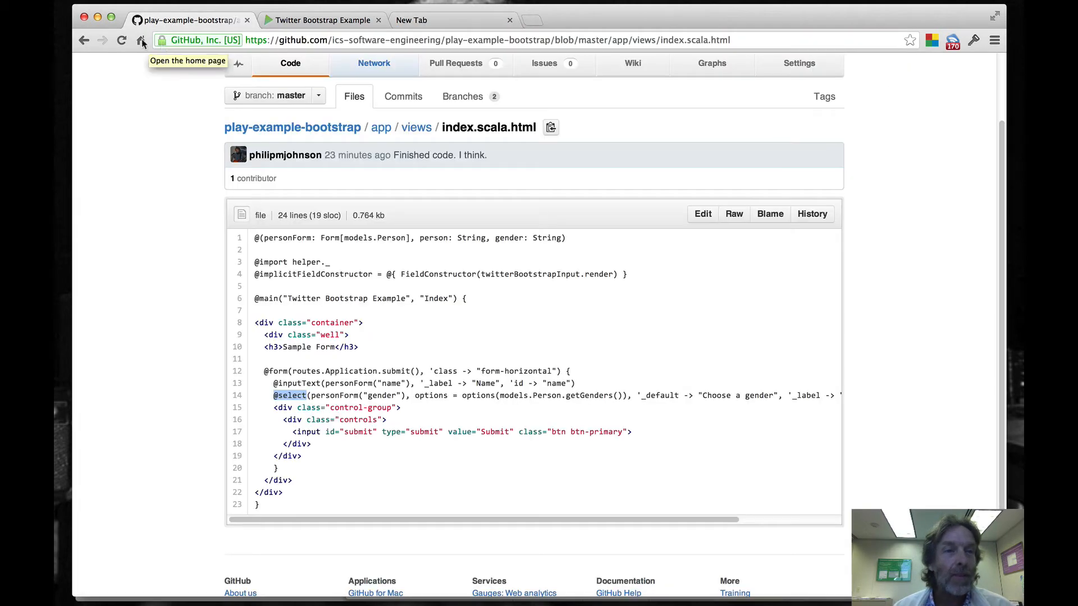
pyautogui.click(142, 40)
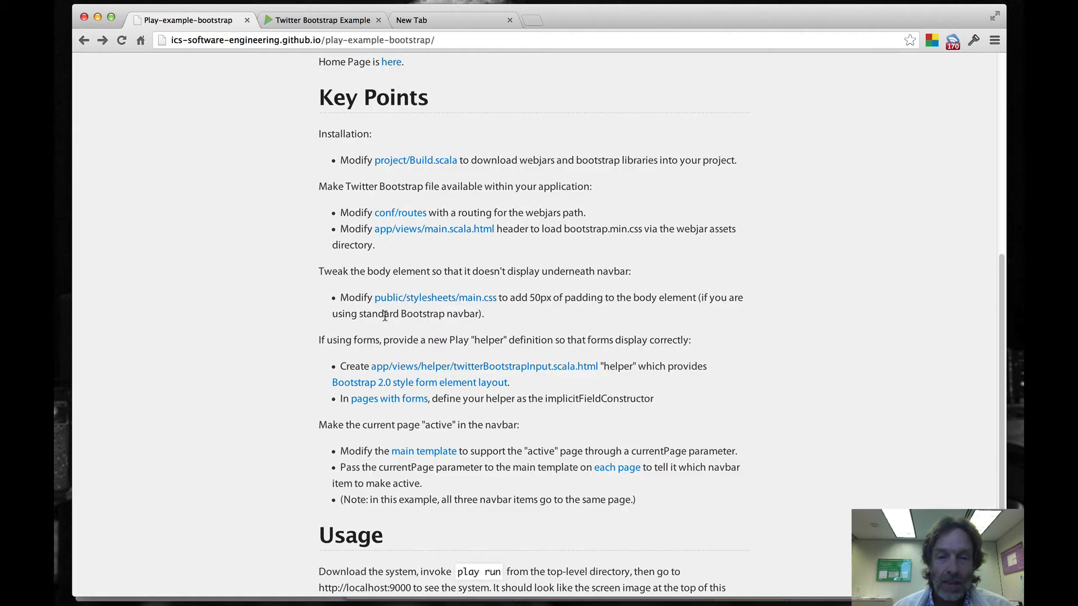
pyautogui.moveTo(437, 377)
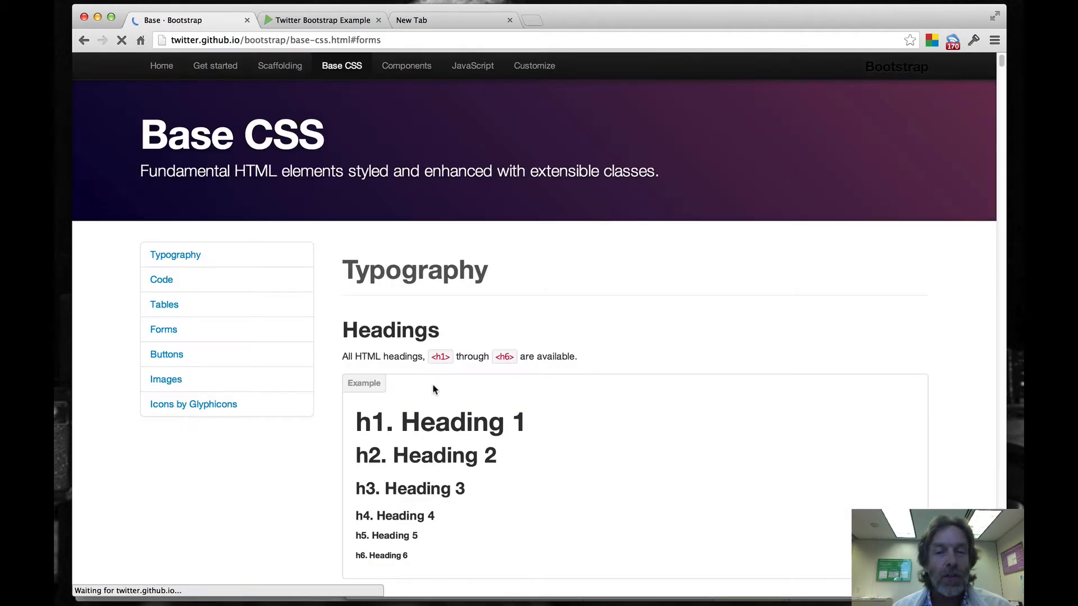
pyautogui.click(163, 328)
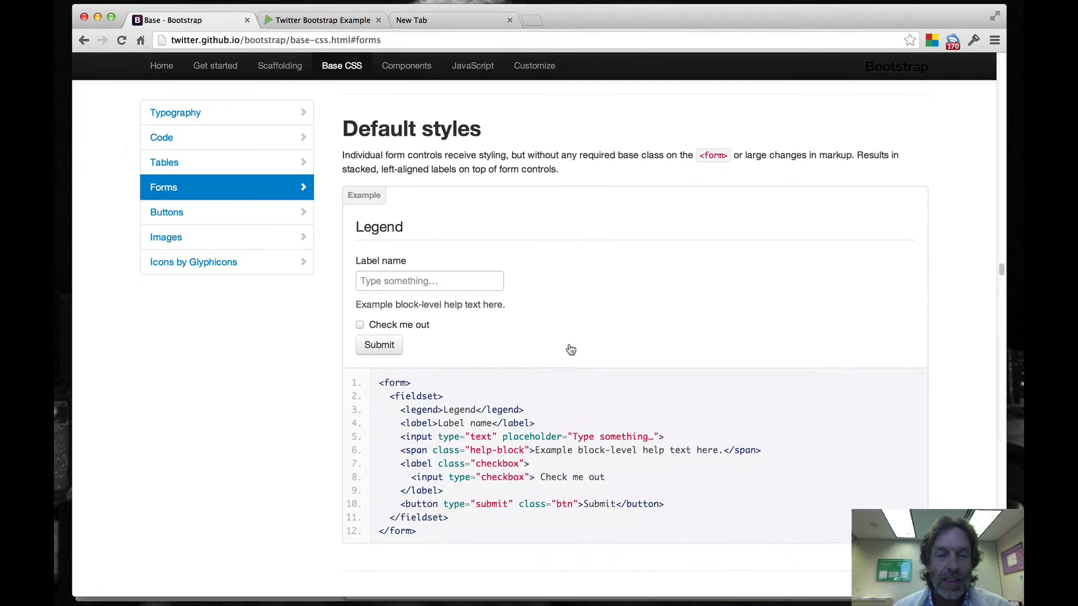
pyautogui.scroll(-3)
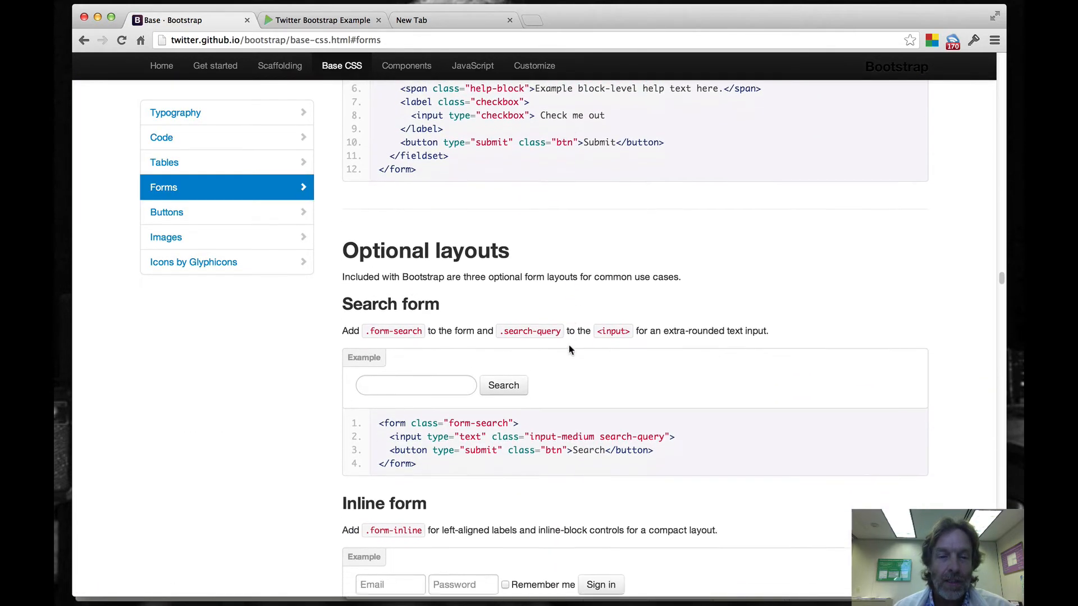
pyautogui.scroll(3)
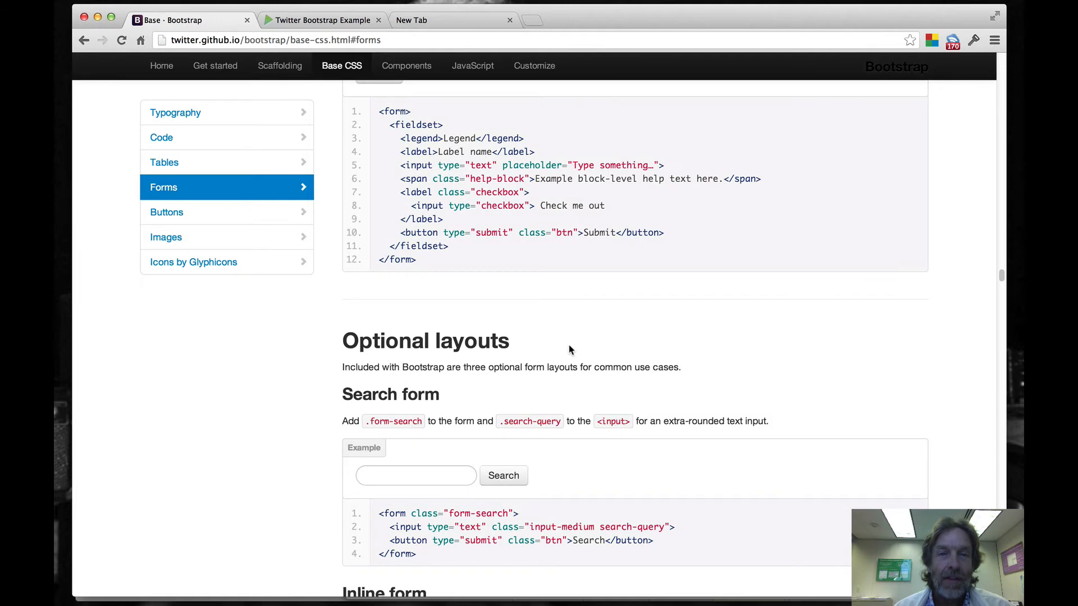
pyautogui.scroll(-3)
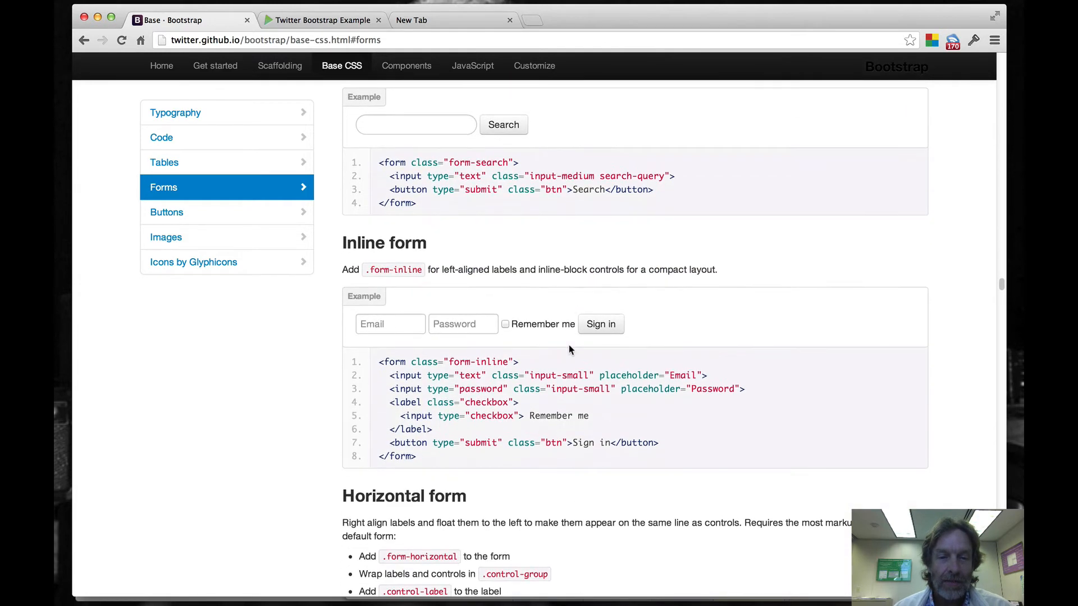
pyautogui.scroll(-3)
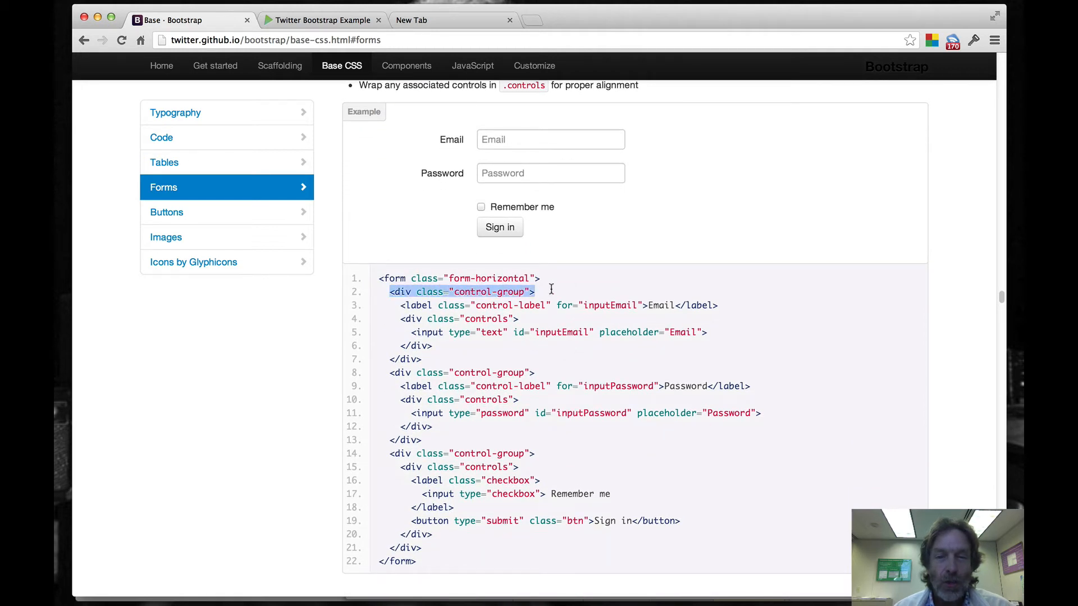
pyautogui.moveTo(481, 331)
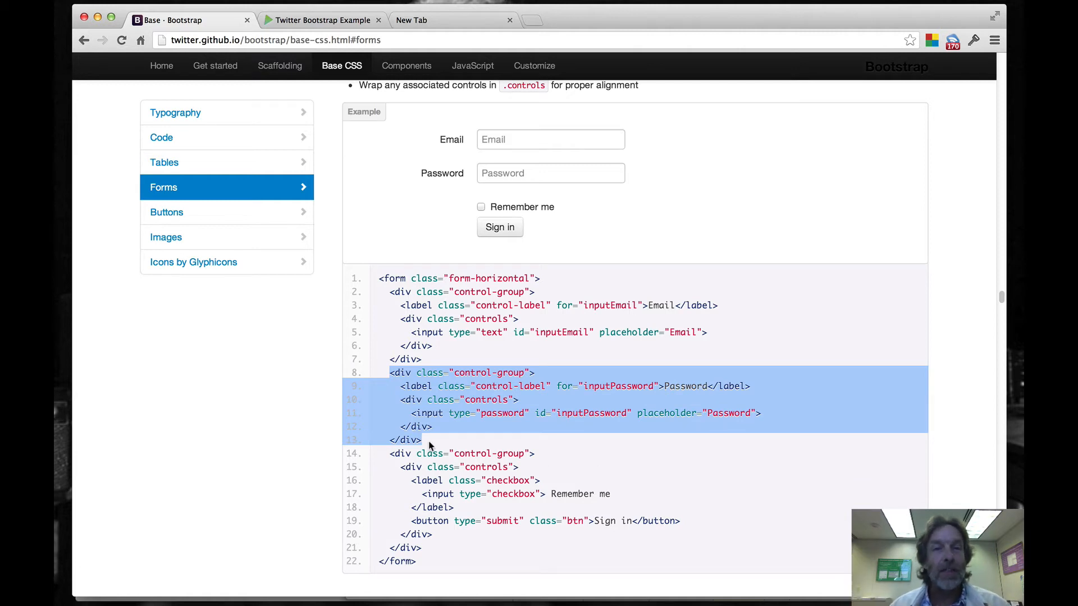
pyautogui.moveTo(83, 40)
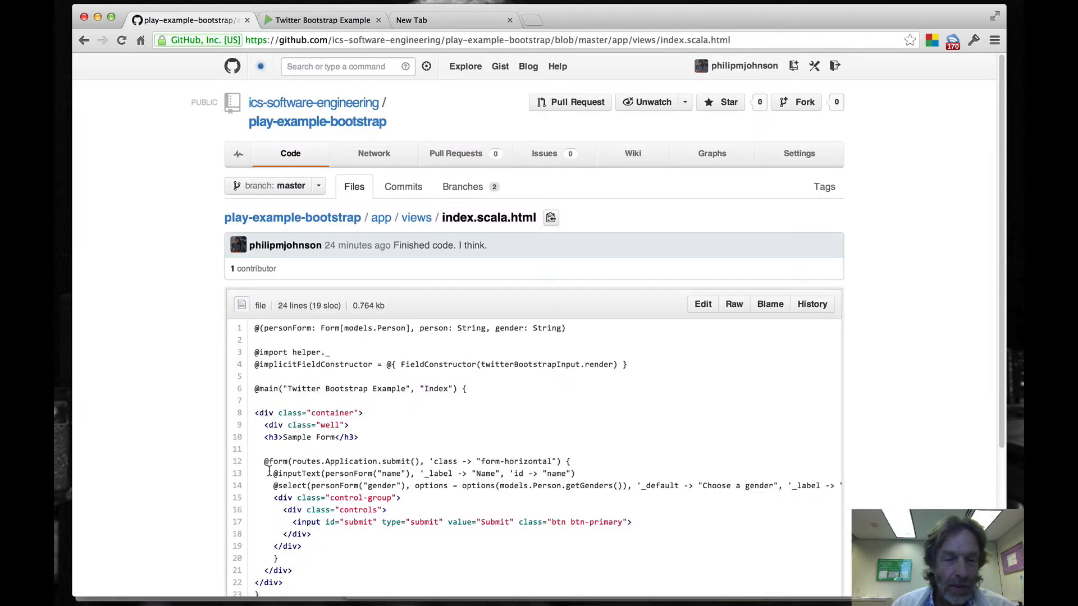
pyautogui.doubleClick(296, 474)
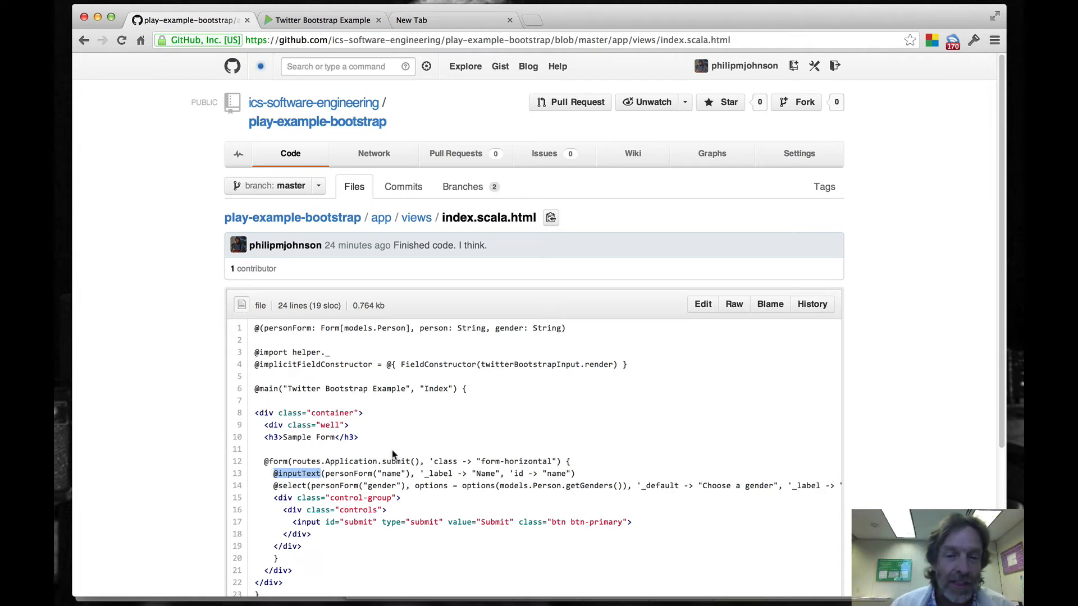
pyautogui.moveTo(400, 408)
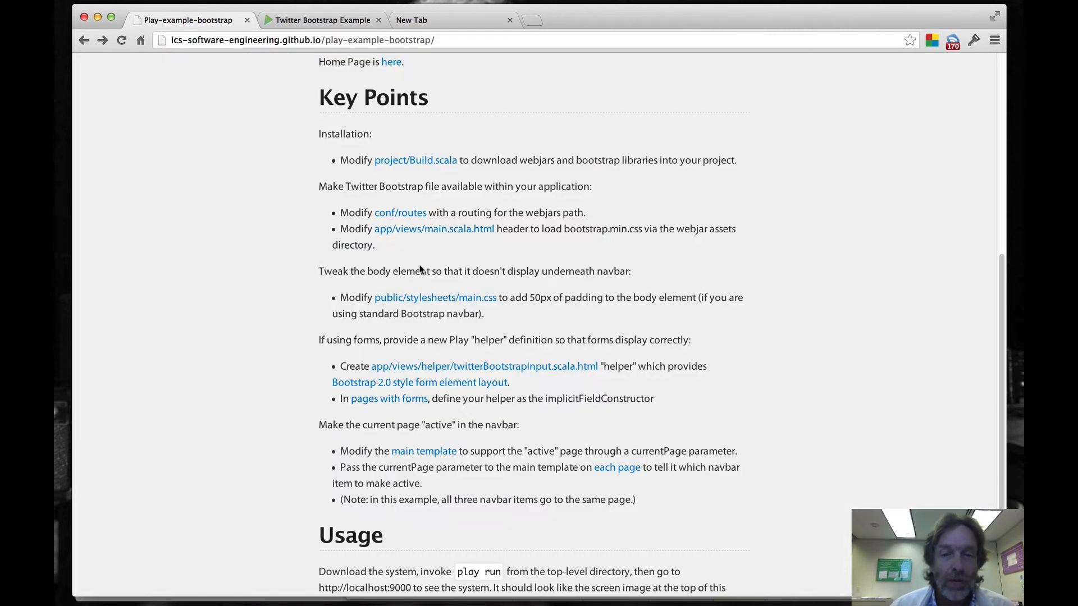
# Open app/views/helper/twitterBootstrapInput.scala.html from the project page.
pyautogui.click(483, 365)
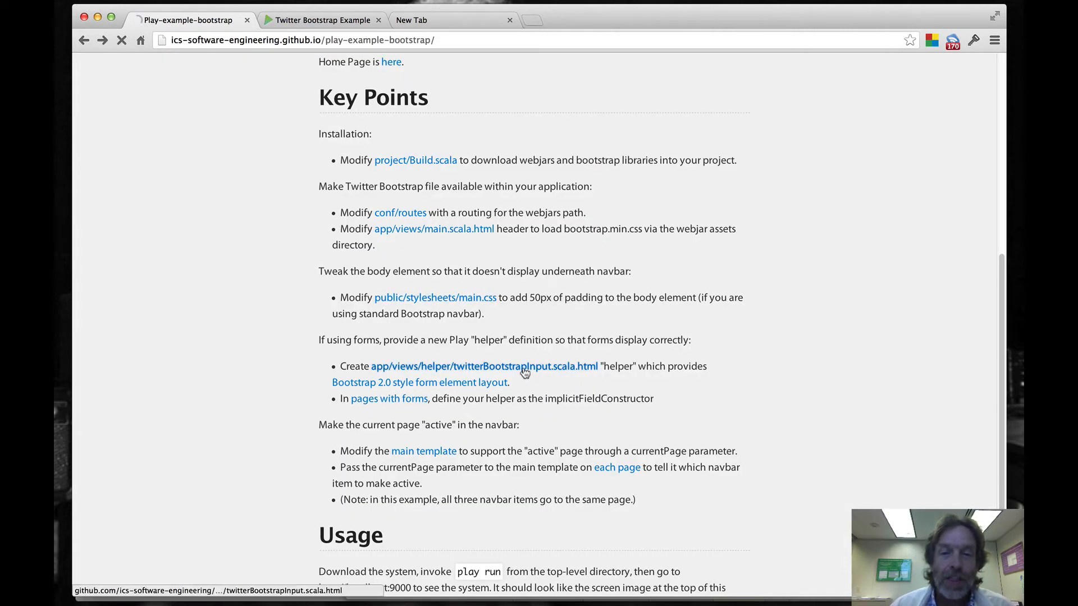
pyautogui.click(483, 366)
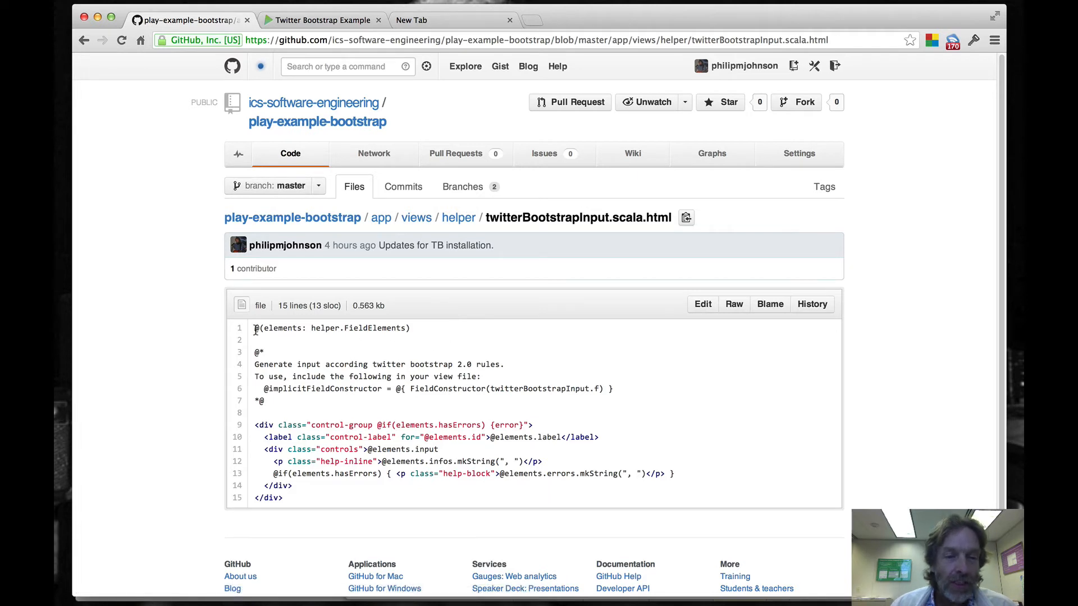
pyautogui.moveTo(383, 498)
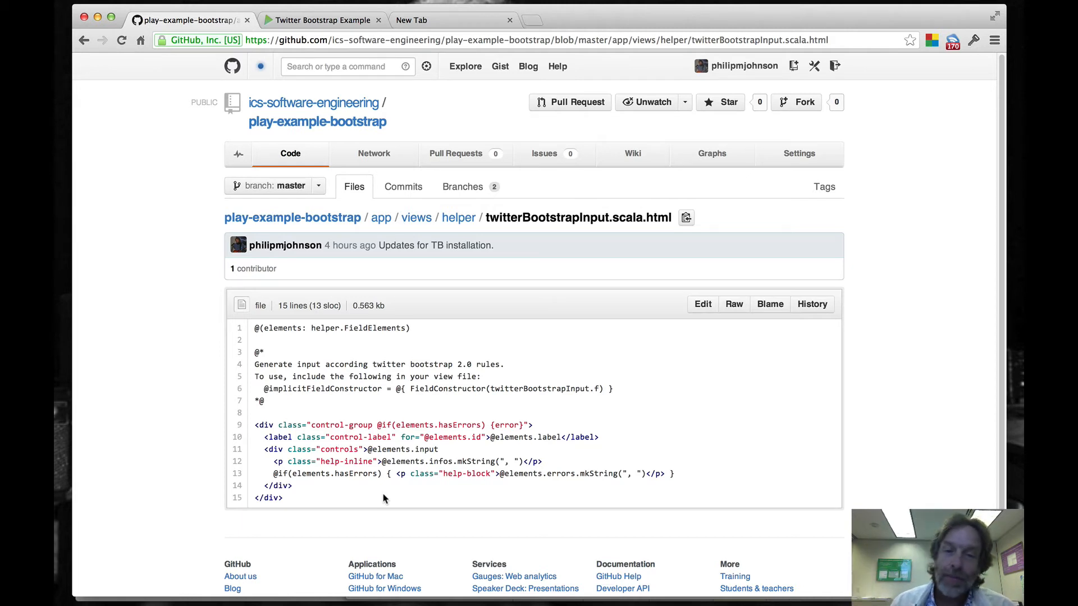
pyautogui.moveTo(83, 40)
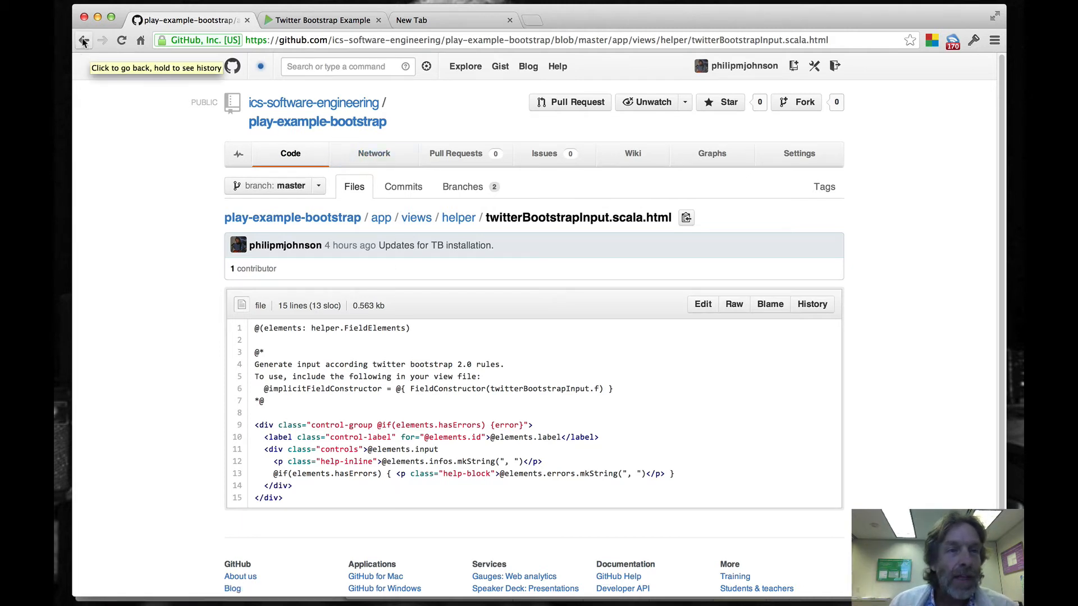
# Return to index.scala.html and highlight line 4's implicitFieldConstructor and twitterBootstrapInput.render.
pyautogui.click(83, 40)
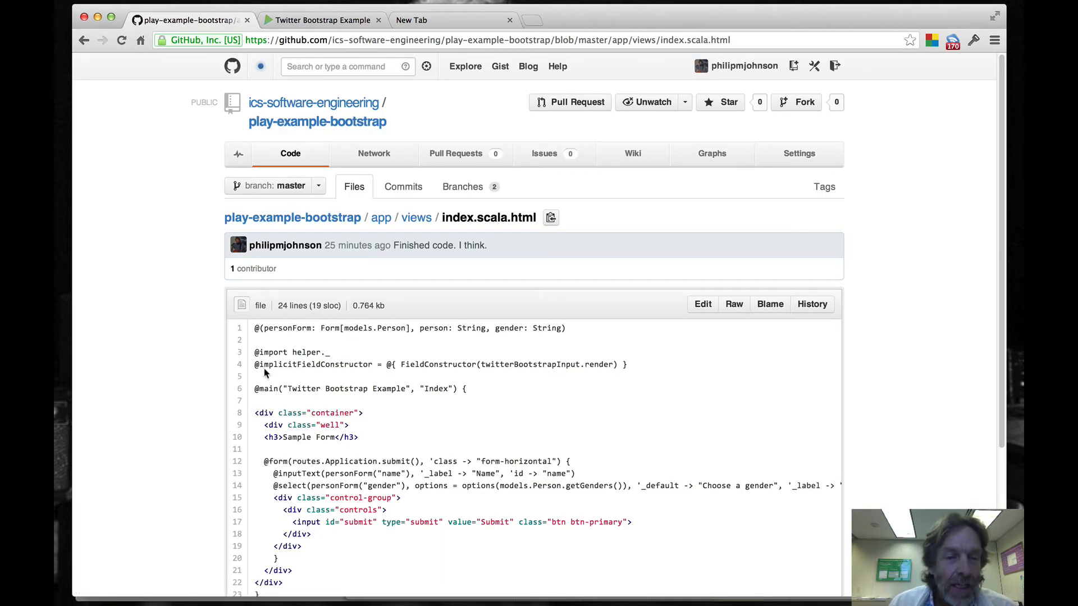
pyautogui.moveTo(311, 434)
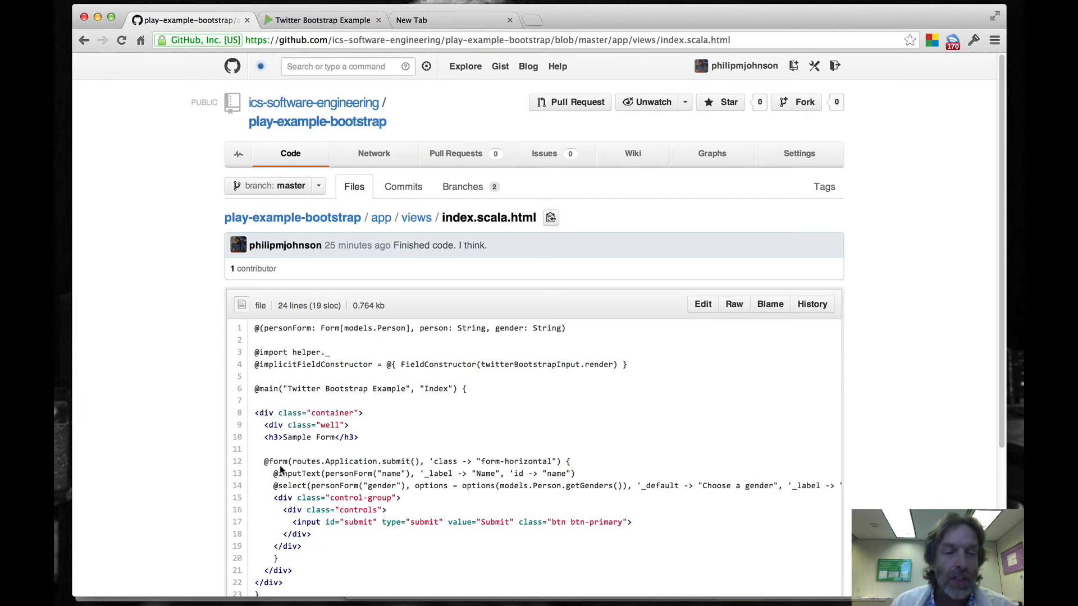
pyautogui.doubleClick(273, 462)
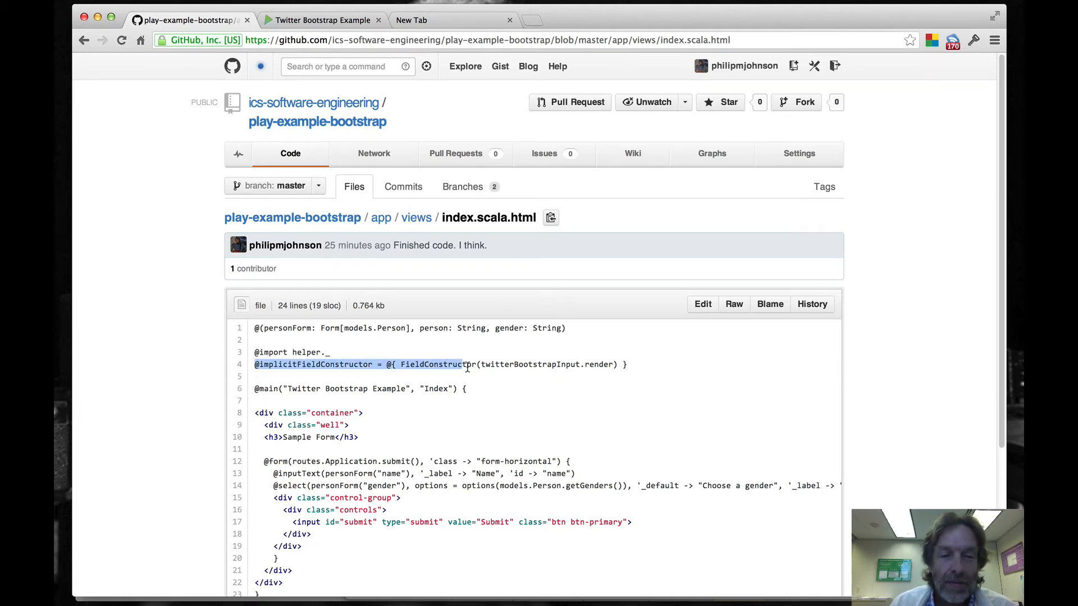
pyautogui.moveTo(465, 364); pyautogui.dragTo(627, 364)
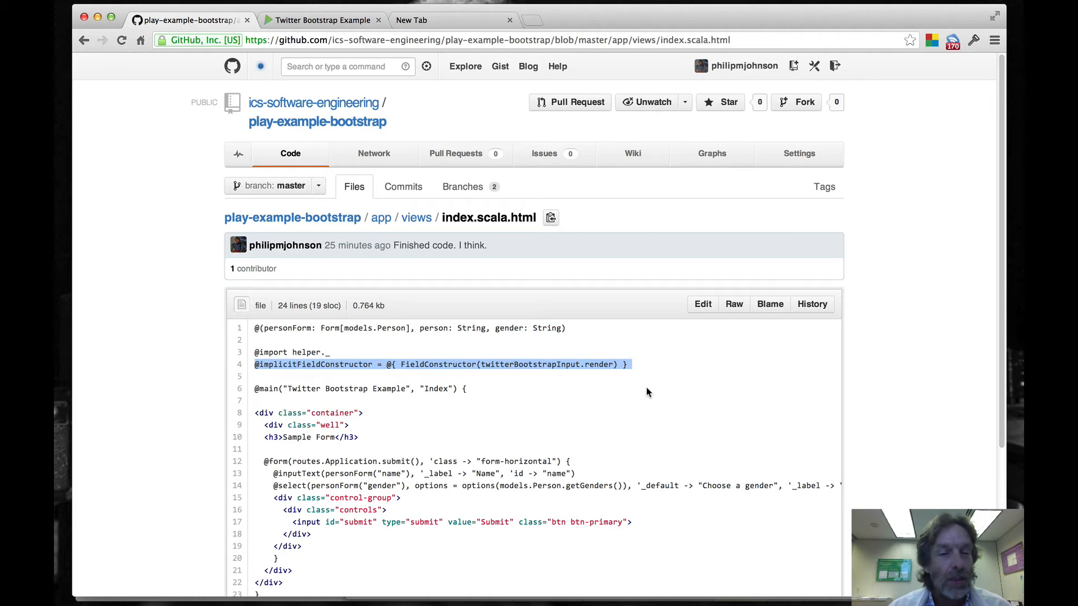
pyautogui.moveTo(535, 383)
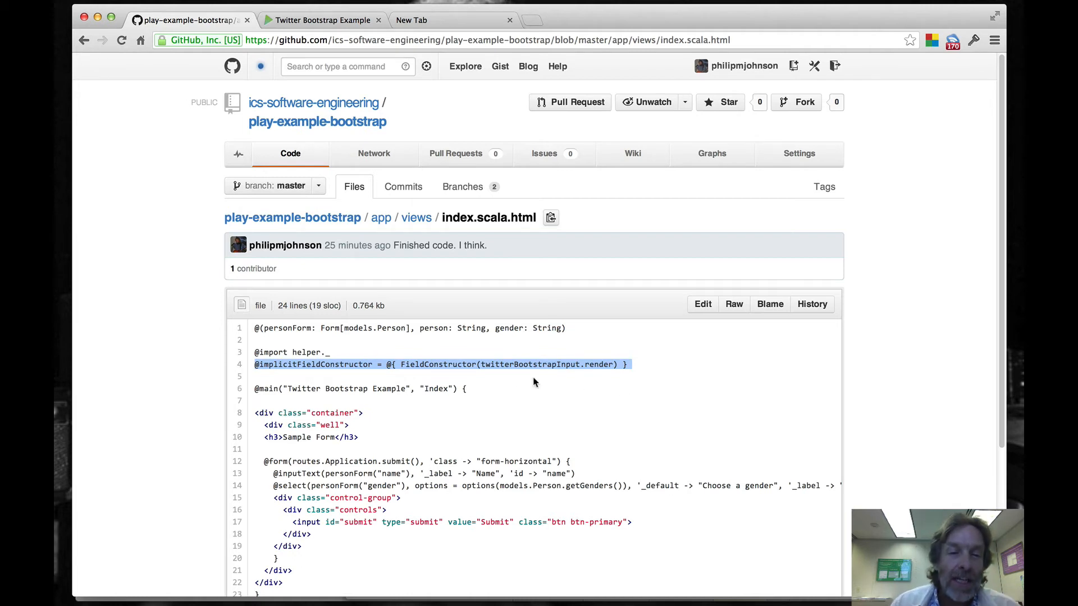
pyautogui.moveTo(328, 365)
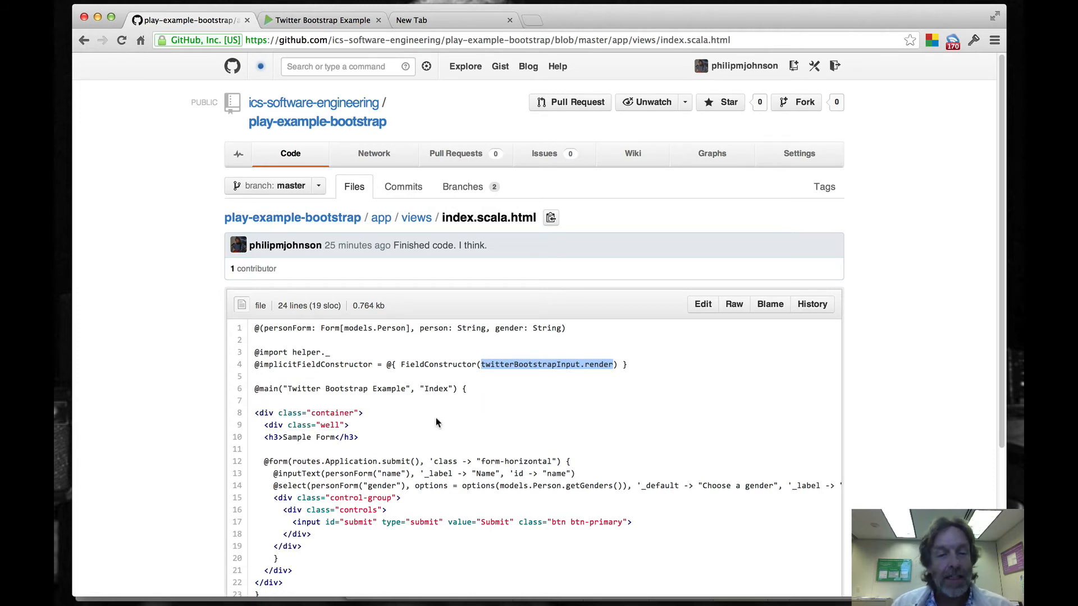
pyautogui.moveTo(281, 474)
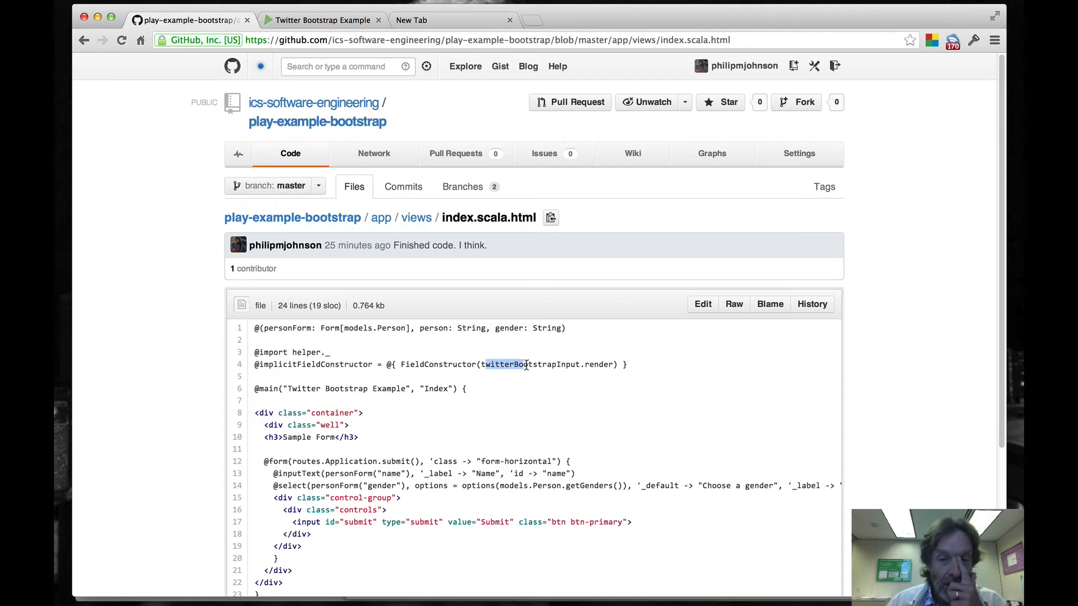
pyautogui.moveTo(481, 365); pyautogui.dragTo(616, 364)
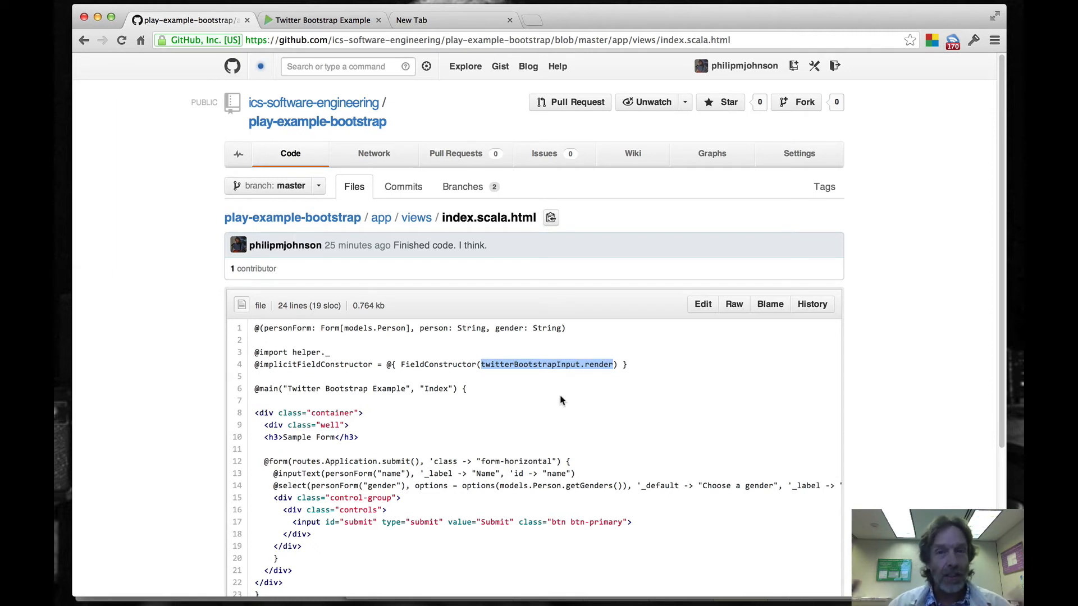
pyautogui.moveTo(555, 390)
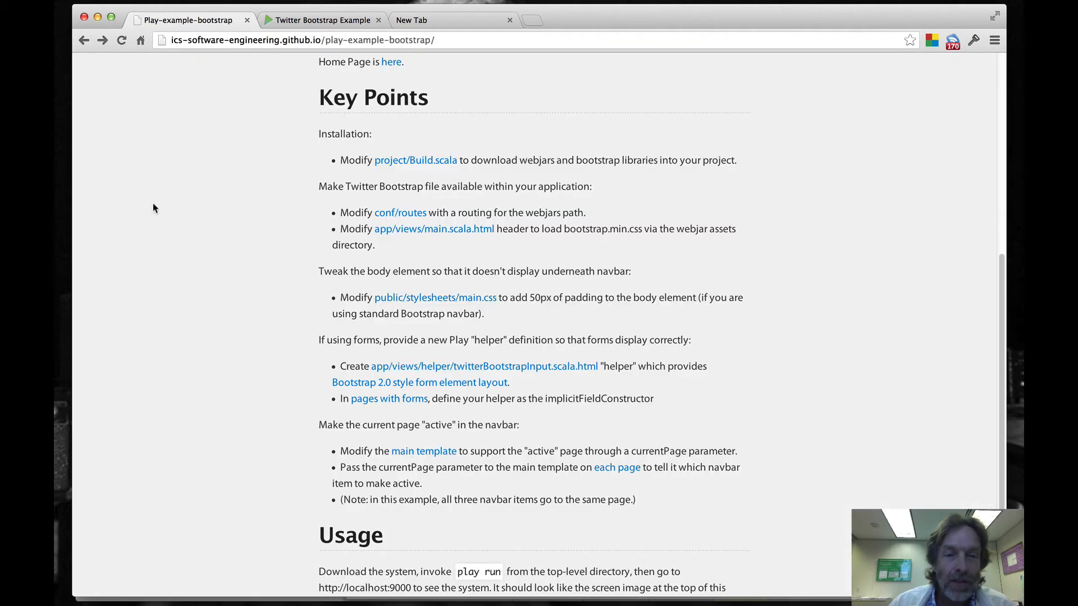
pyautogui.moveTo(541, 335)
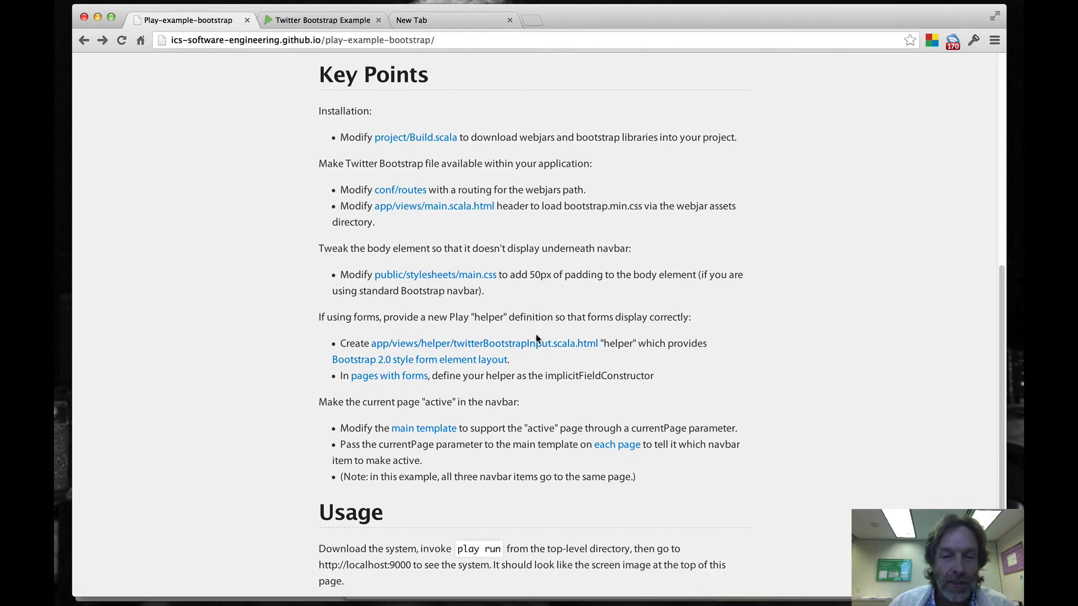
# Scroll the project page down to the navbar-active steps and Usage section.
pyautogui.scroll(-3)
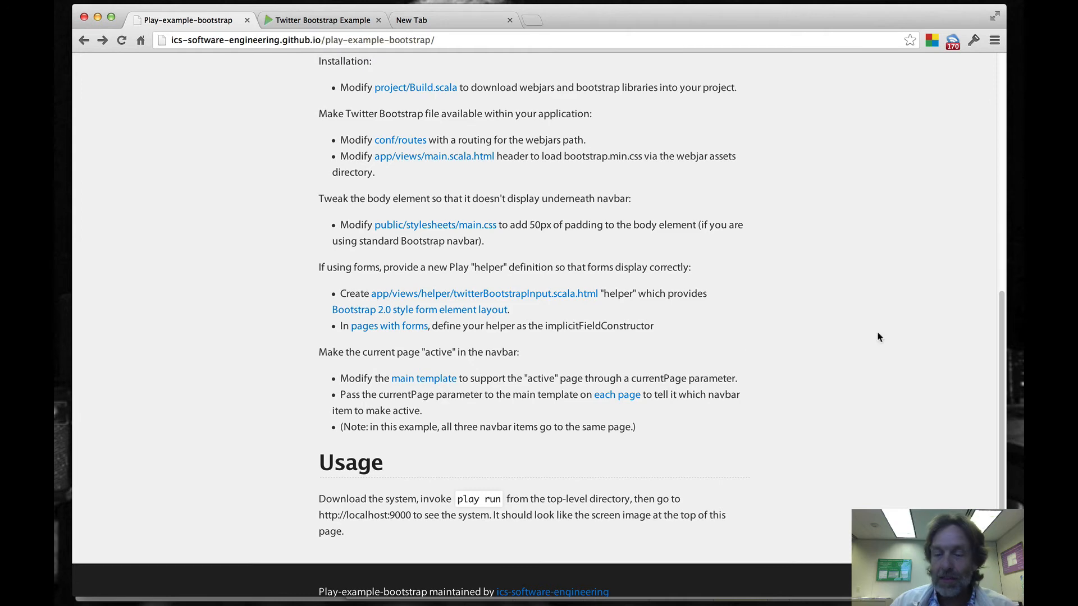
pyautogui.moveTo(542, 310)
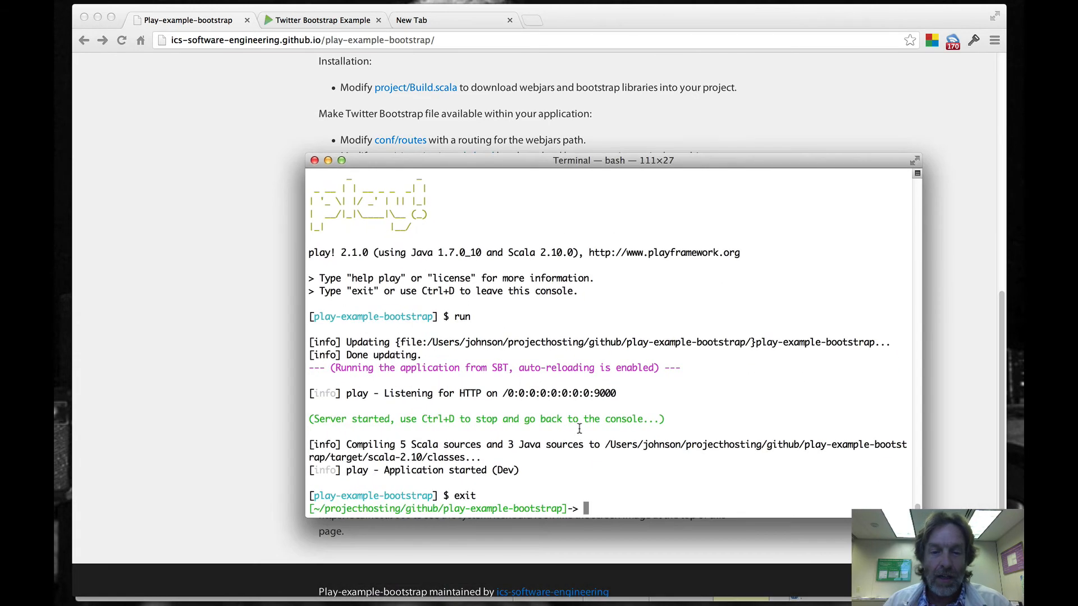
# Start Play with 'play', reload the localhost:9000 Sample Form, and return to the project page.
pyautogui.write('pl')
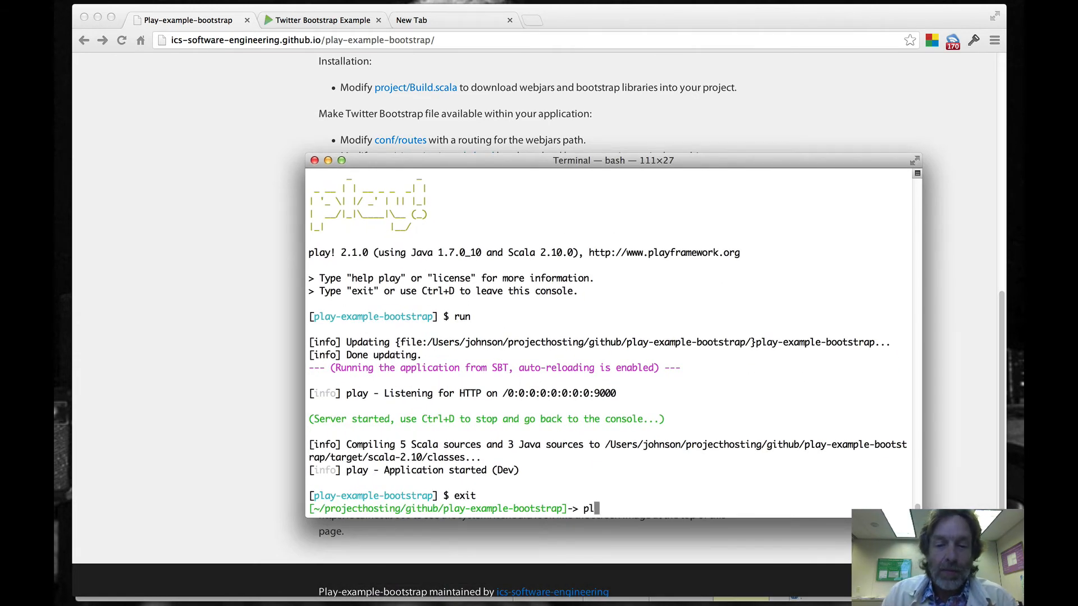
pyautogui.write('ay')
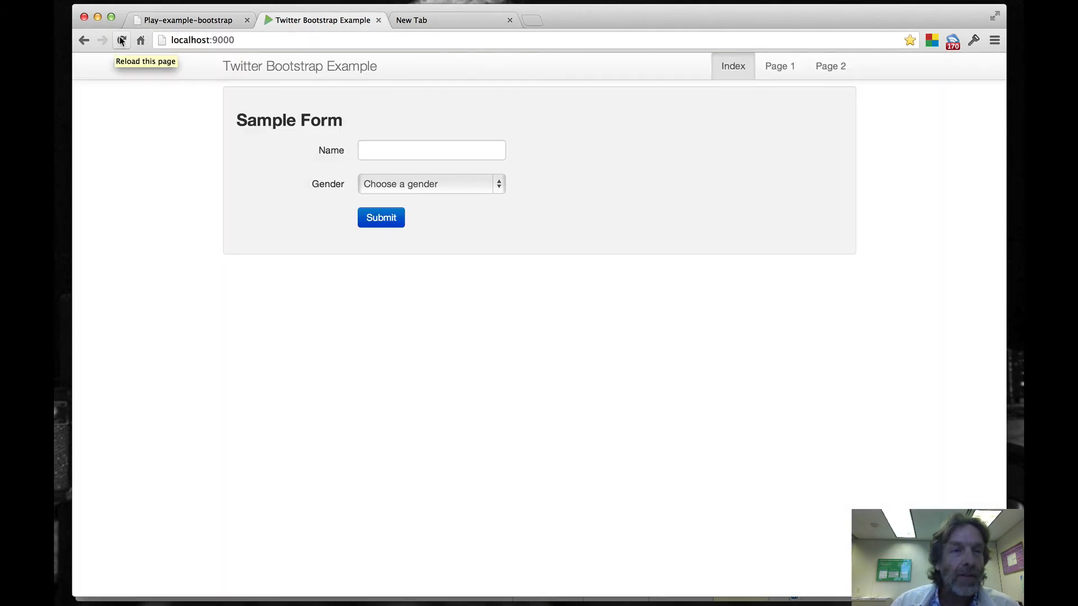
pyautogui.click(122, 40)
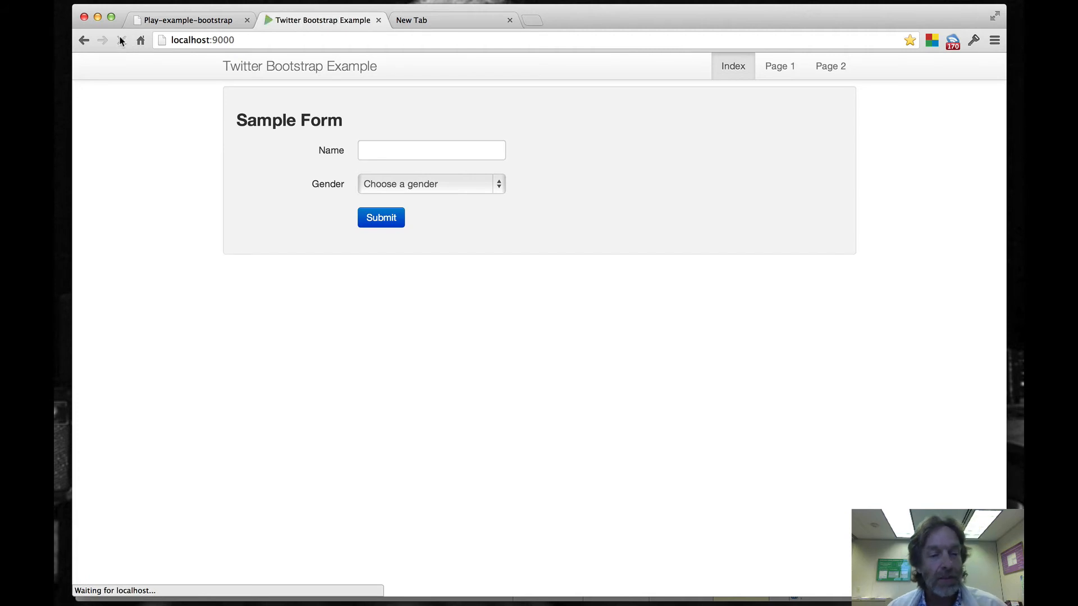
pyautogui.click(122, 40)
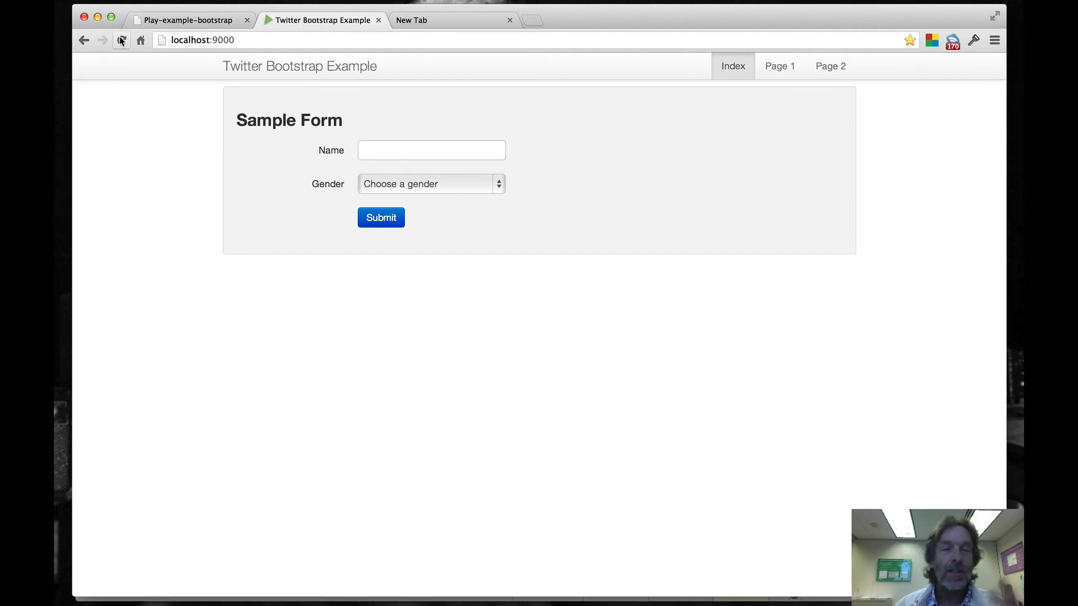
pyautogui.moveTo(140, 40)
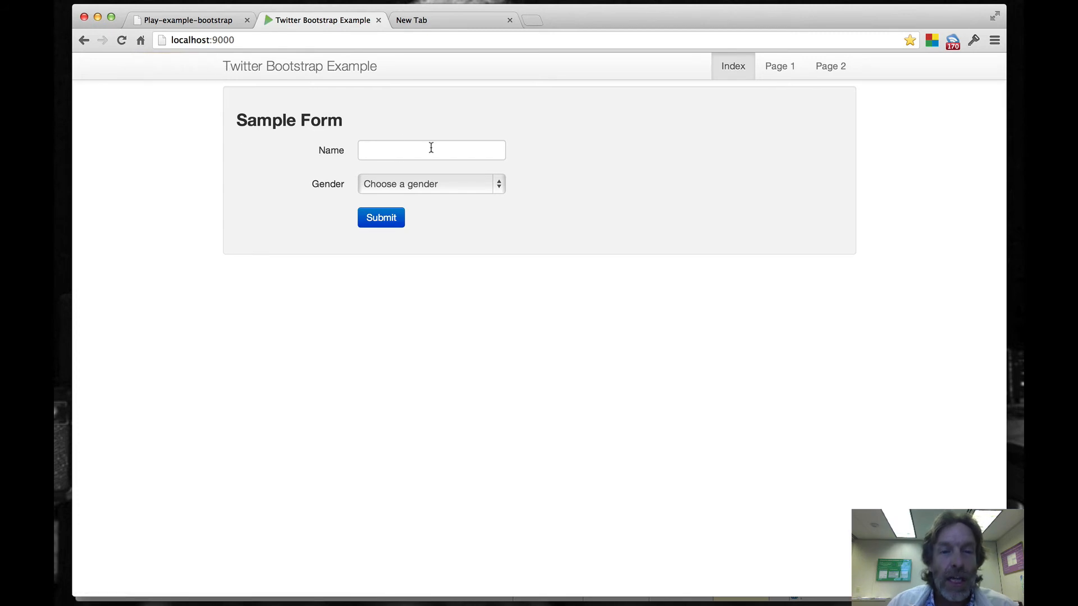
pyautogui.moveTo(422, 183)
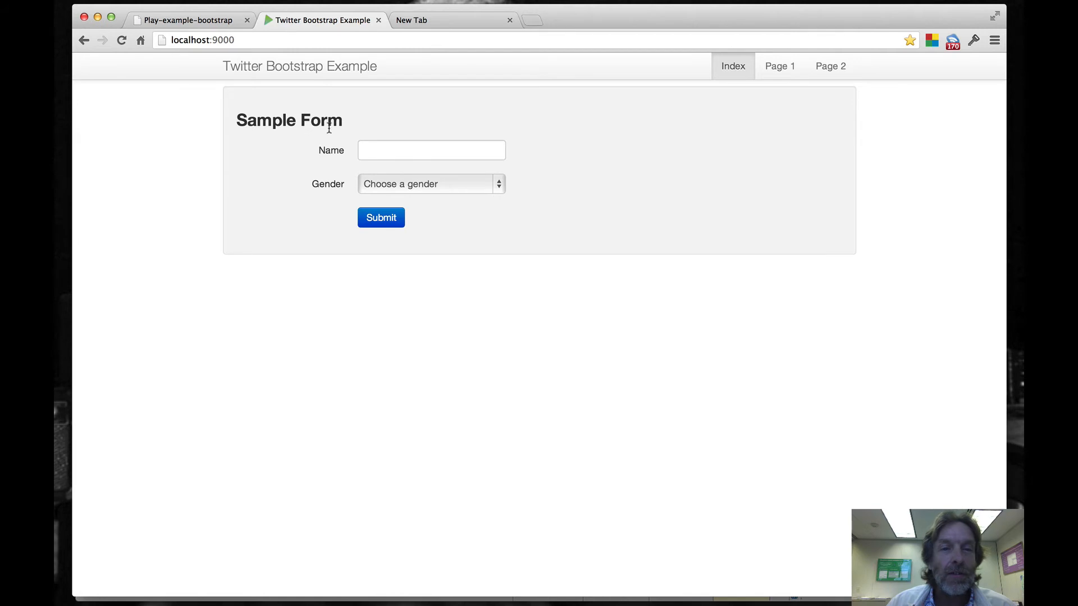
pyautogui.moveTo(411, 190)
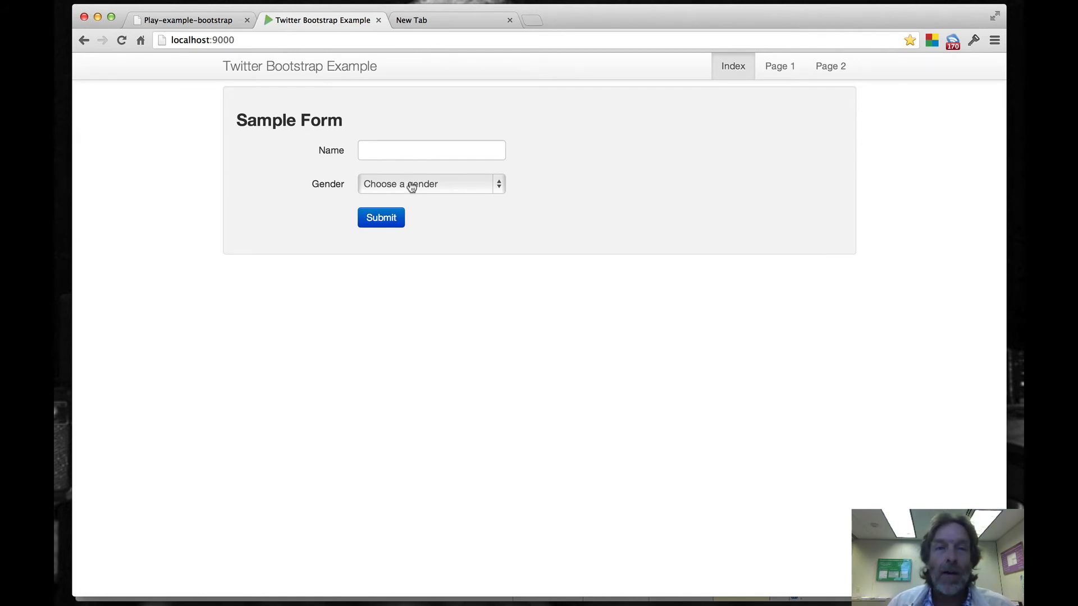
pyautogui.moveTo(637, 163)
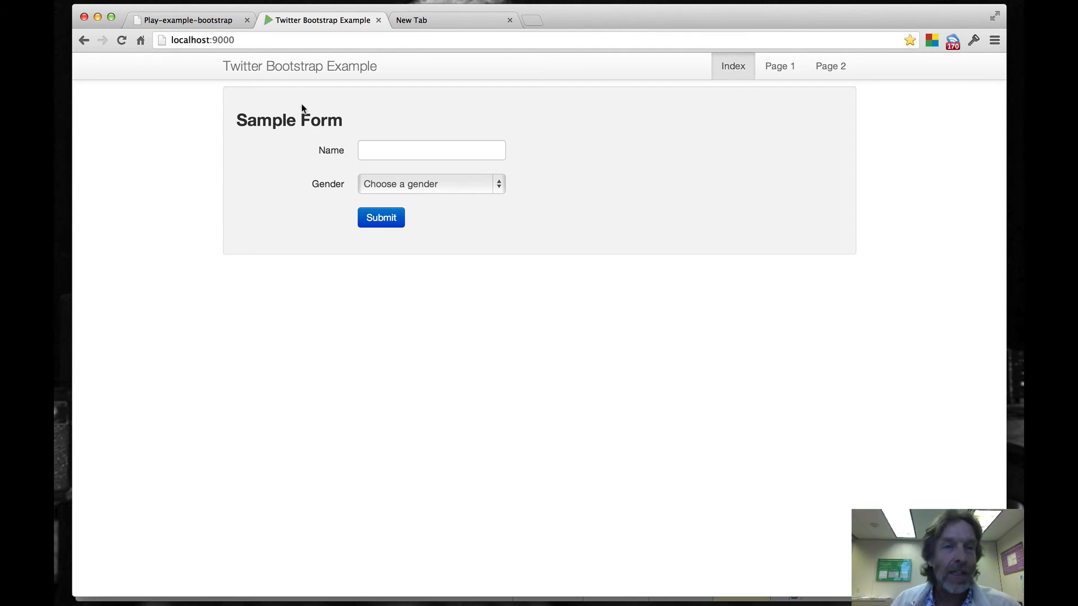
pyautogui.click(186, 21)
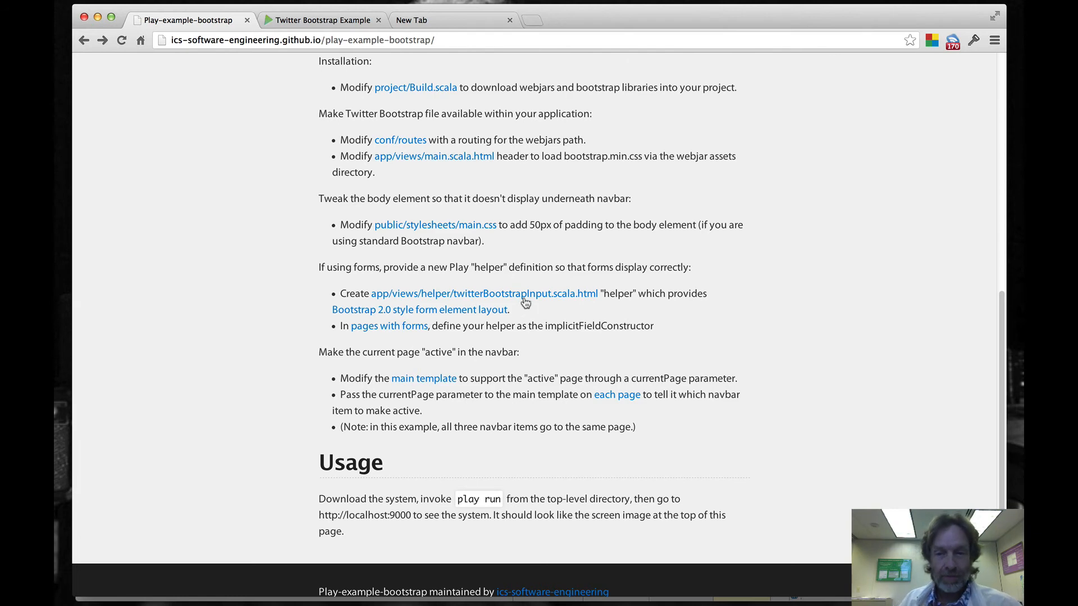
# Follow the main template link to the app/views folder listing.
pyautogui.click(423, 378)
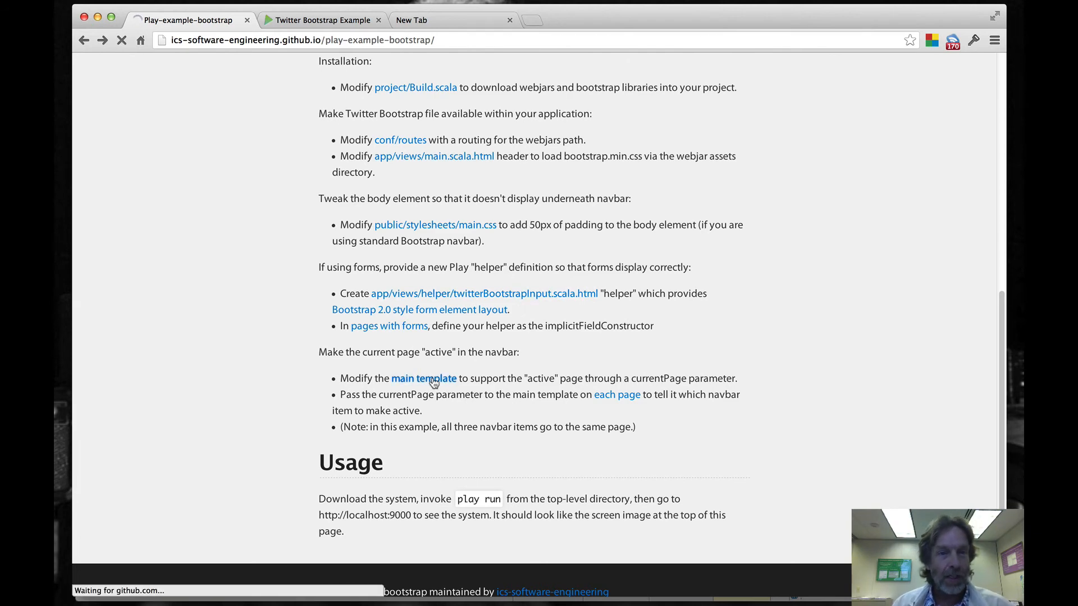
pyautogui.click(423, 378)
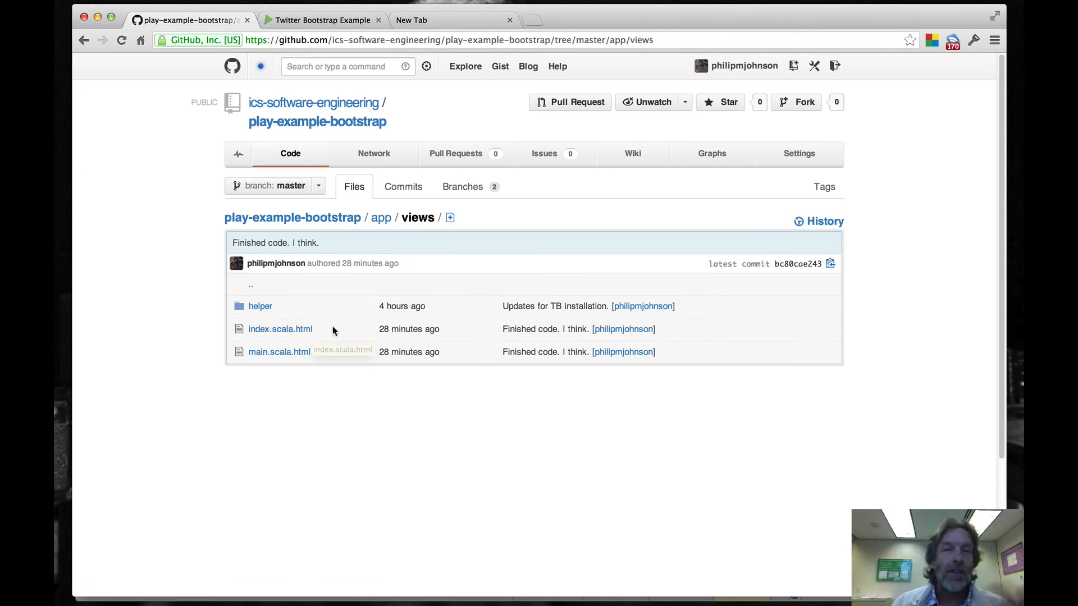
pyautogui.moveTo(279, 352)
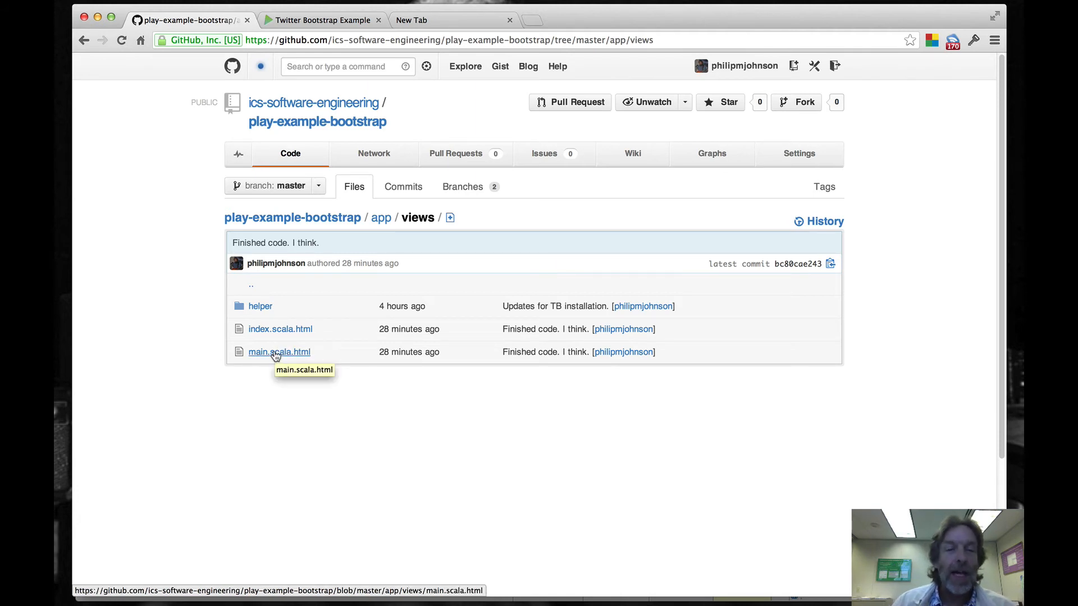
pyautogui.click(278, 352)
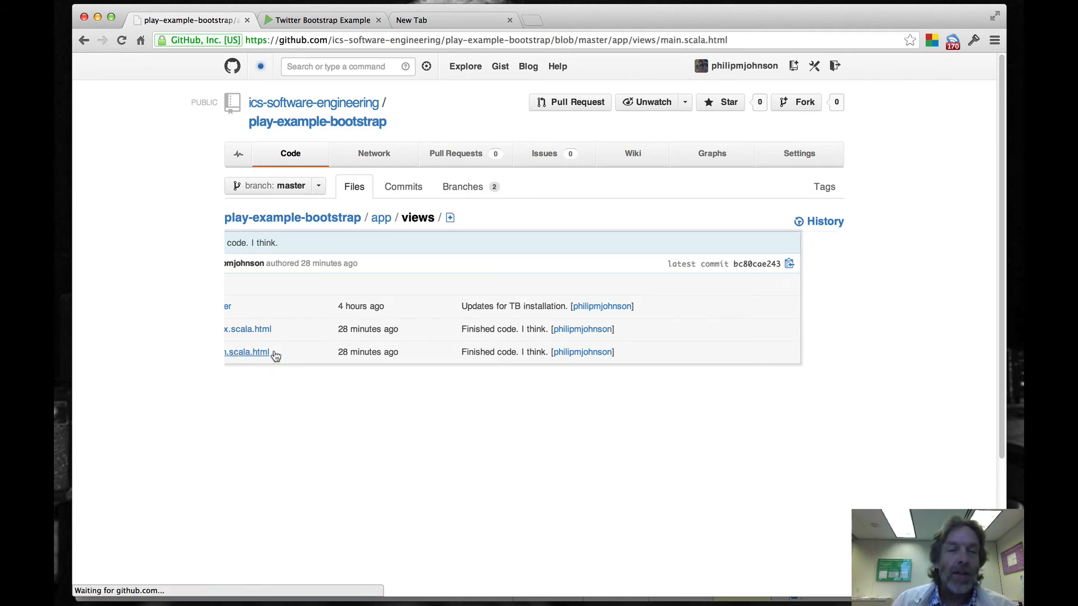
pyautogui.click(246, 352)
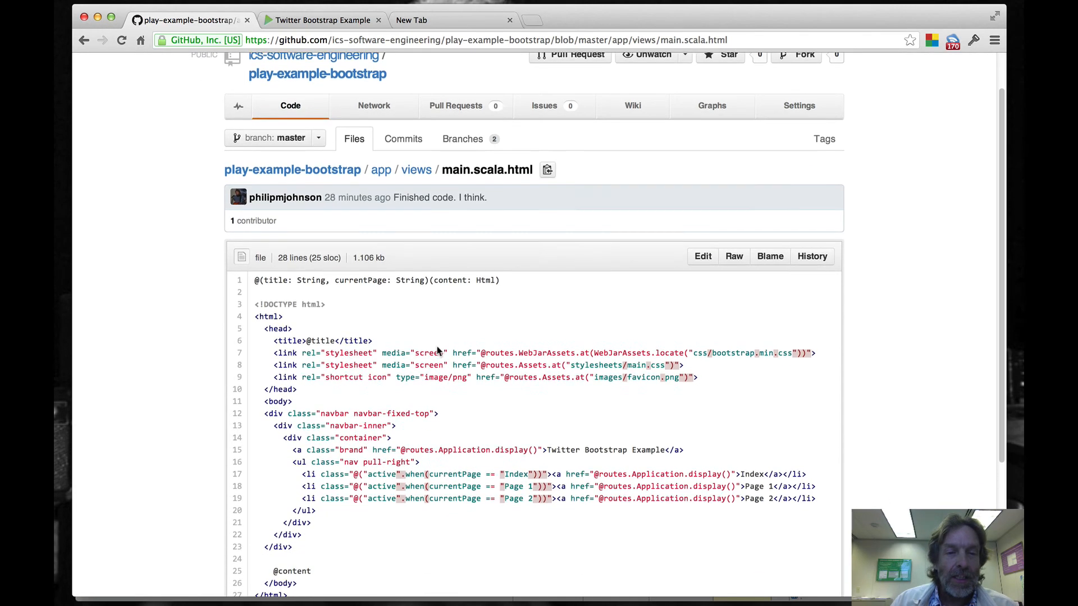
pyautogui.scroll(-3)
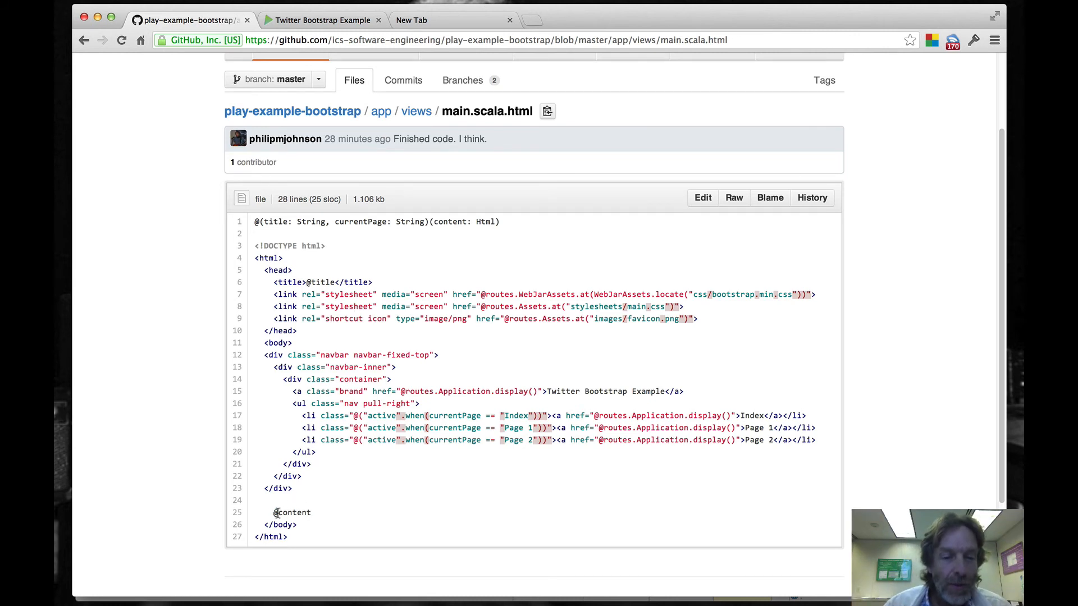
pyautogui.doubleClick(292, 511)
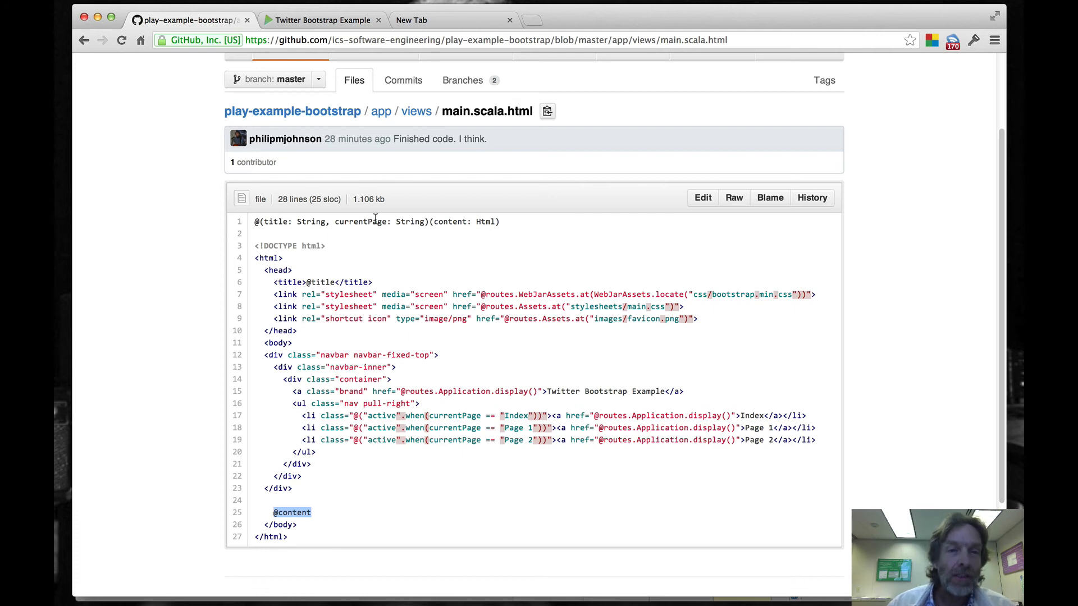
pyautogui.click(415, 110)
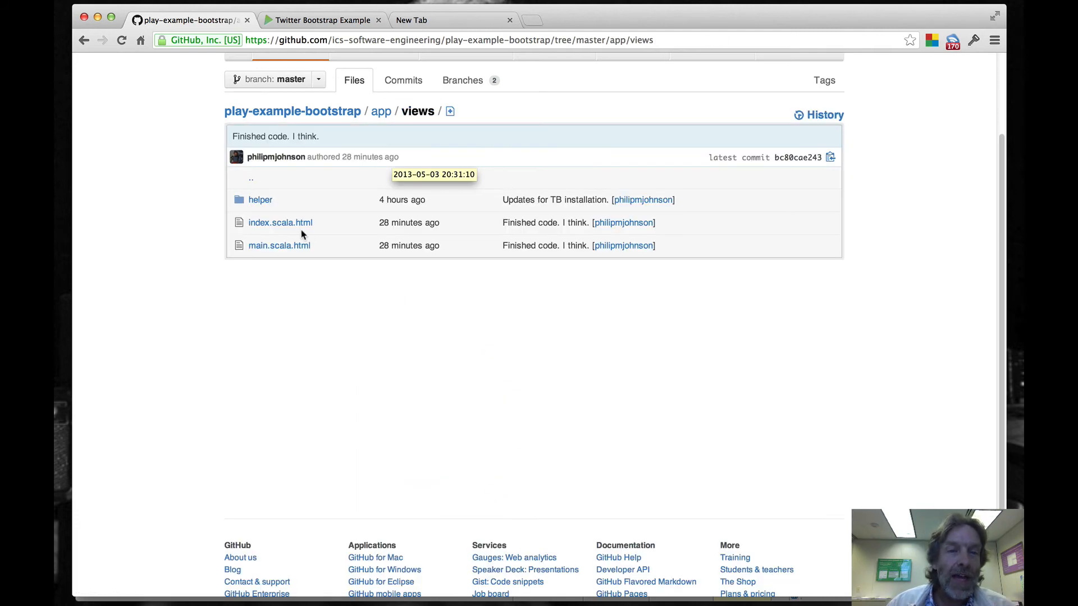
pyautogui.click(280, 222)
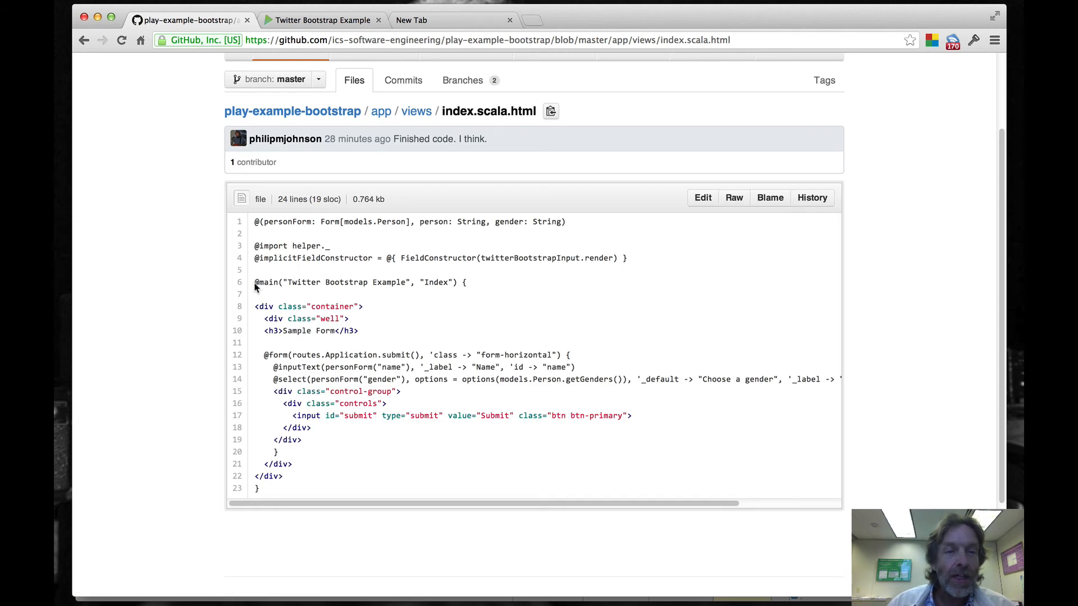
pyautogui.doubleClick(266, 282)
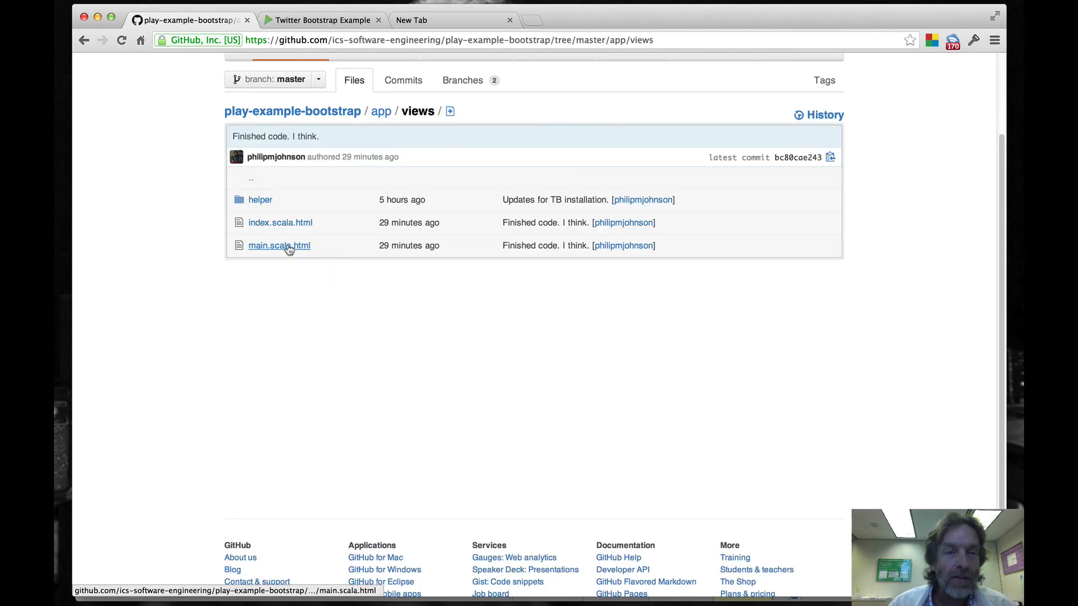
# Open main.scala.html and highlight the currentPage parameter on line 1.
pyautogui.click(278, 245)
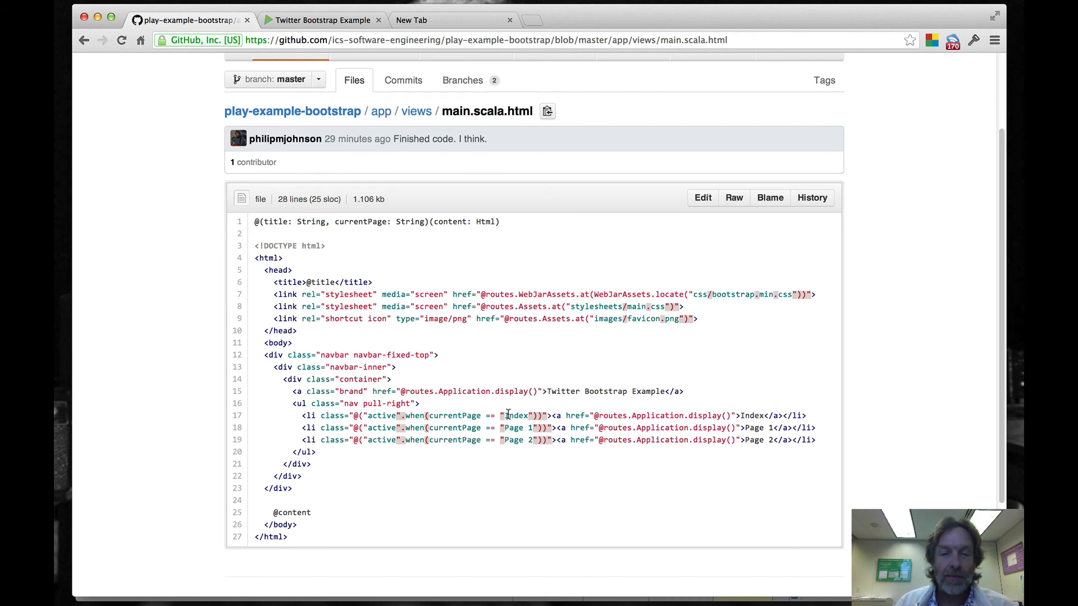
pyautogui.moveTo(337, 221)
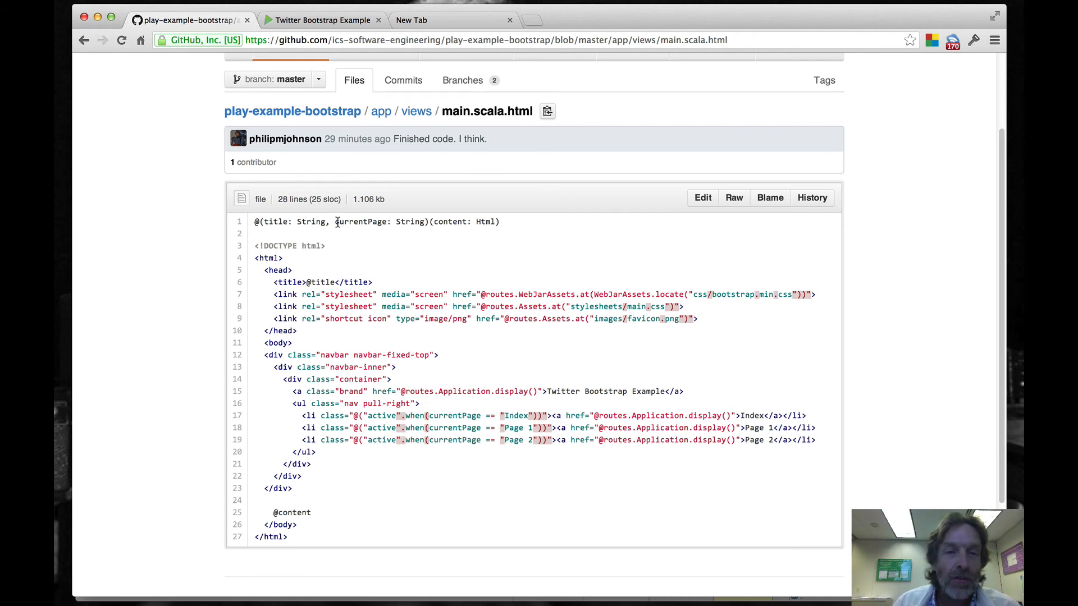
pyautogui.doubleClick(361, 221)
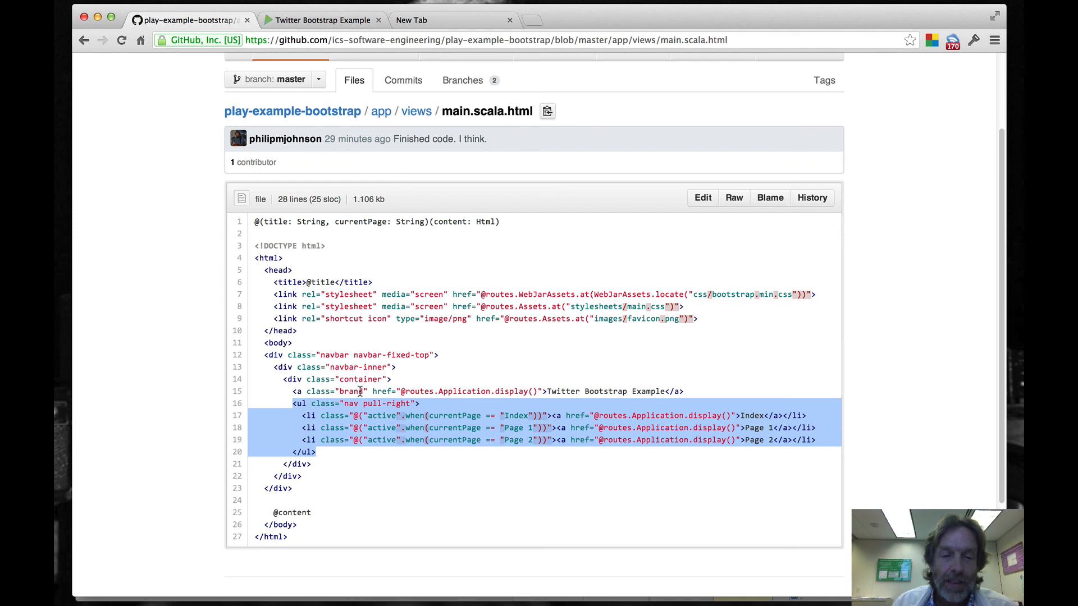
pyautogui.click(366, 415)
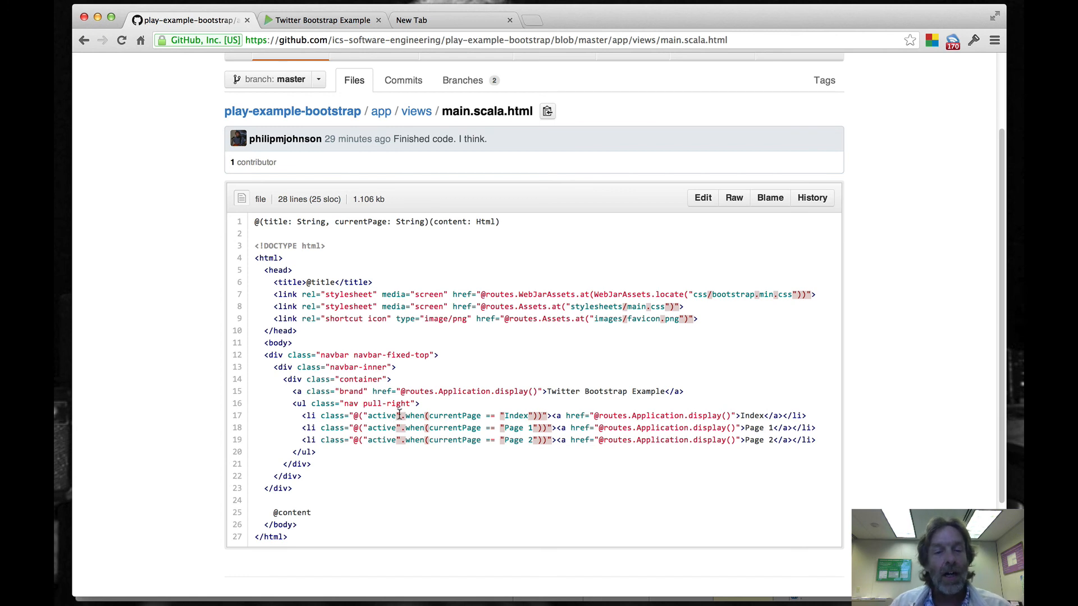
pyautogui.moveTo(392, 422)
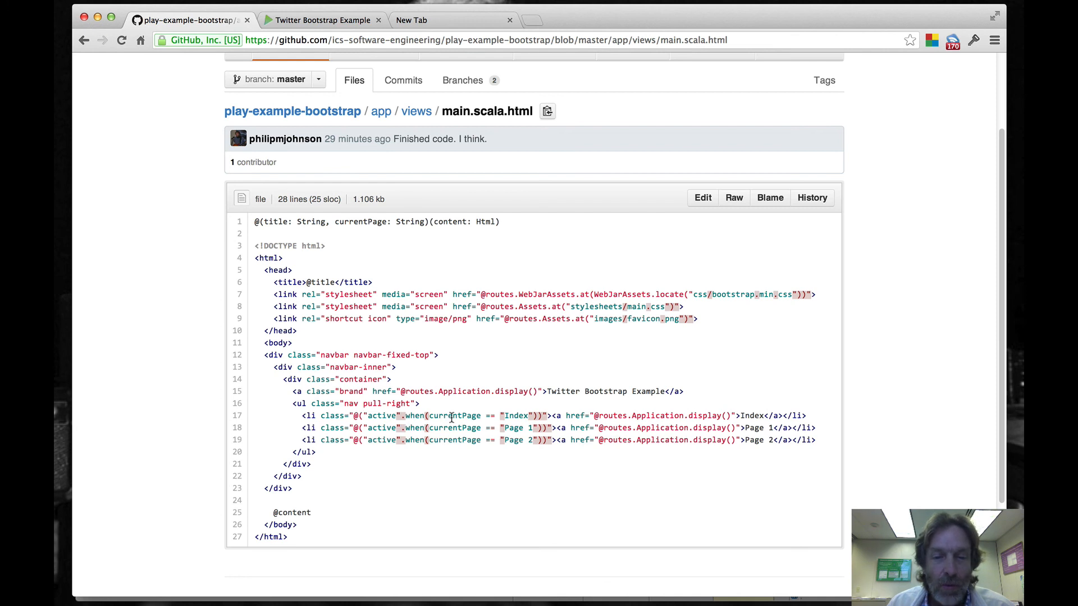
# Point out currentPage in the Index navbar item and the Page 2 value on line 19.
pyautogui.doubleClick(359, 221)
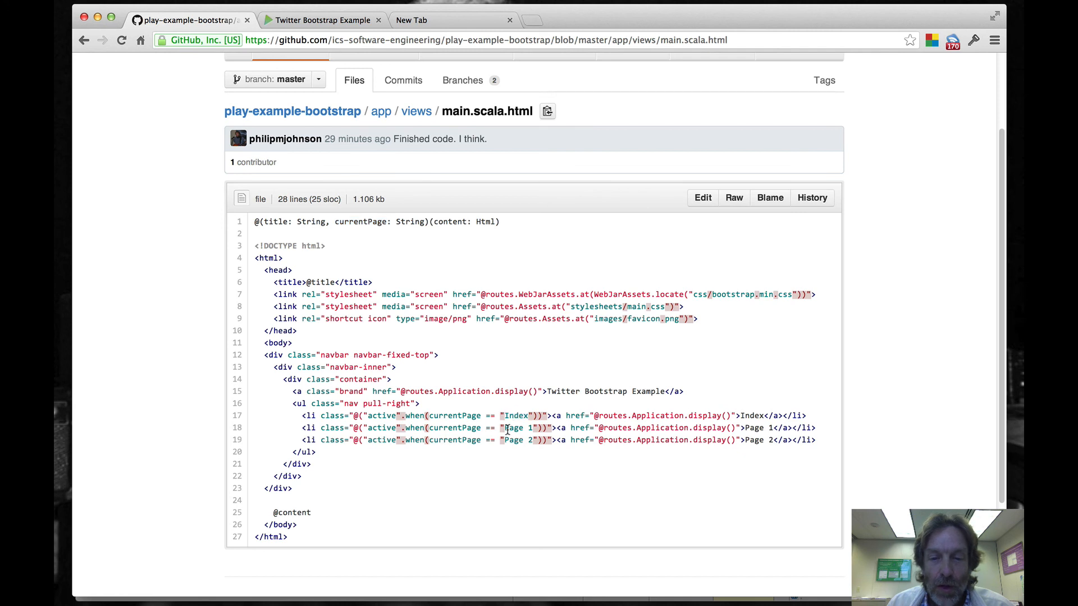
pyautogui.doubleClick(517, 440)
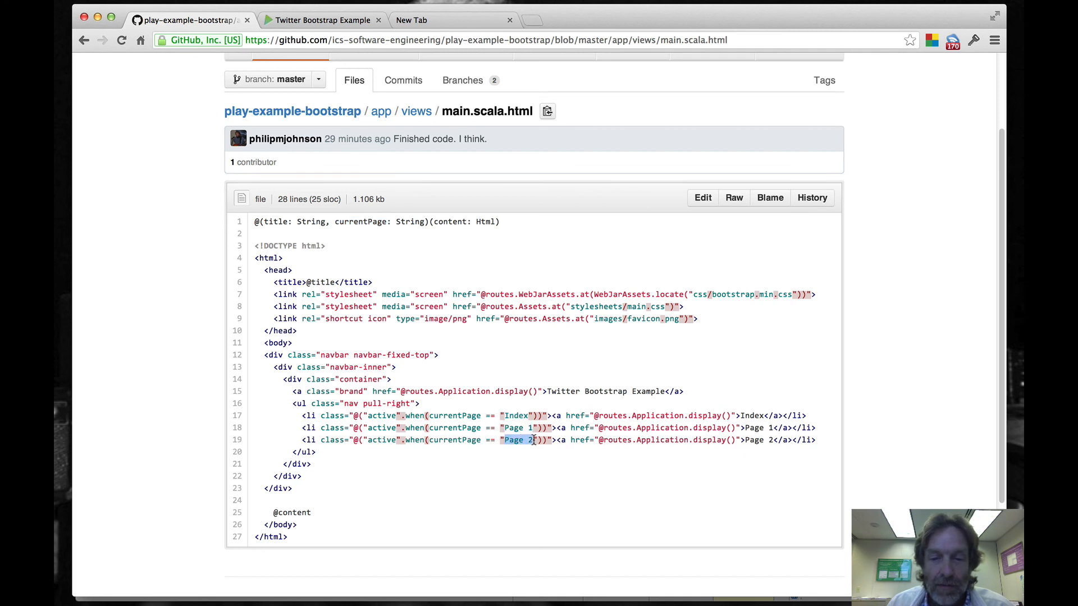
pyautogui.moveTo(554, 417)
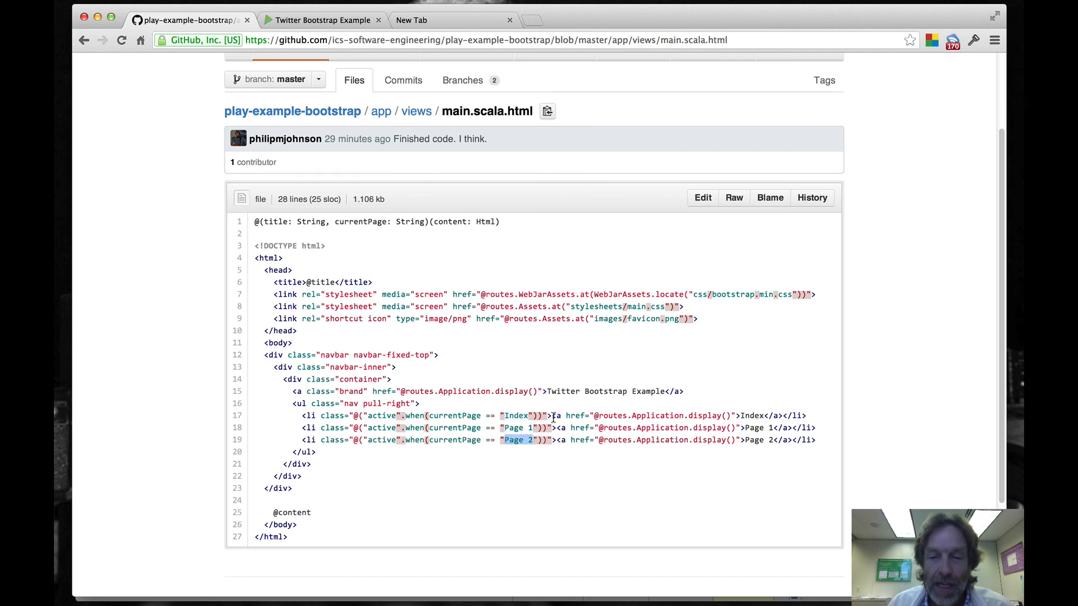
pyautogui.moveTo(554, 415); pyautogui.dragTo(759, 416)
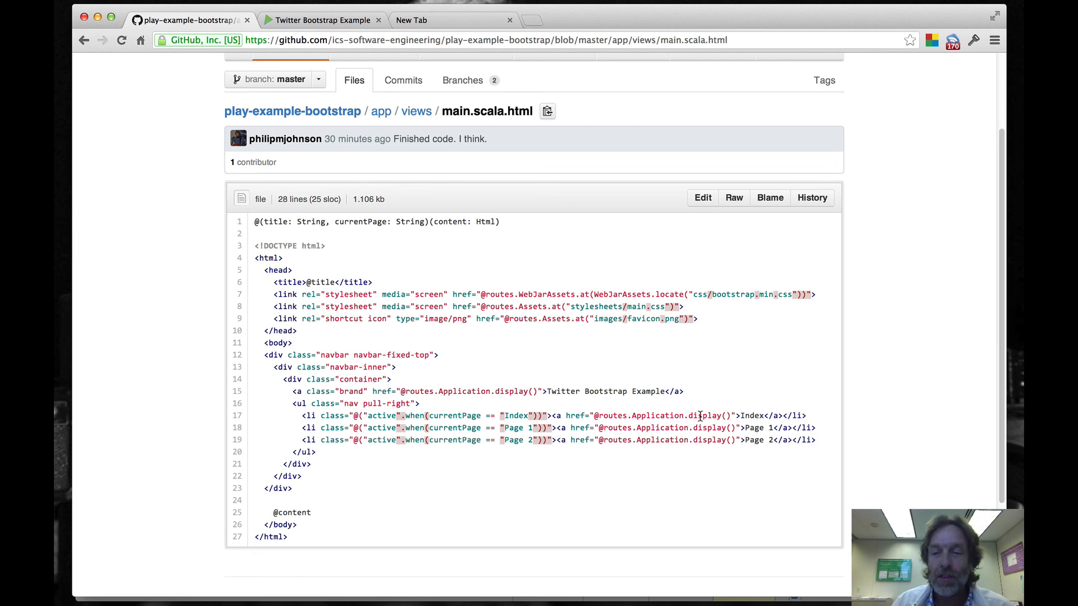
pyautogui.moveTo(700, 417)
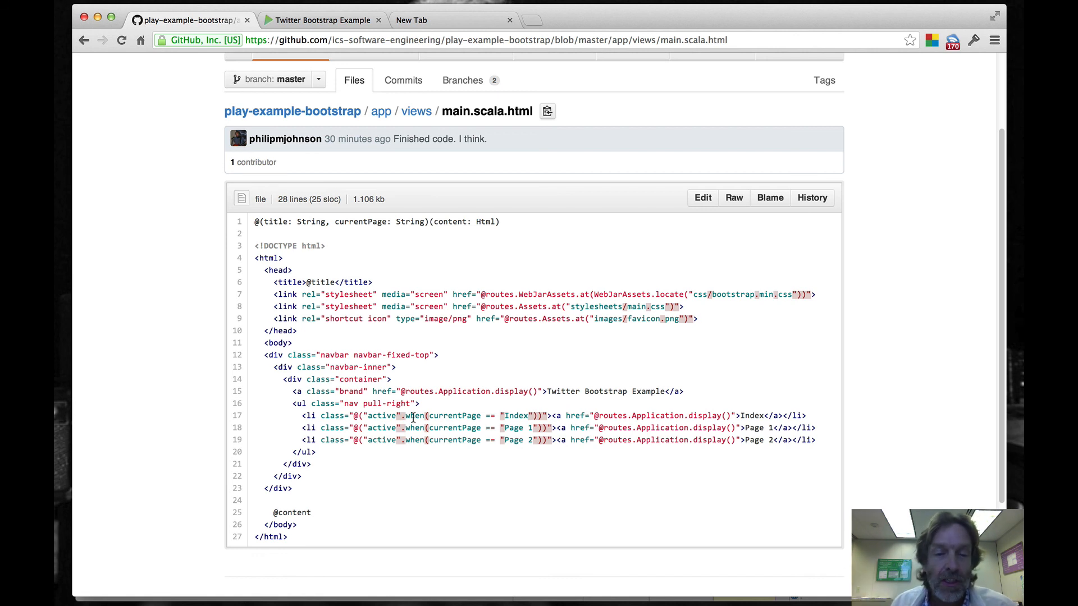
pyautogui.moveTo(393, 269)
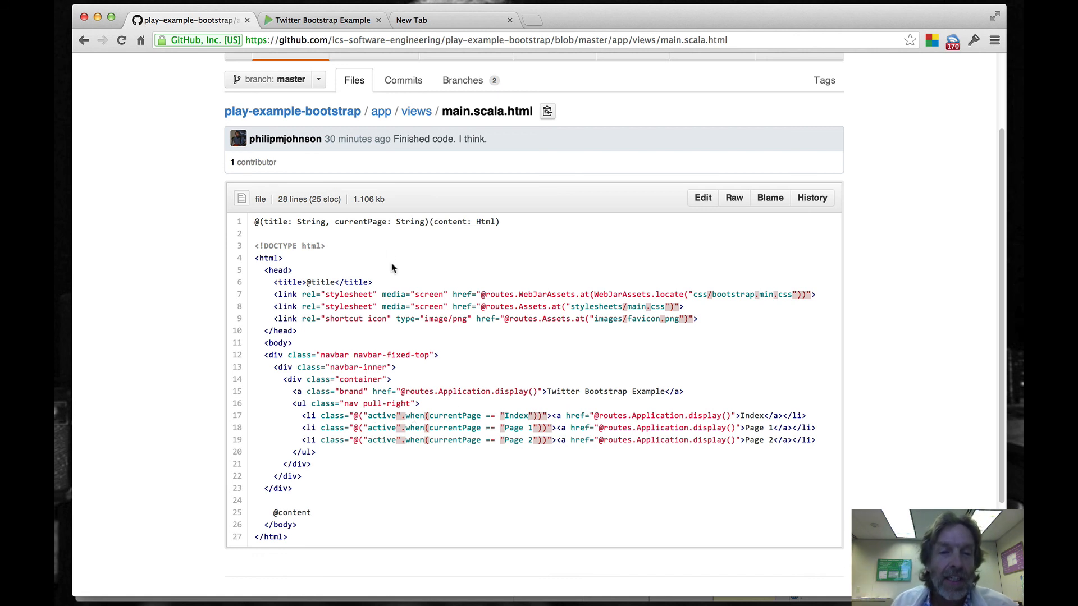
pyautogui.moveTo(426, 221)
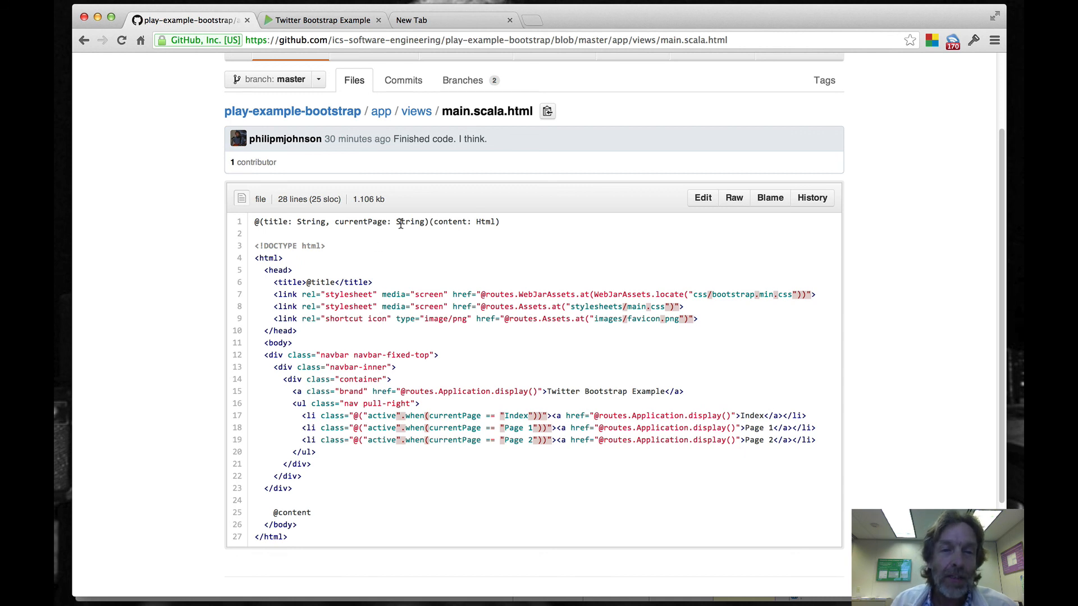
pyautogui.moveTo(466, 417)
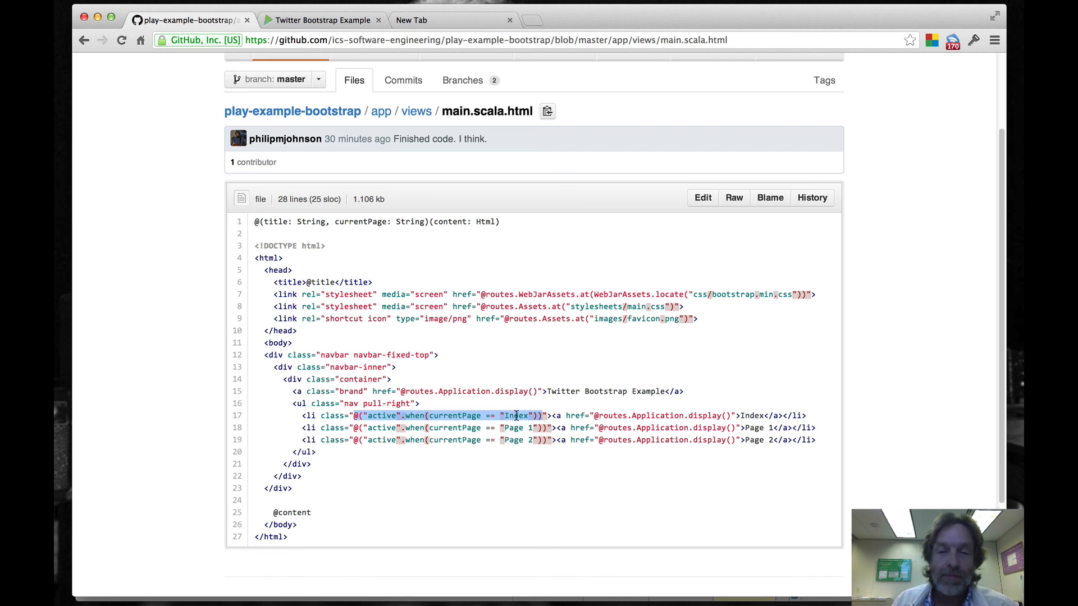
pyautogui.moveTo(517, 423)
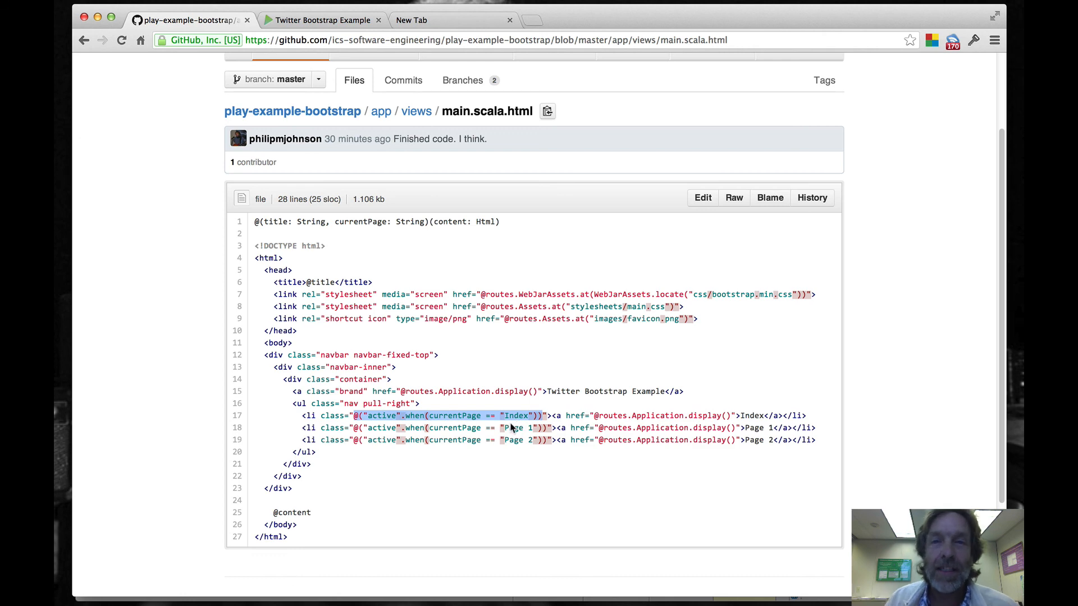
pyautogui.moveTo(83, 39)
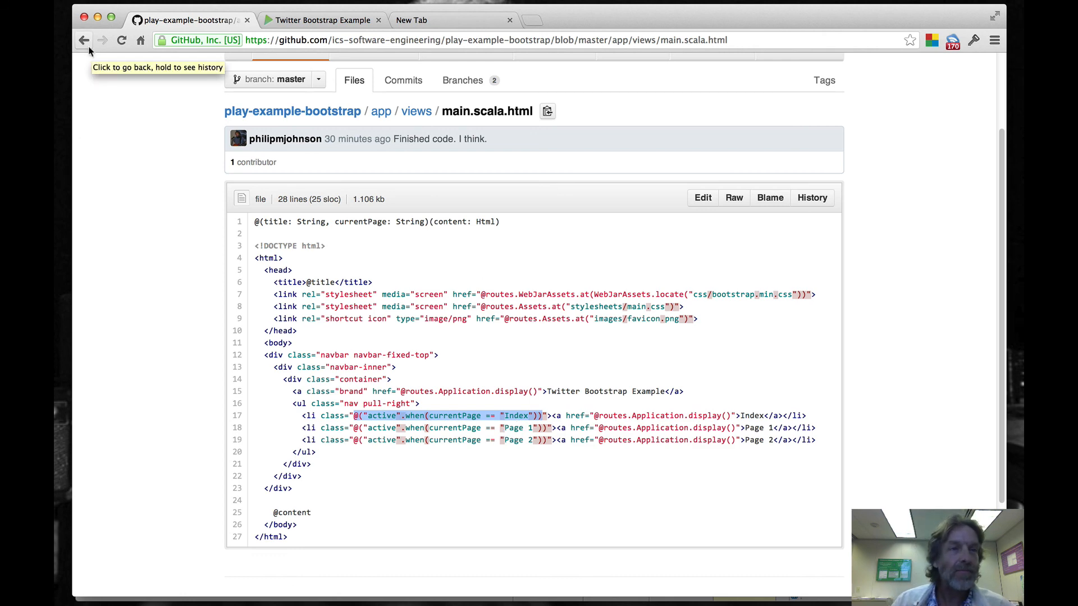
# Go back to the GitHub Pages project site's navbar active-page instructions.
pyautogui.click(83, 39)
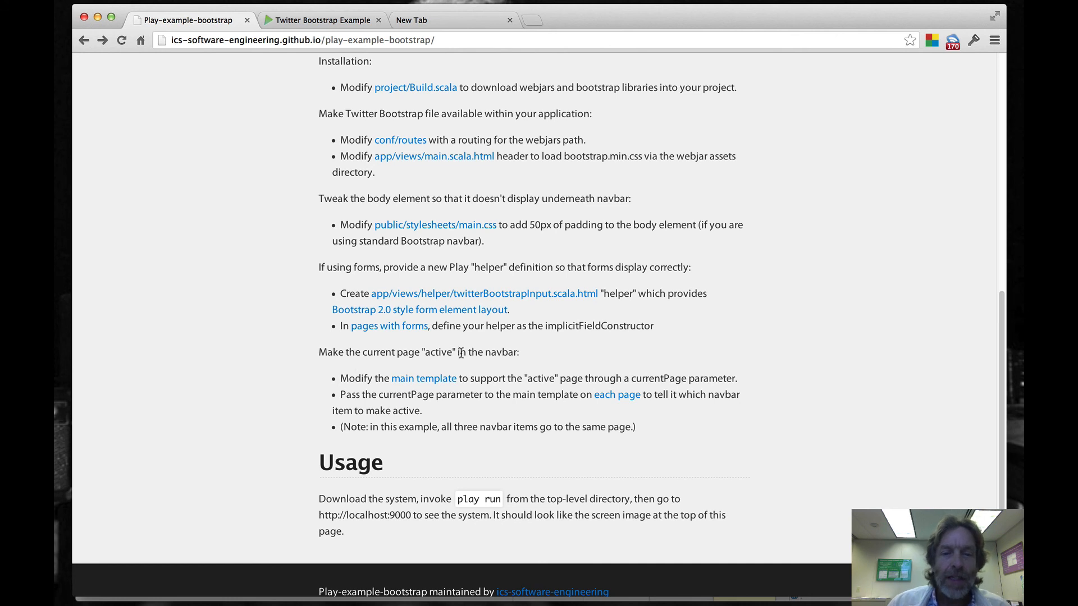
pyautogui.moveTo(489, 352)
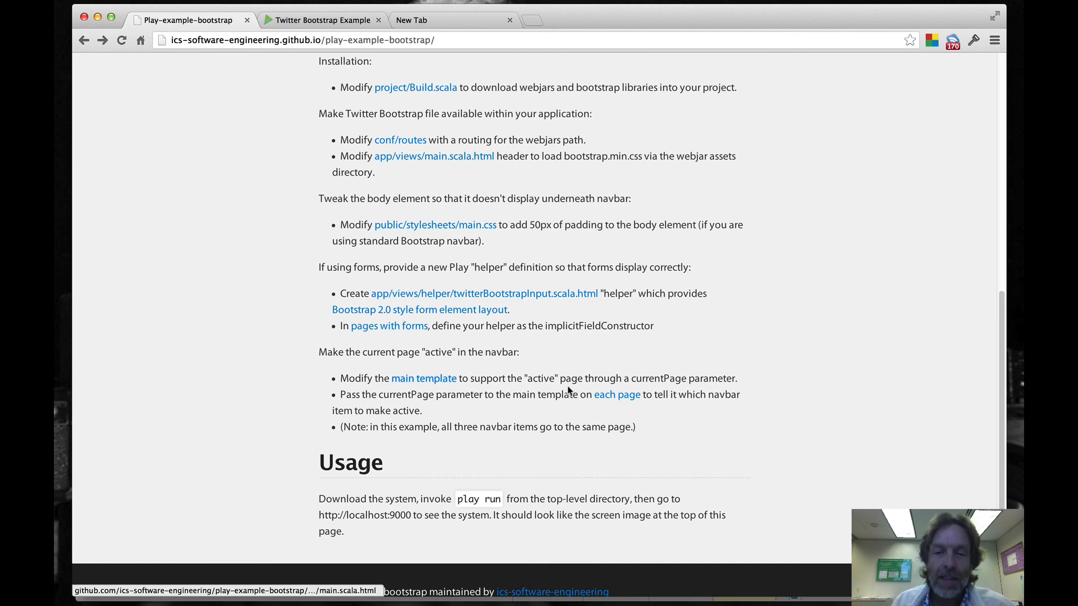
pyautogui.moveTo(616, 394)
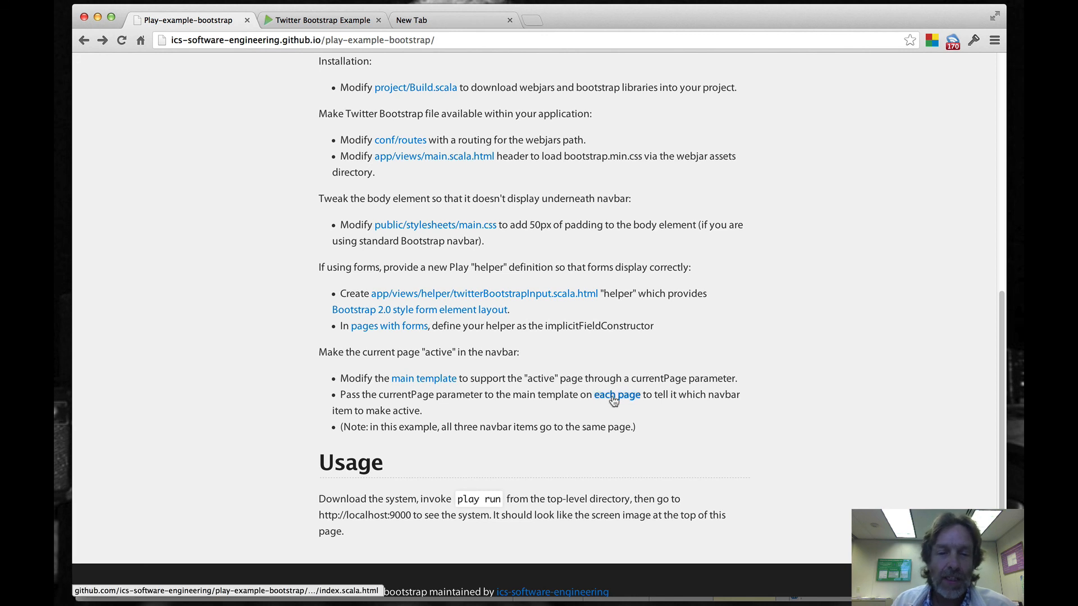
pyautogui.moveTo(530, 426)
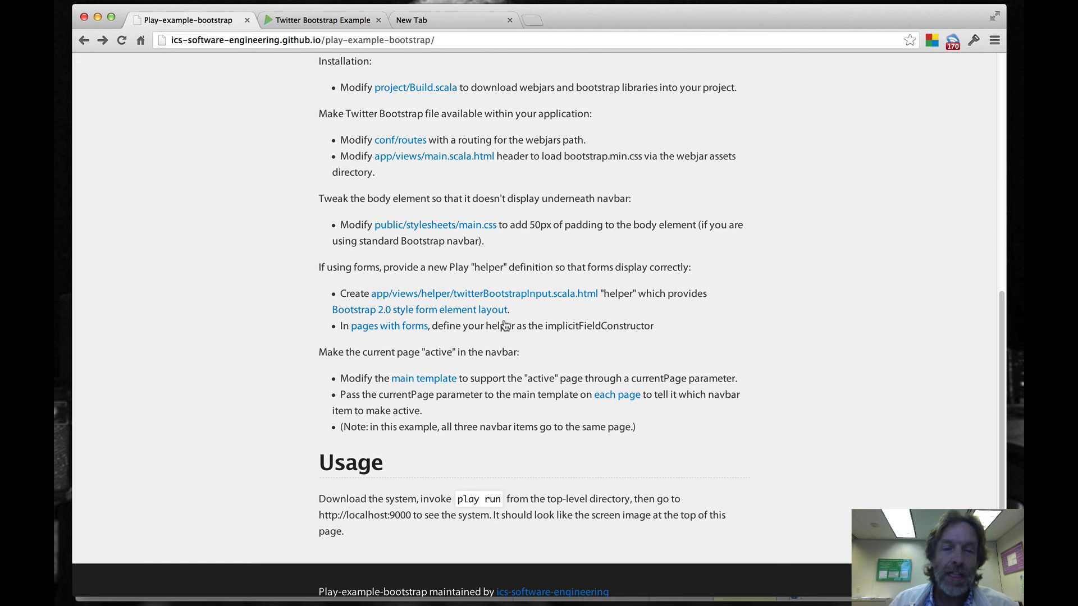
pyautogui.moveTo(485, 501)
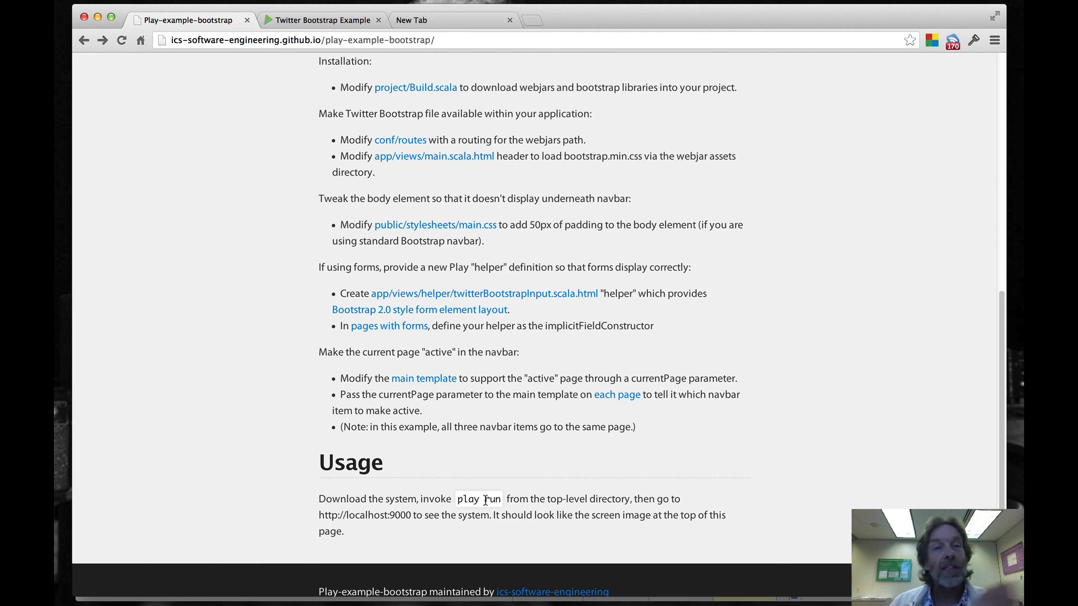